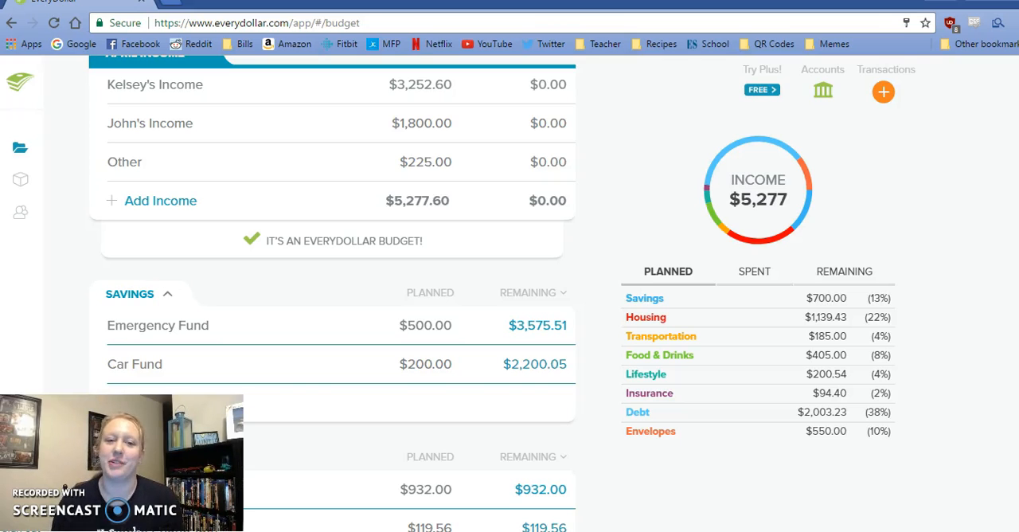
mouse_move(612, 213)
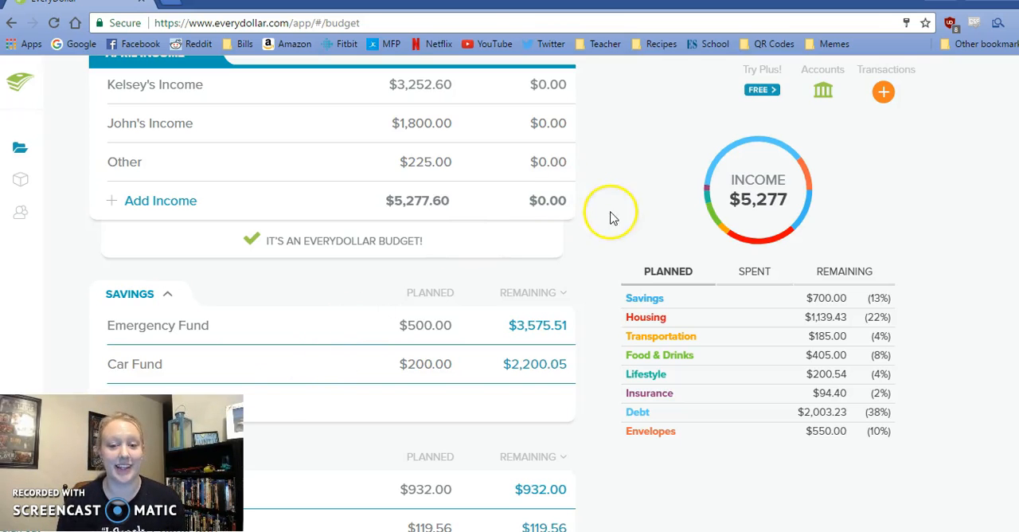
- Add and track a $932.00 Apartment expense dated April 1, 2017
scroll(up, 3)
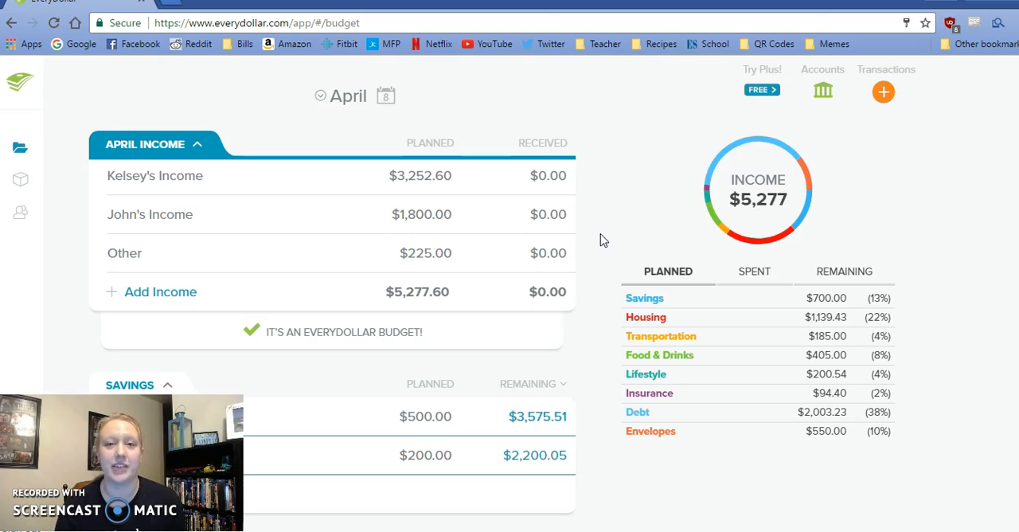
mouse_move(581, 342)
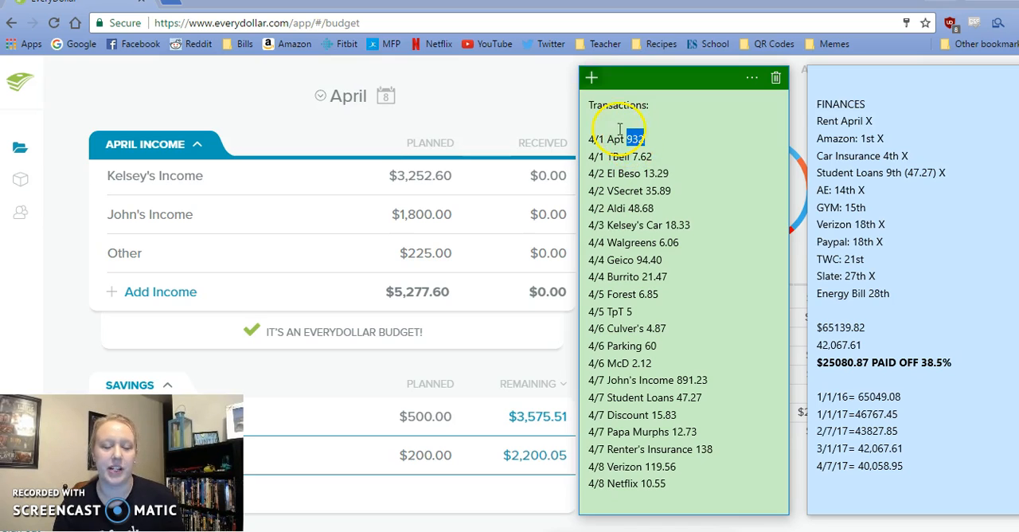
click(884, 91)
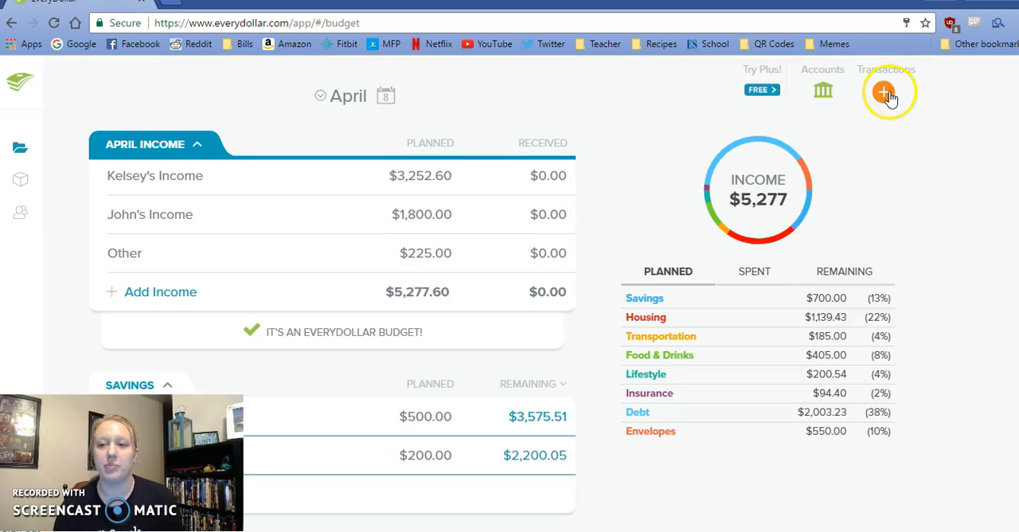
click(883, 92)
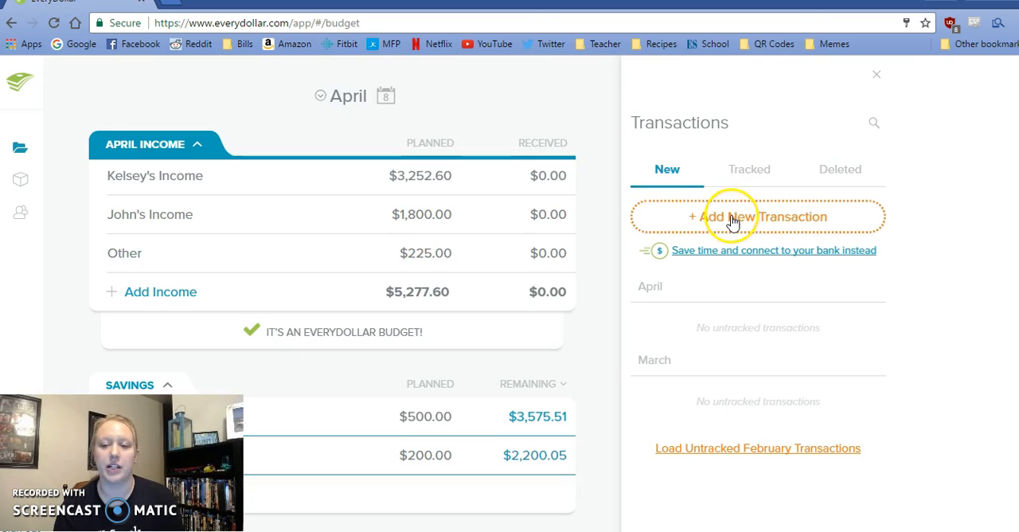
click(757, 217)
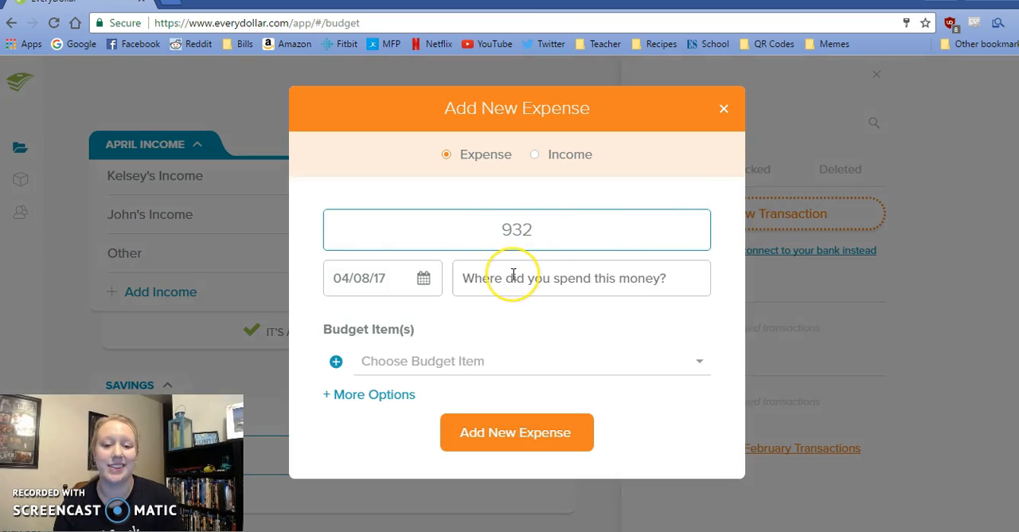
click(581, 278)
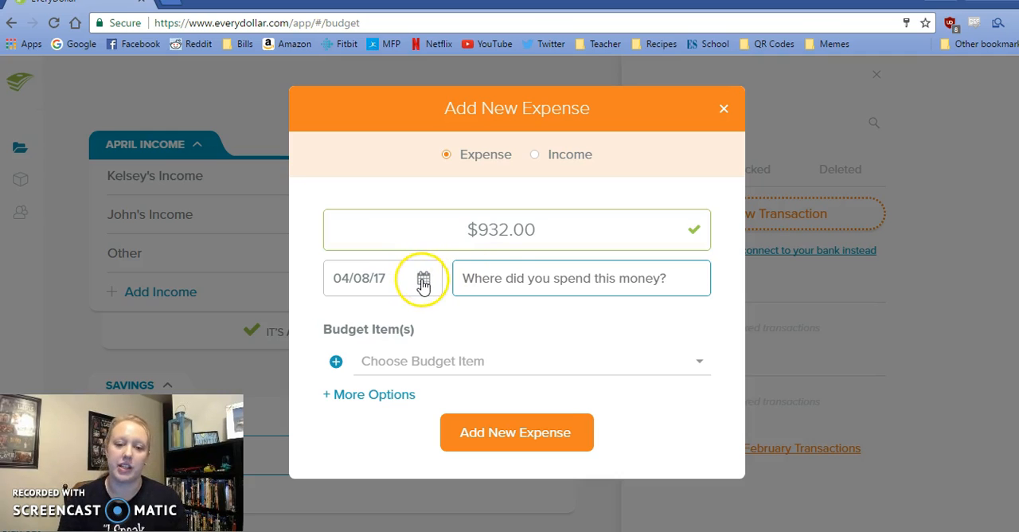
click(424, 277)
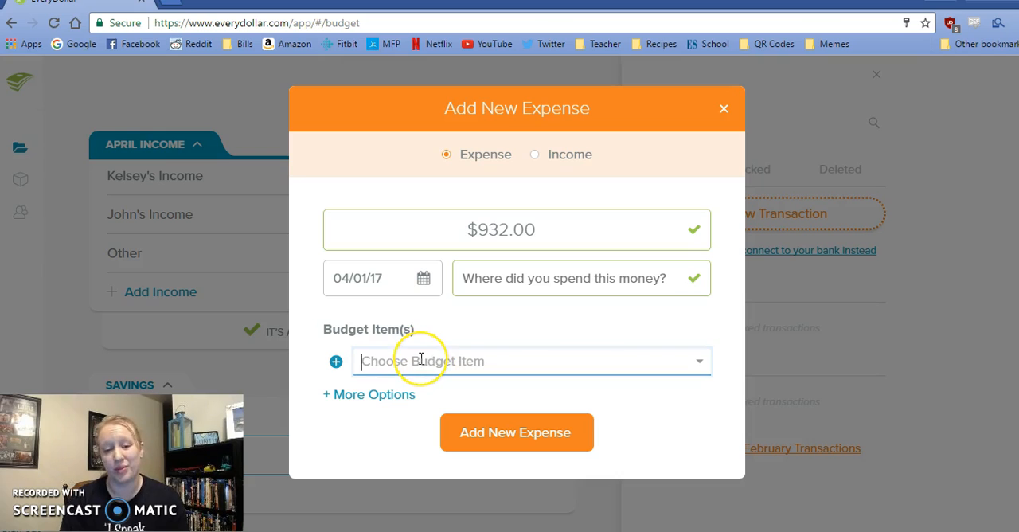
text(ap)
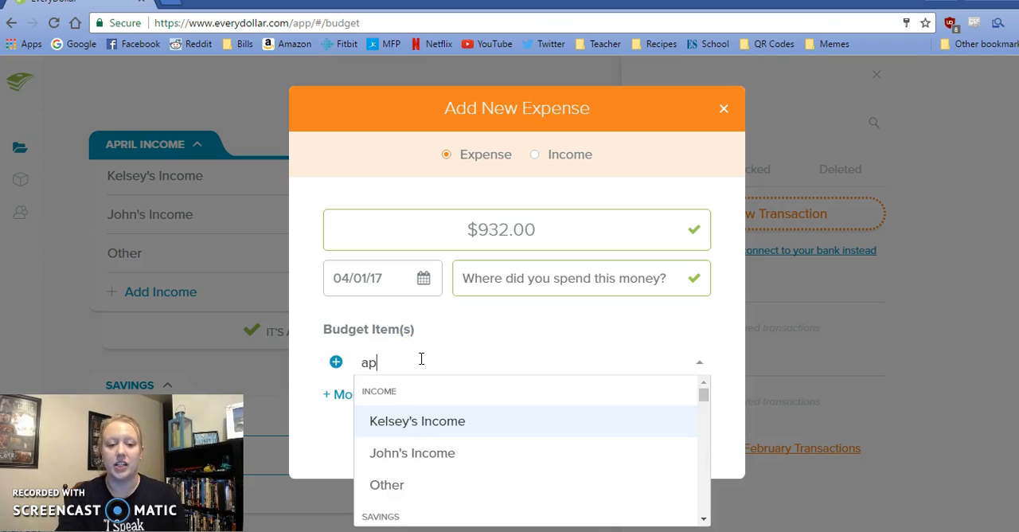
text(artm)
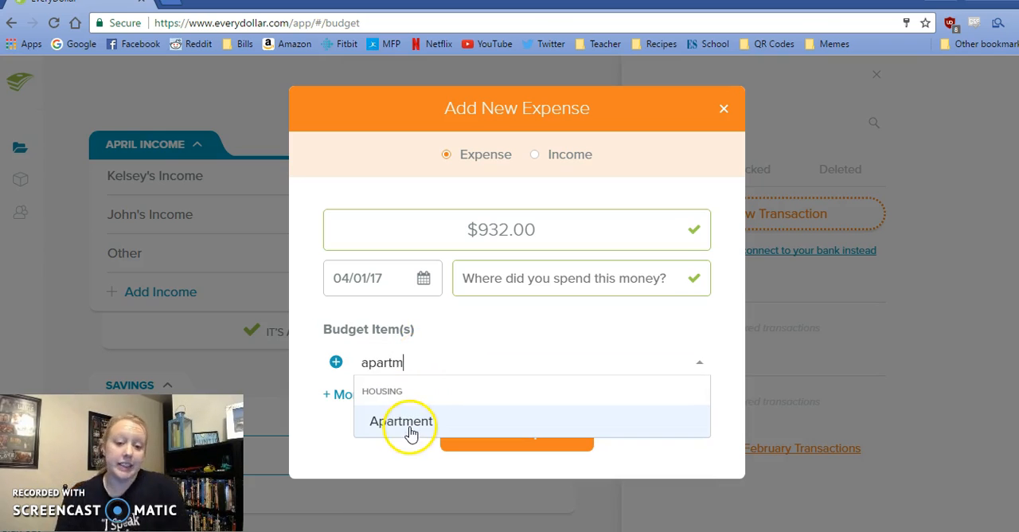
click(401, 420)
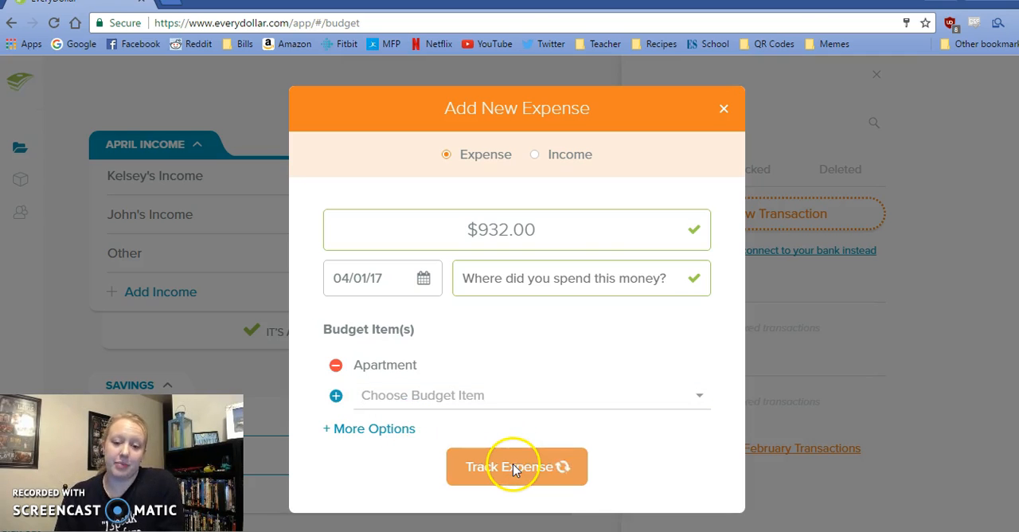
click(516, 466)
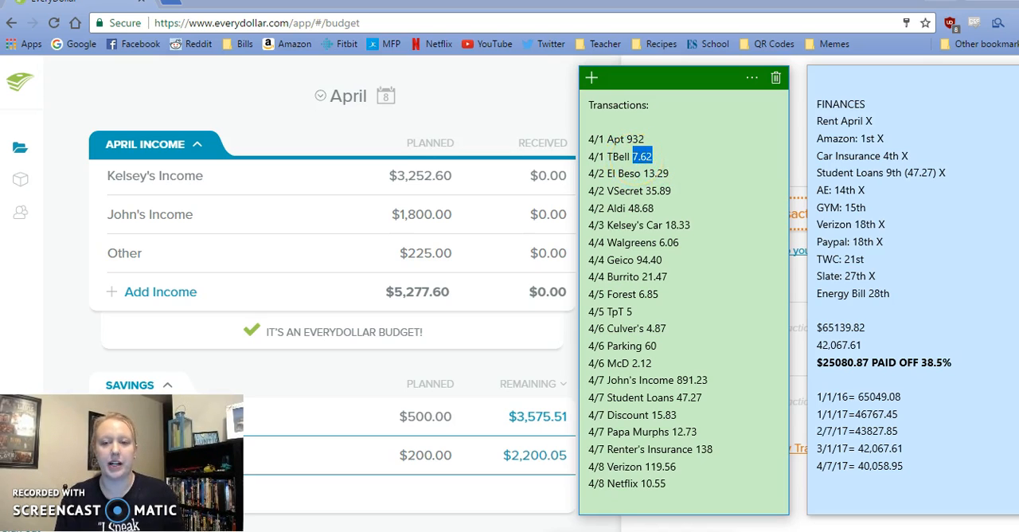
- Track the $7.62 TacoBell expense on April 1 under Kelsey Personal
click(591, 77)
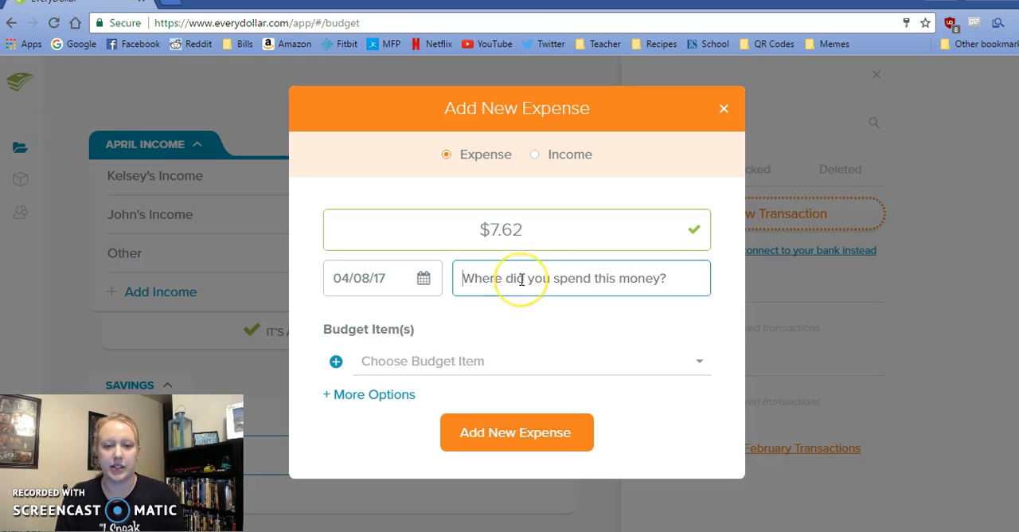
text(TacoBell)
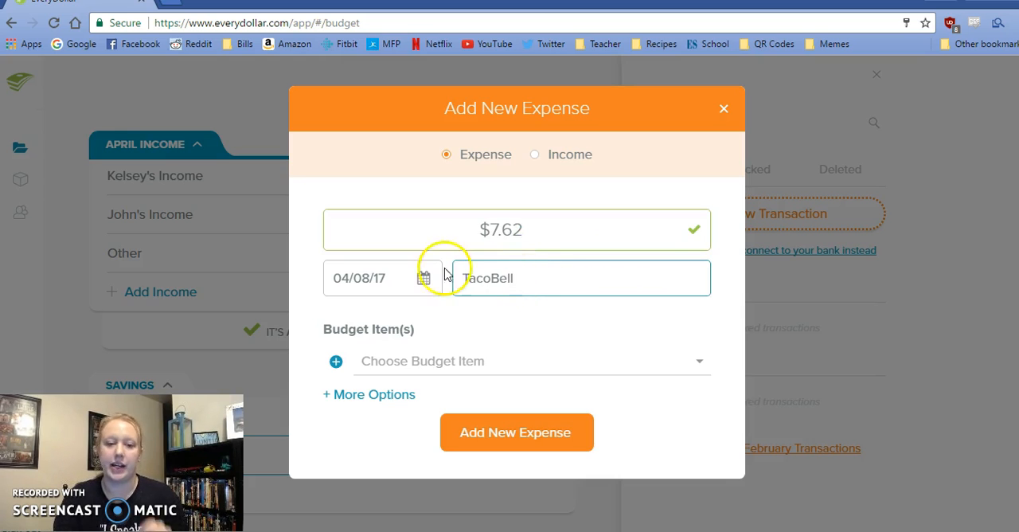
click(423, 278)
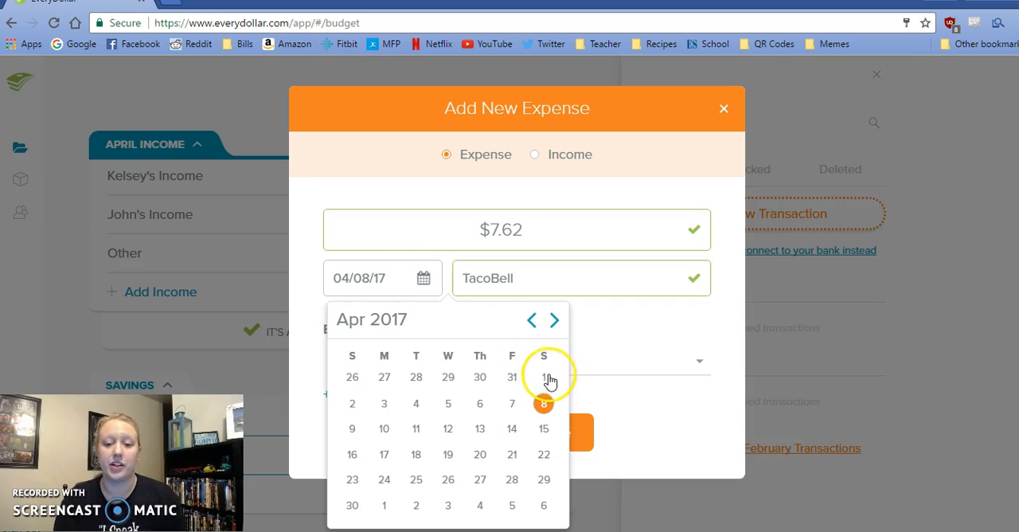
click(383, 505)
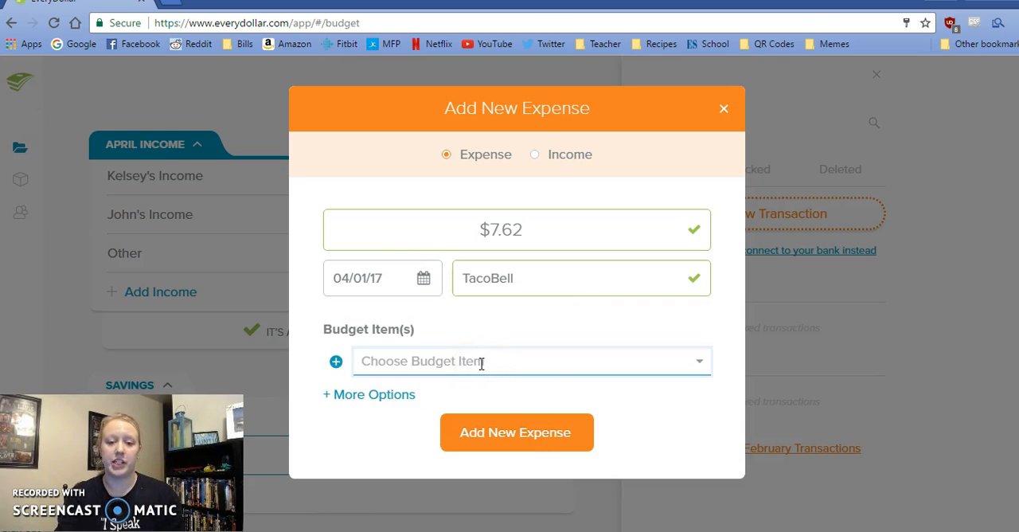
text(kel)
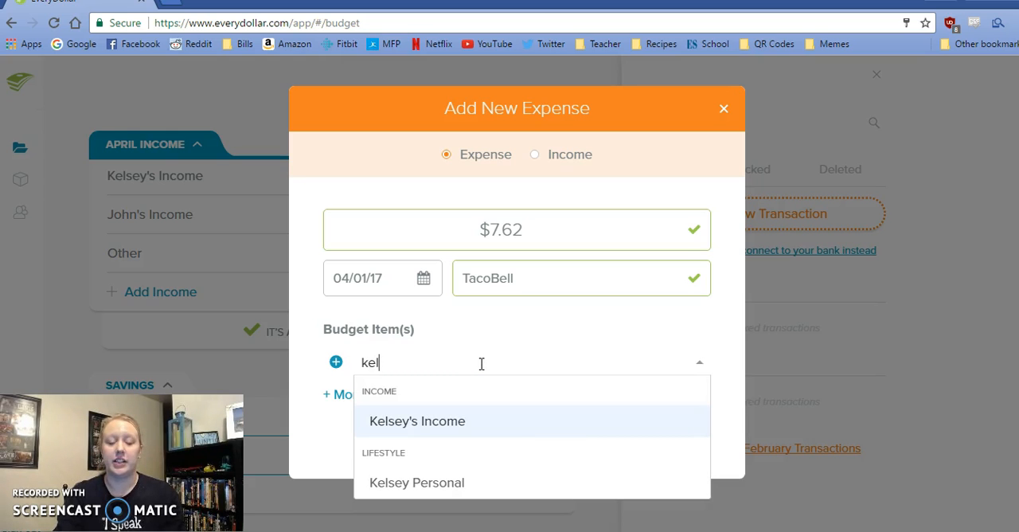
click(416, 482)
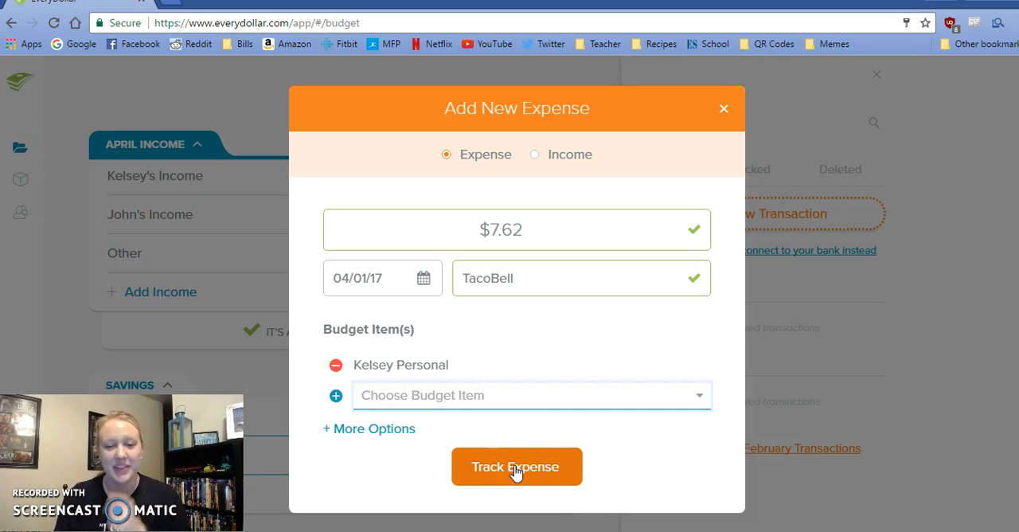
click(516, 465)
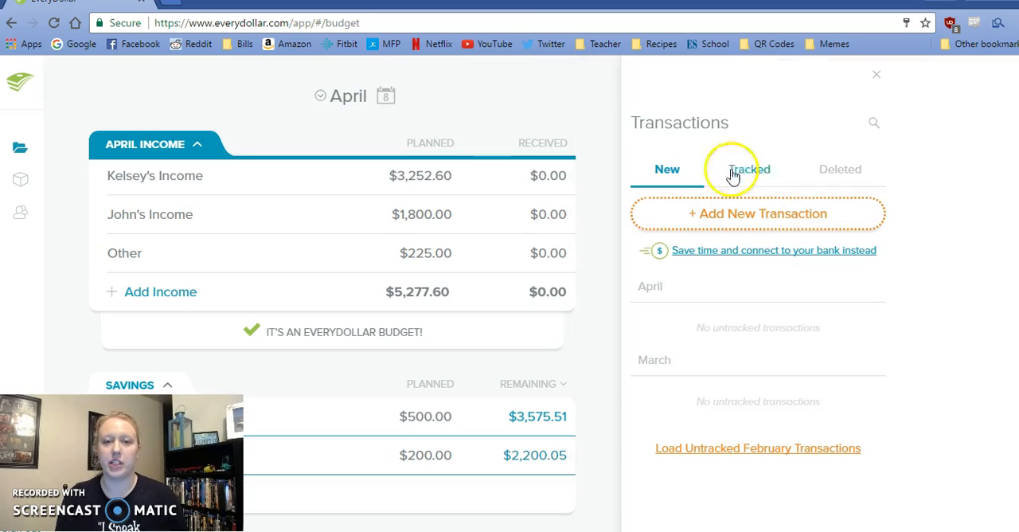
- Enter the $13.29 El Beso expense dated April 2 under Restaurants
click(757, 212)
text(El Beso)
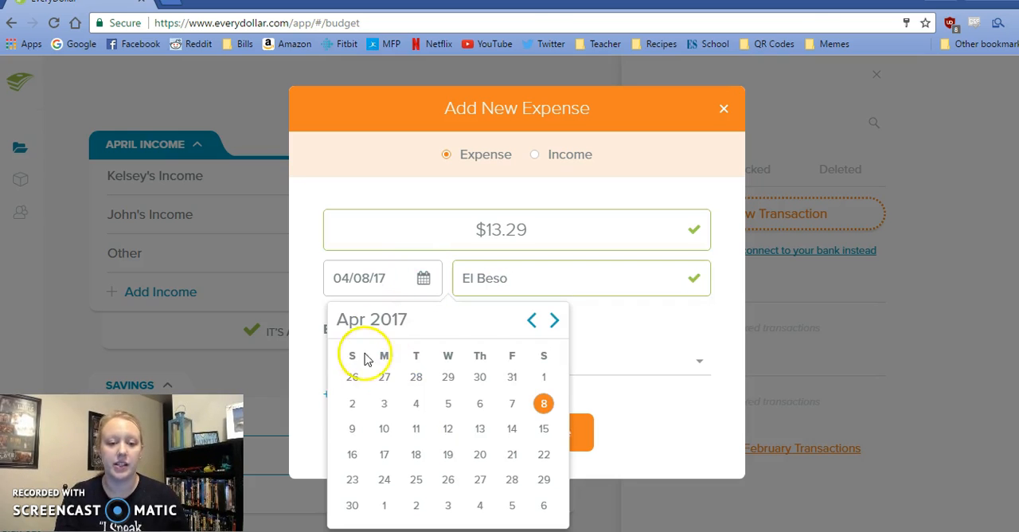
click(352, 403)
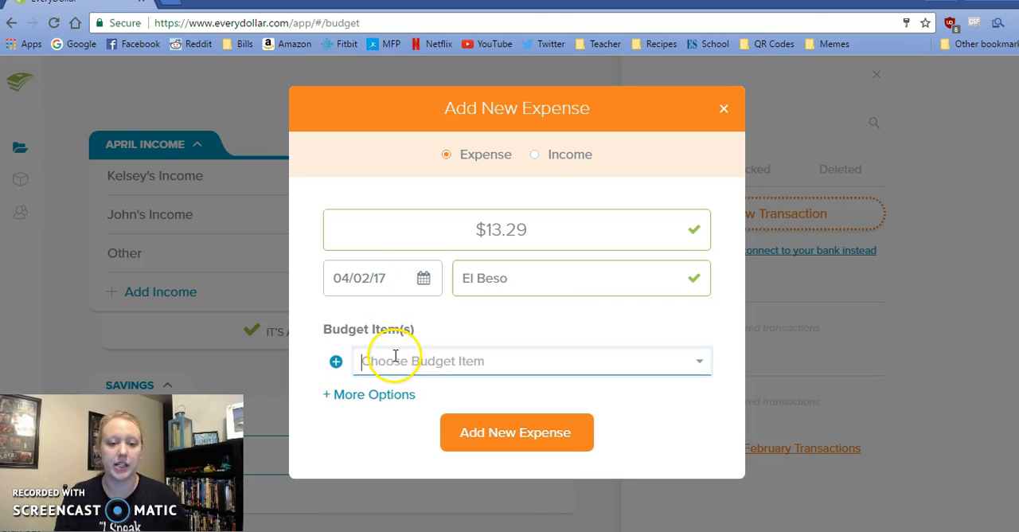
text(restau)
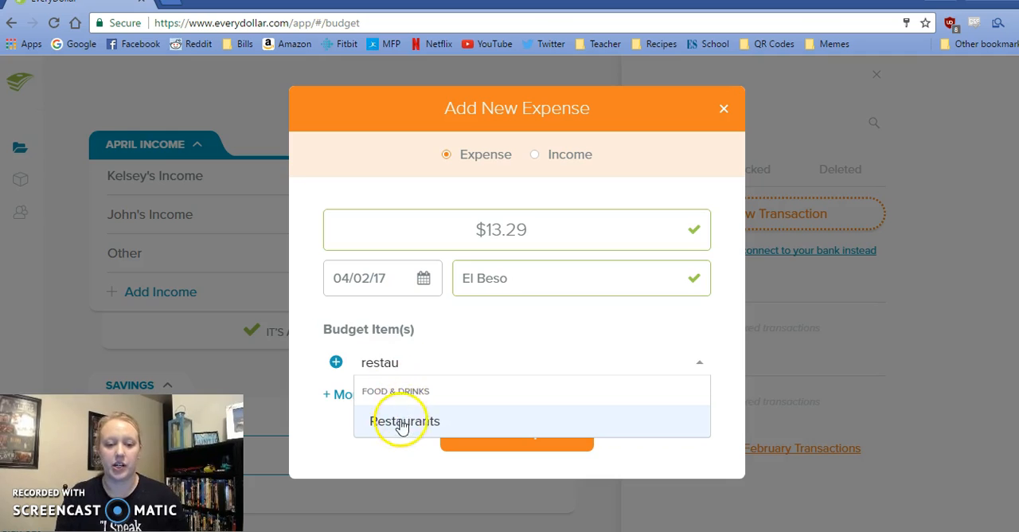
click(405, 420)
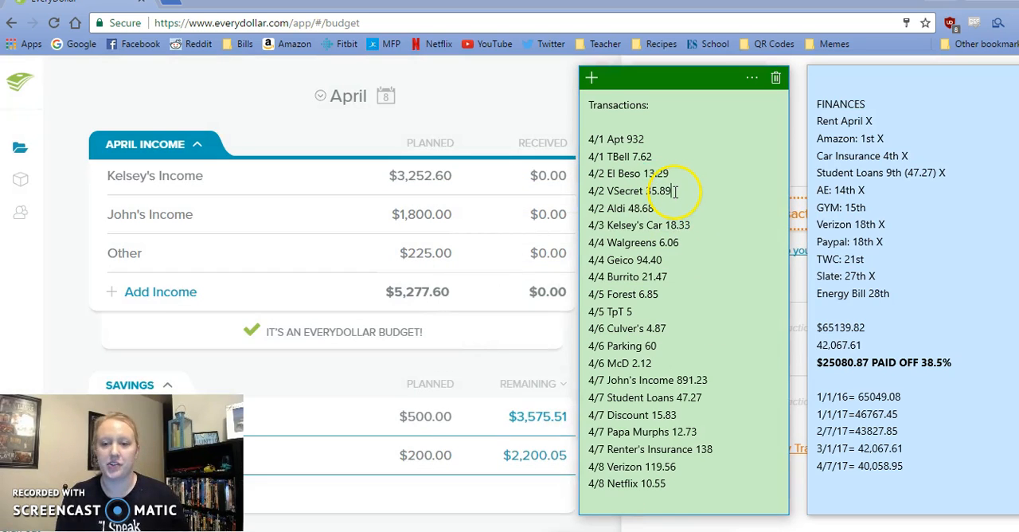
- Track the $35.89 VSecret expense on April 2 under Beauty/Clothing
double_click(658, 190)
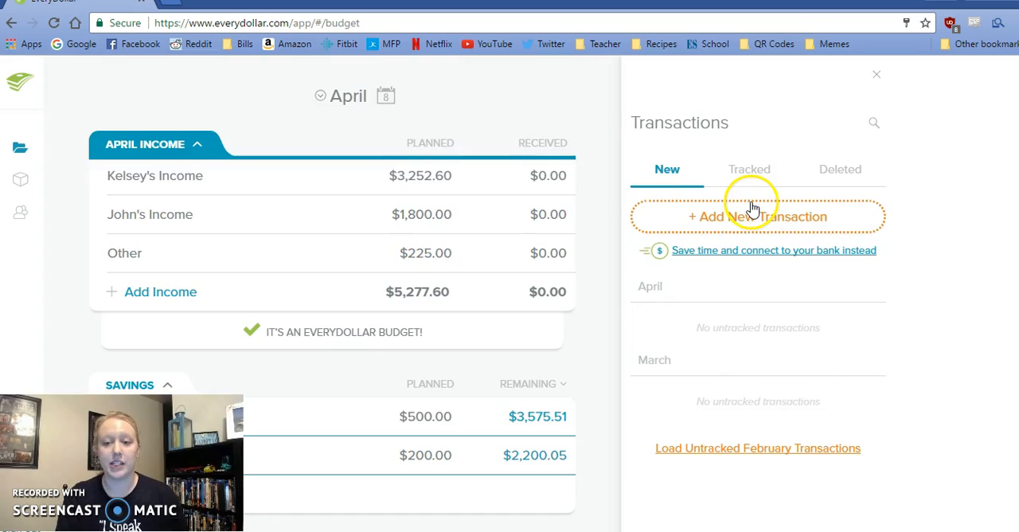
click(756, 217)
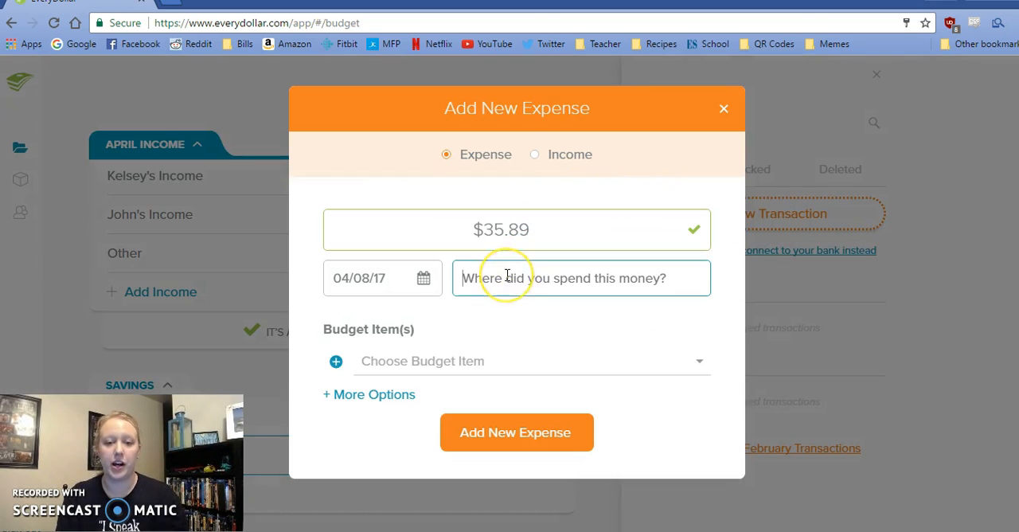
text(VSecret)
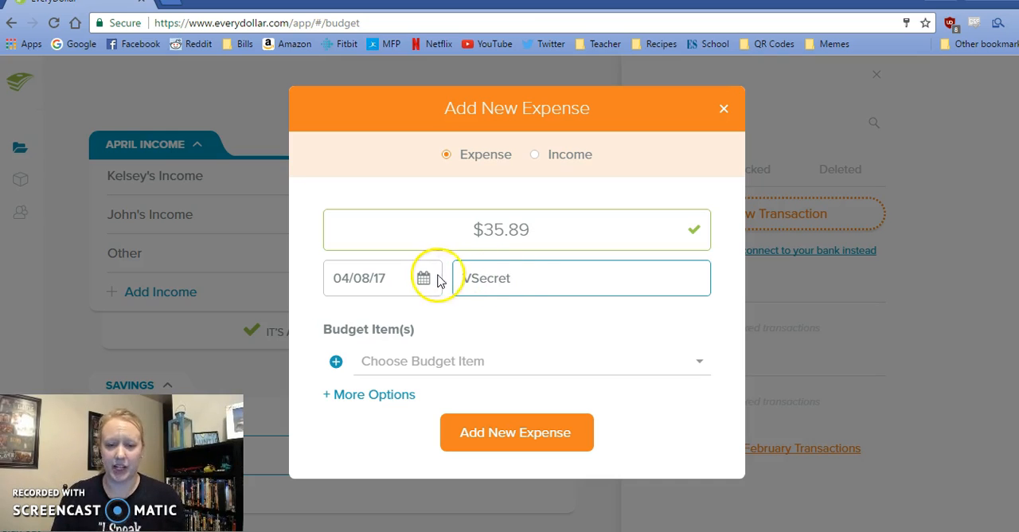
click(424, 277)
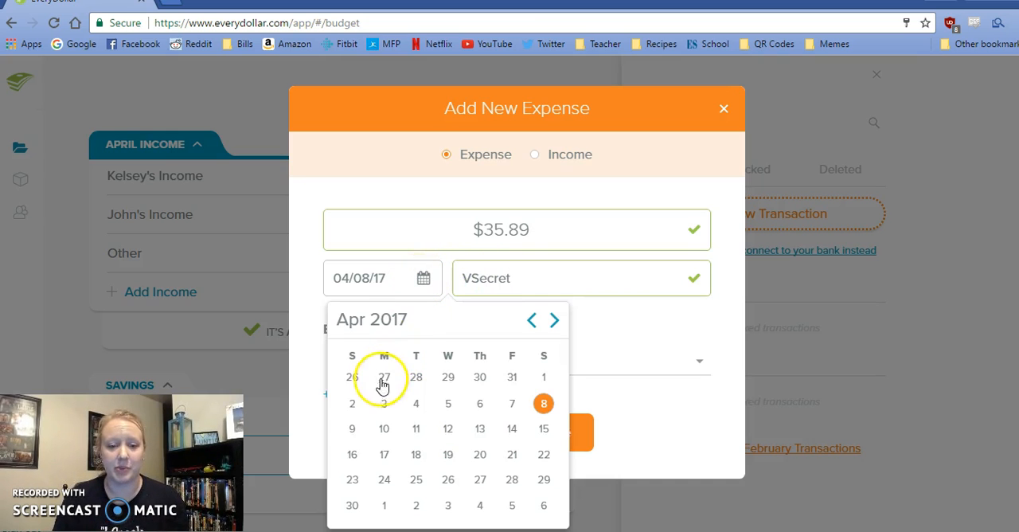
click(352, 403)
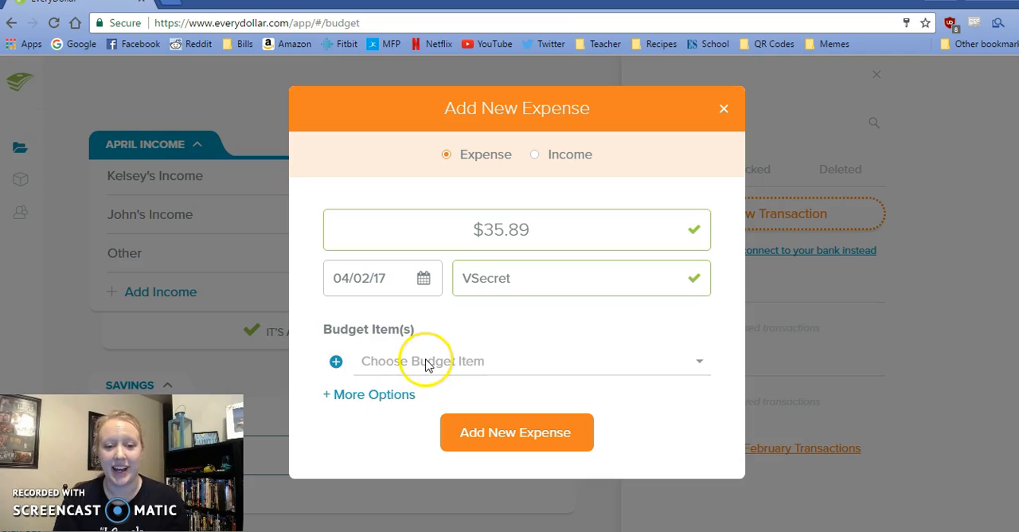
text(bea)
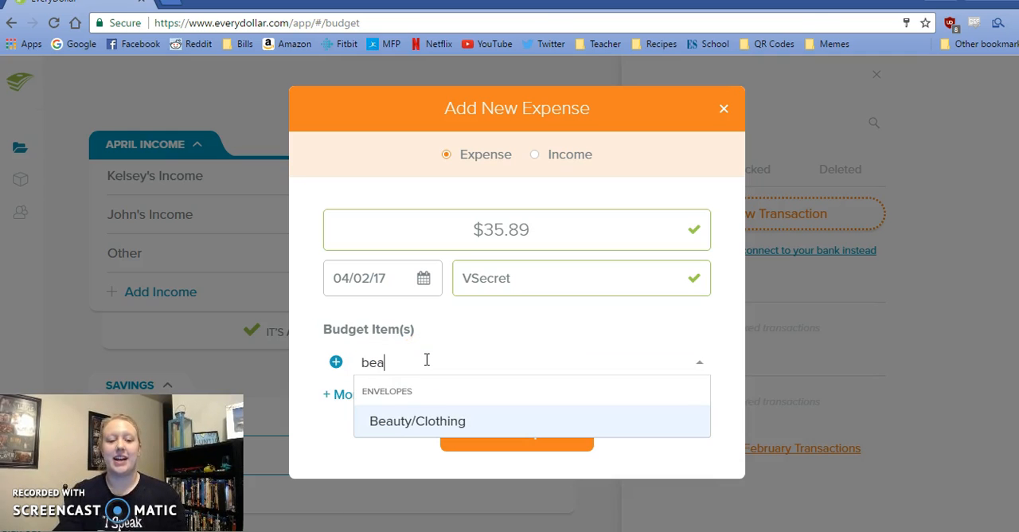
click(416, 420)
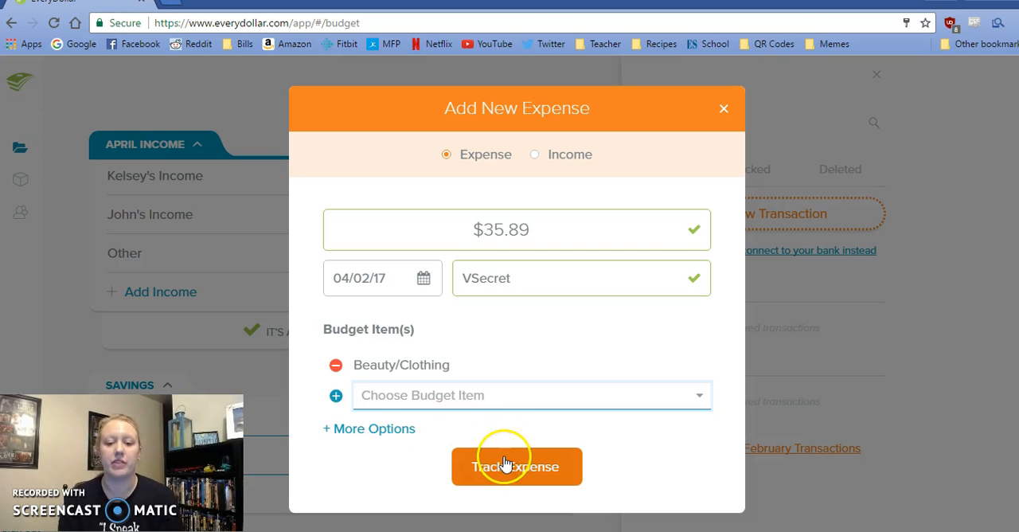
click(517, 466)
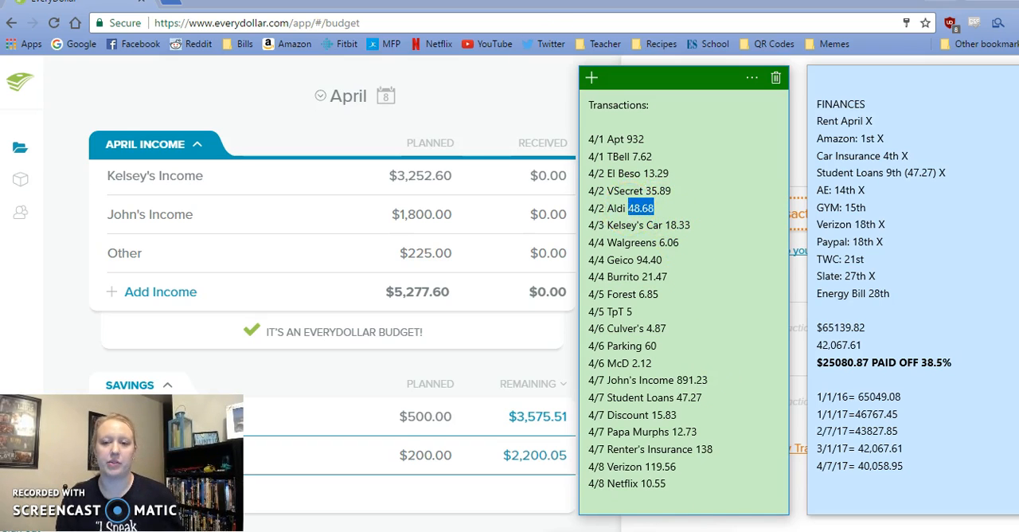
- Track the $48.68 Aldi expense on April 2 under Groceries
click(591, 78)
text(Aldi)
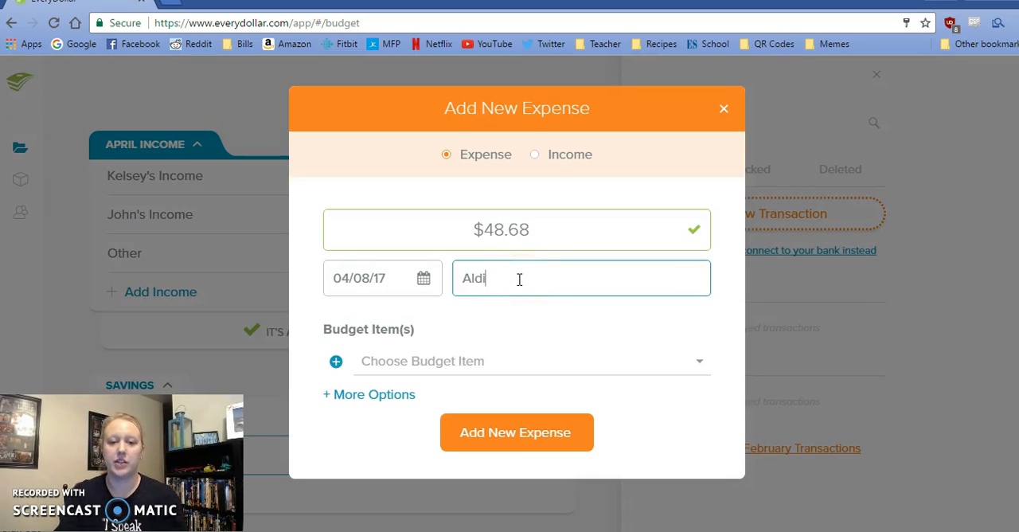
click(424, 278)
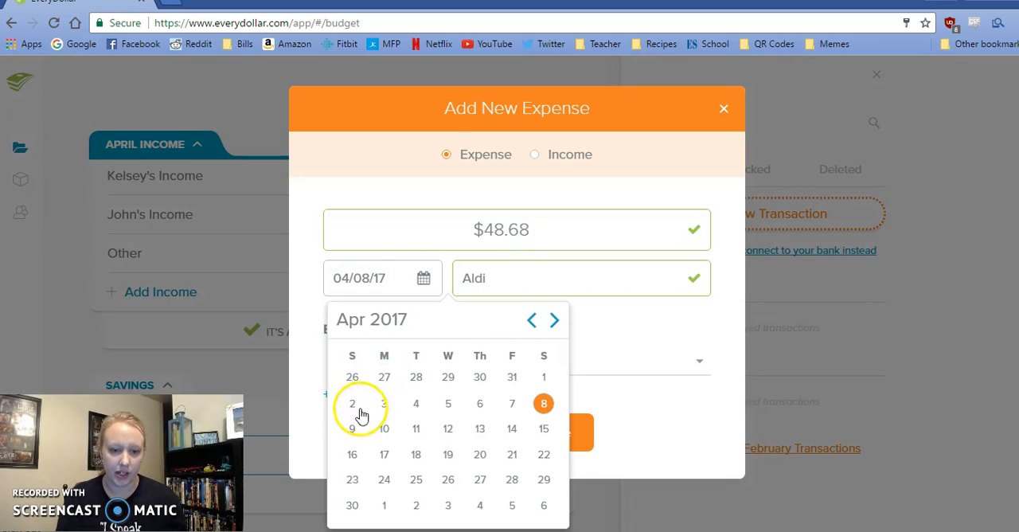
click(352, 402)
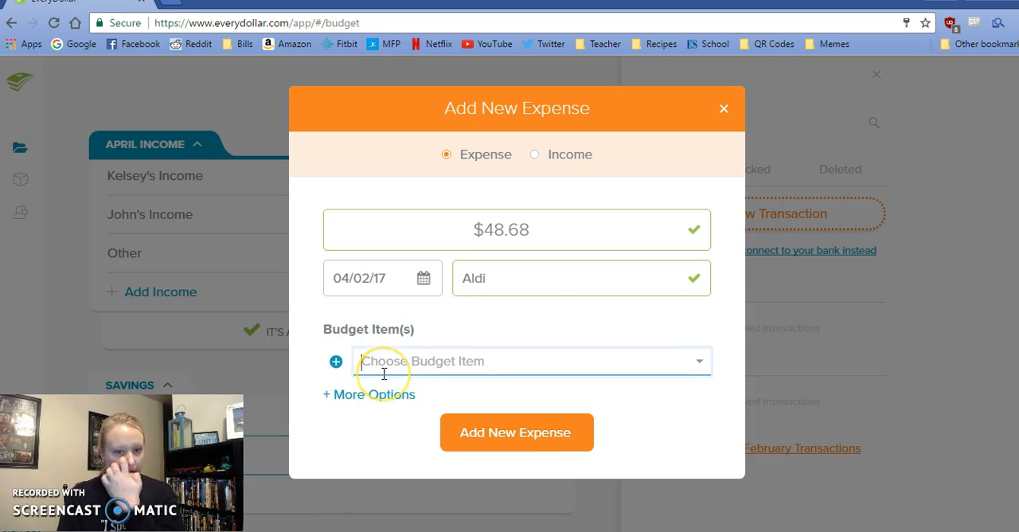
click(532, 360)
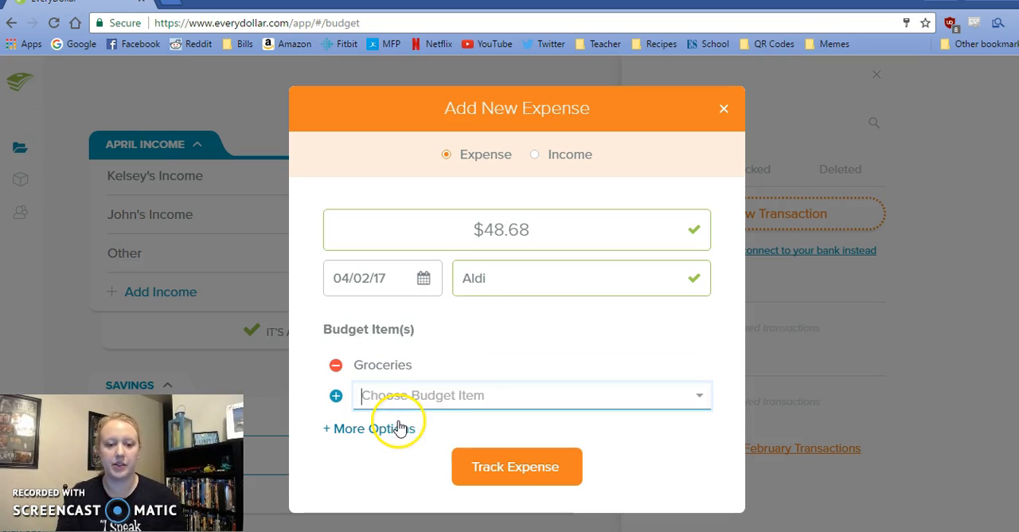
click(516, 466)
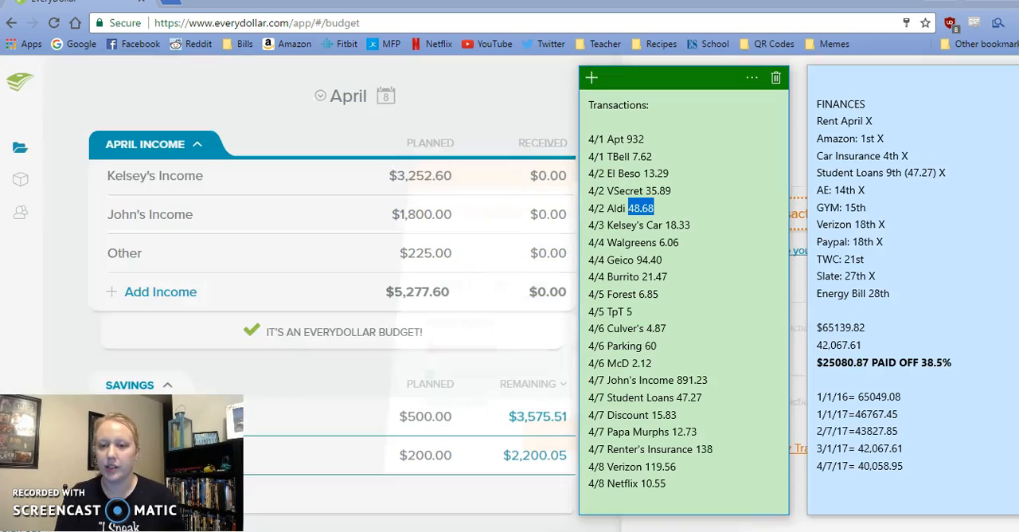
- Add and track the $18.33 Kelsey's Car expense dated April 3 under Auto Gas & Oil
click(676, 224)
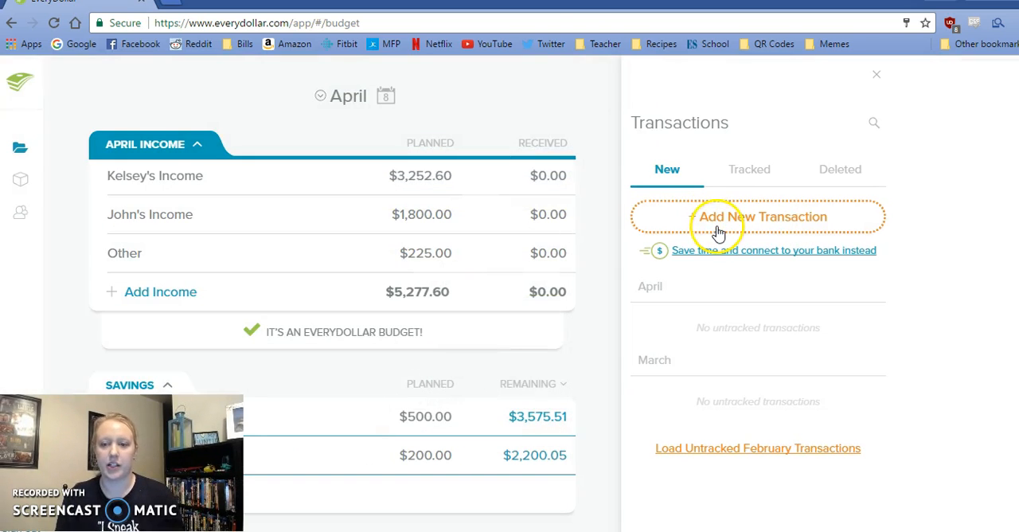
click(761, 216)
text(Kelsey's C)
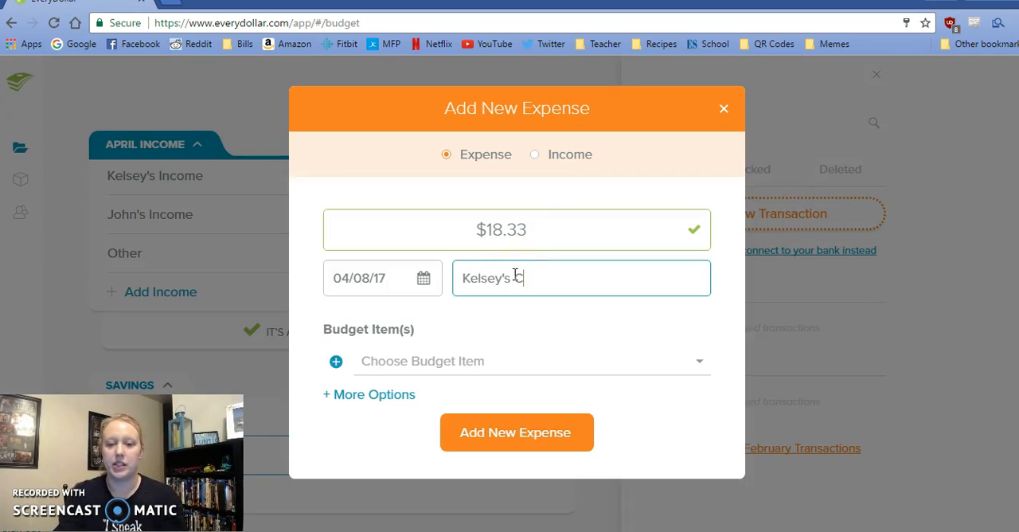
click(423, 278)
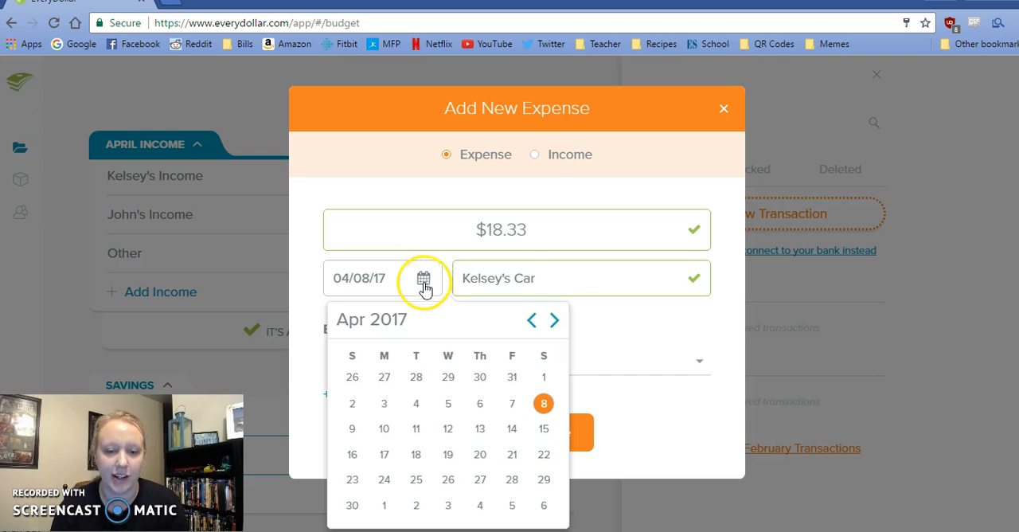
click(384, 403)
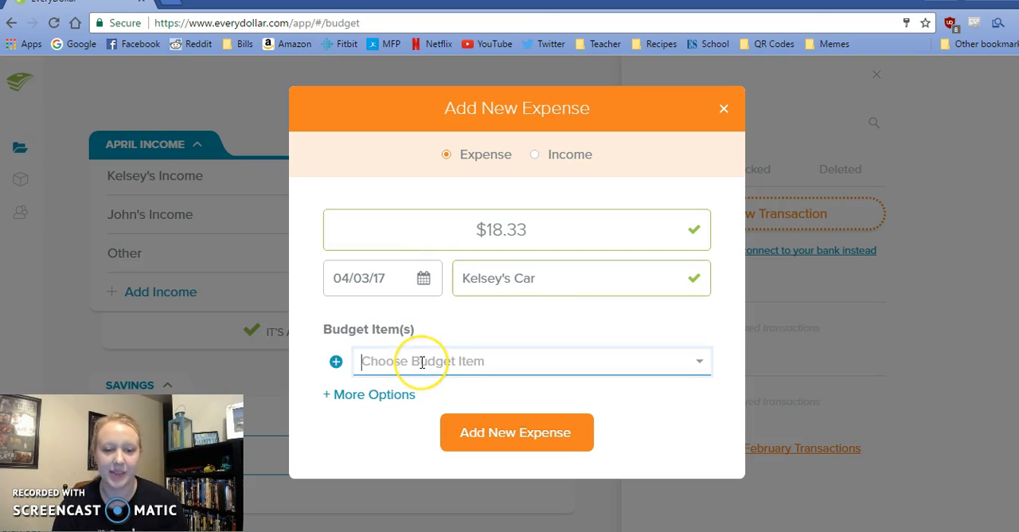
text(gas)
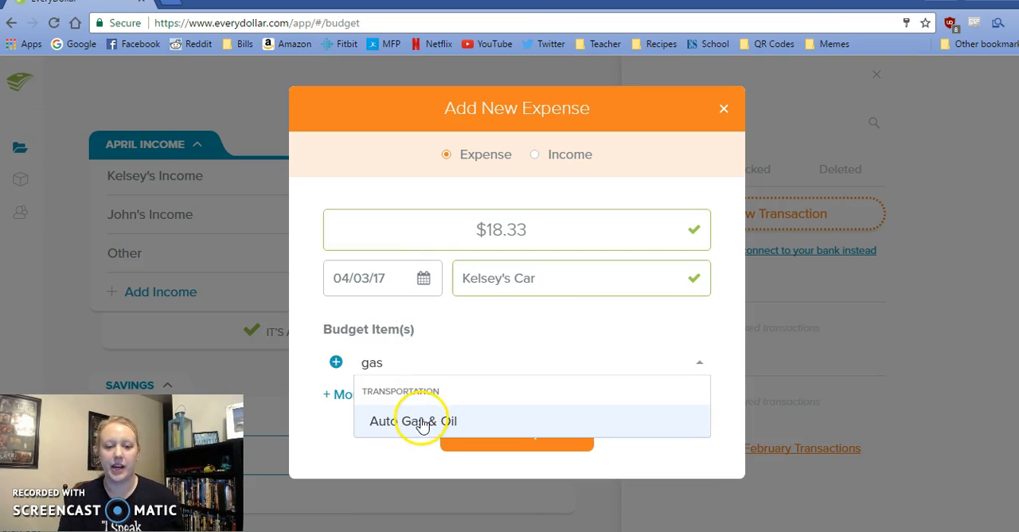
click(412, 420)
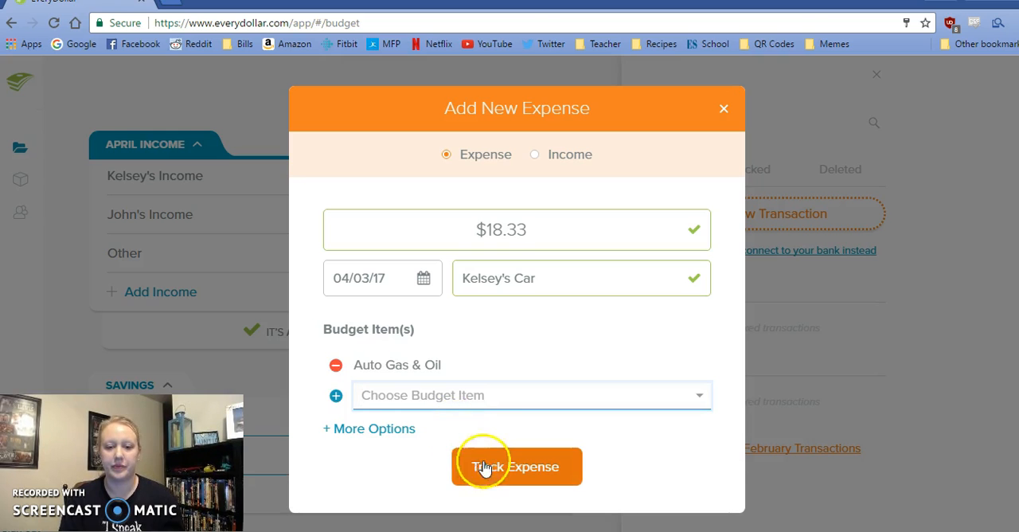
click(517, 466)
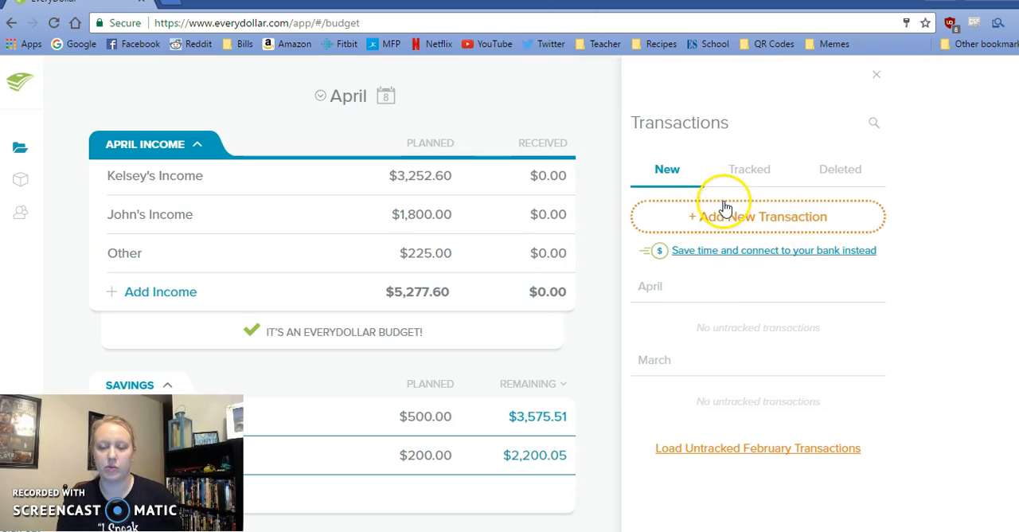
- Add and track the $6.06 Walgreens expense dated April 4 under John Personal
click(757, 215)
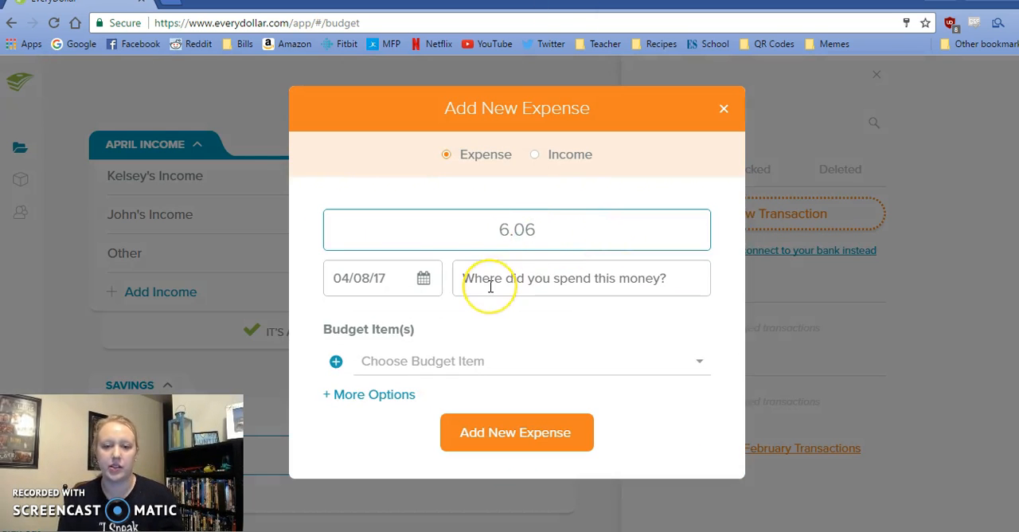
text(Johns)
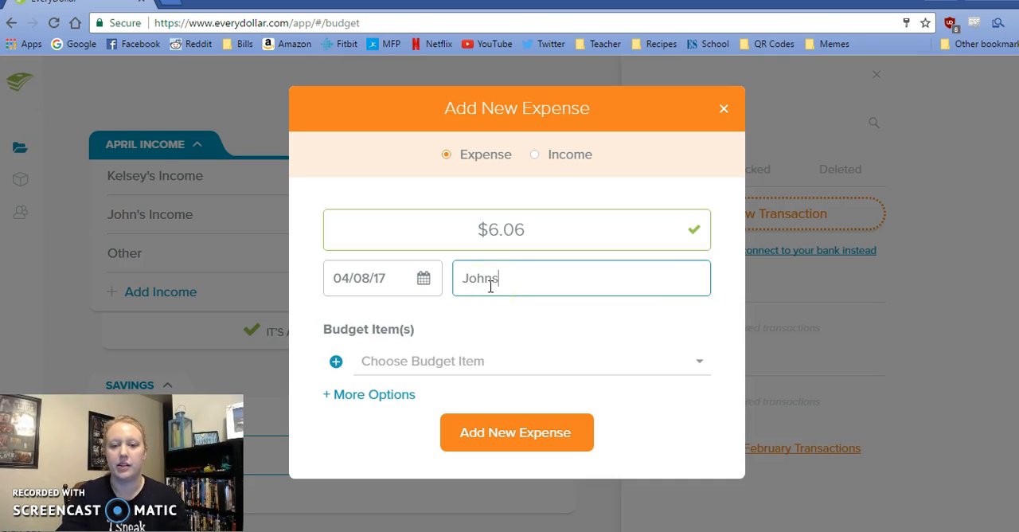
text('s)
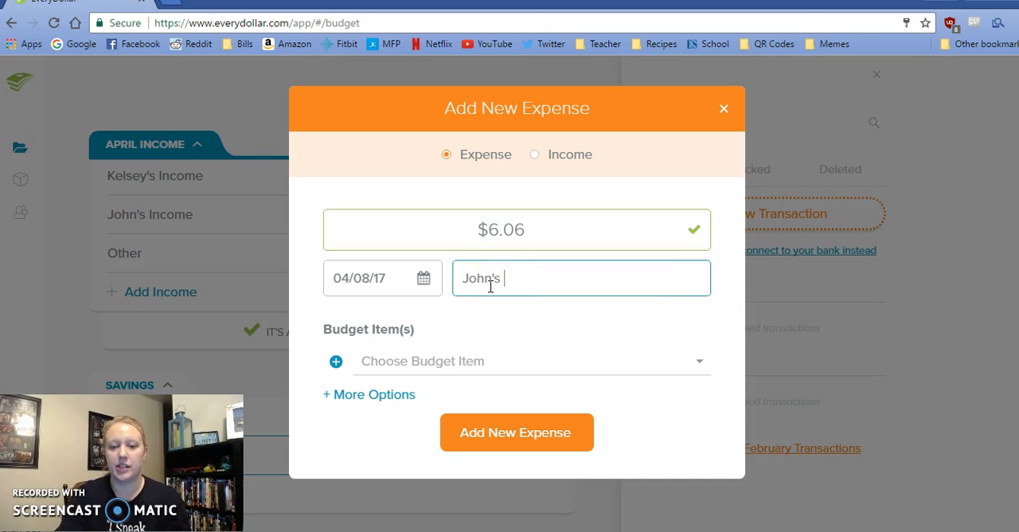
text(Personal)
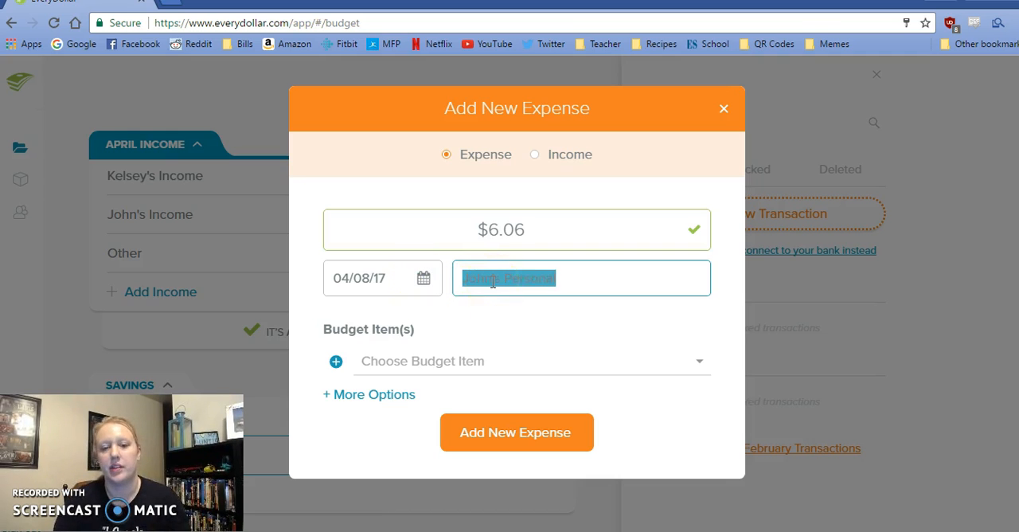
text(Walgreens)
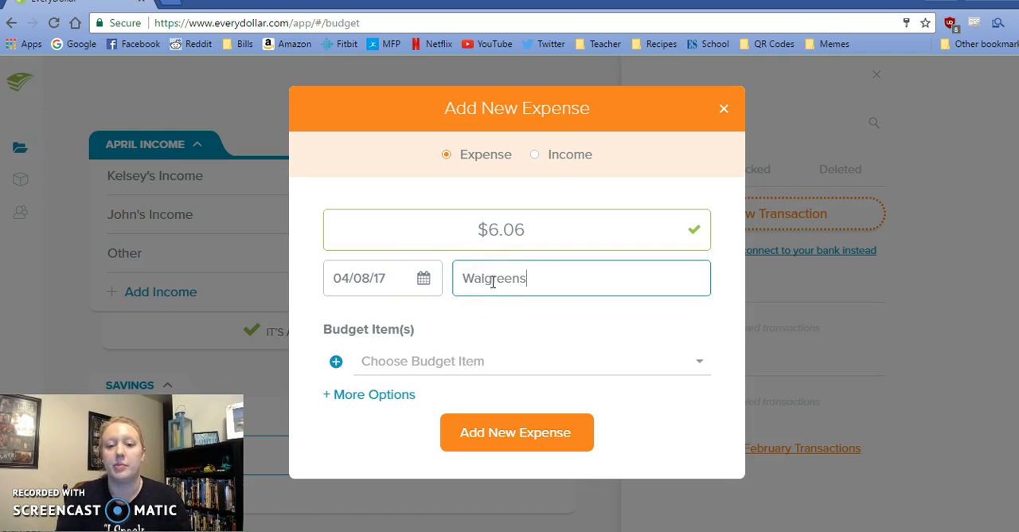
click(530, 361)
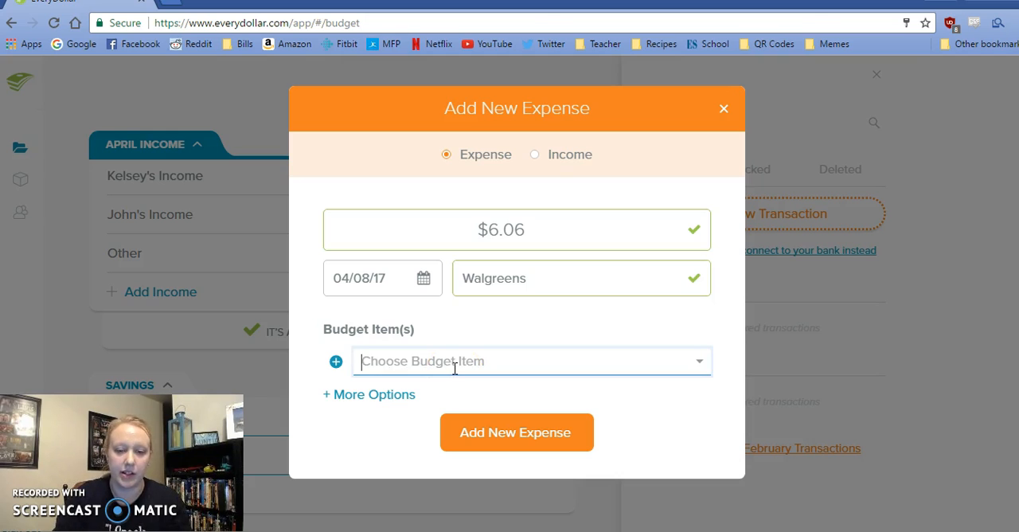
text(john's)
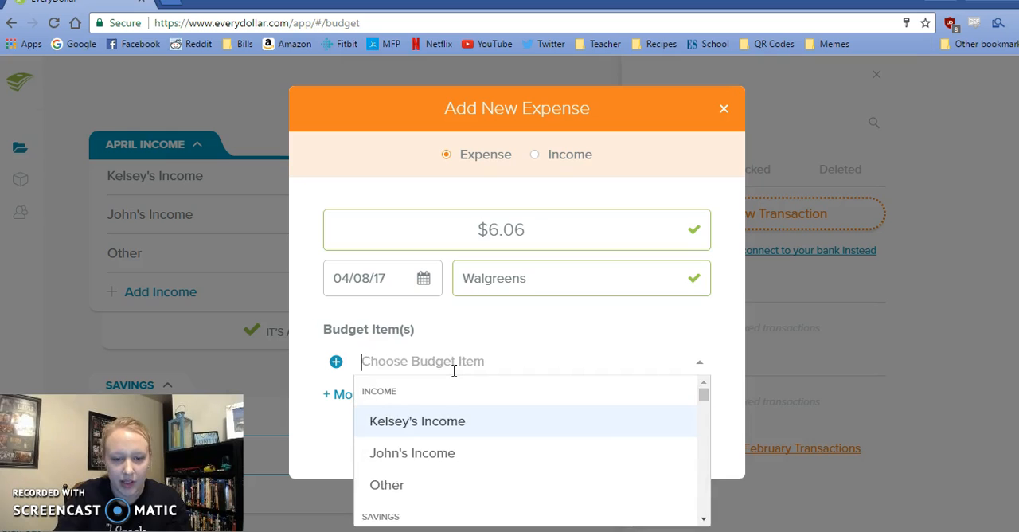
text(person)
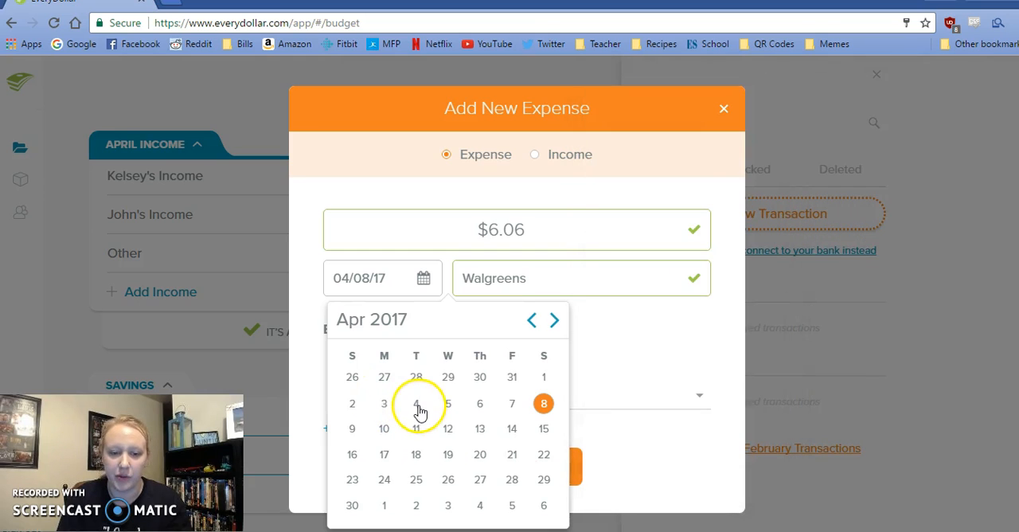
click(416, 403)
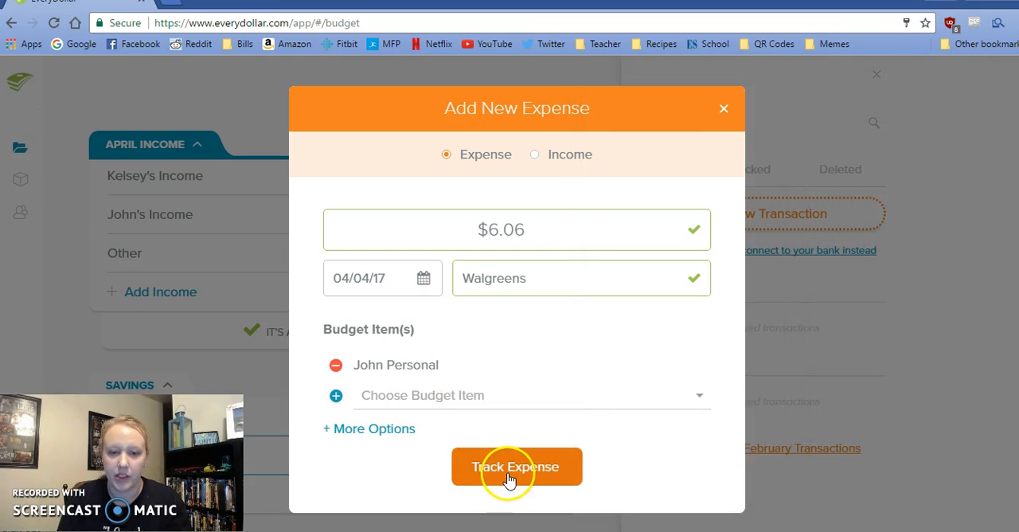
click(517, 466)
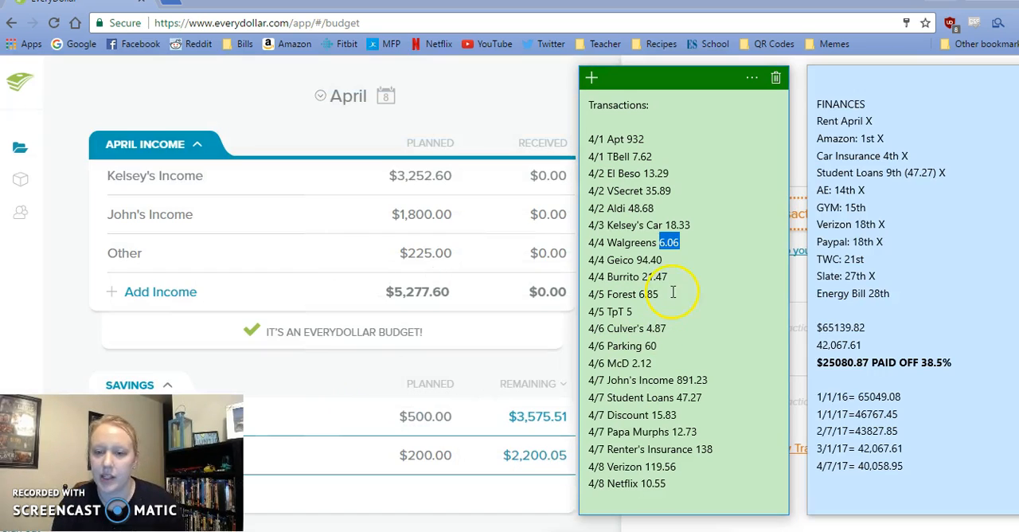
- Track the $94.40 Geico payment dated April 4 under Auto Insurance 4th
double_click(648, 260)
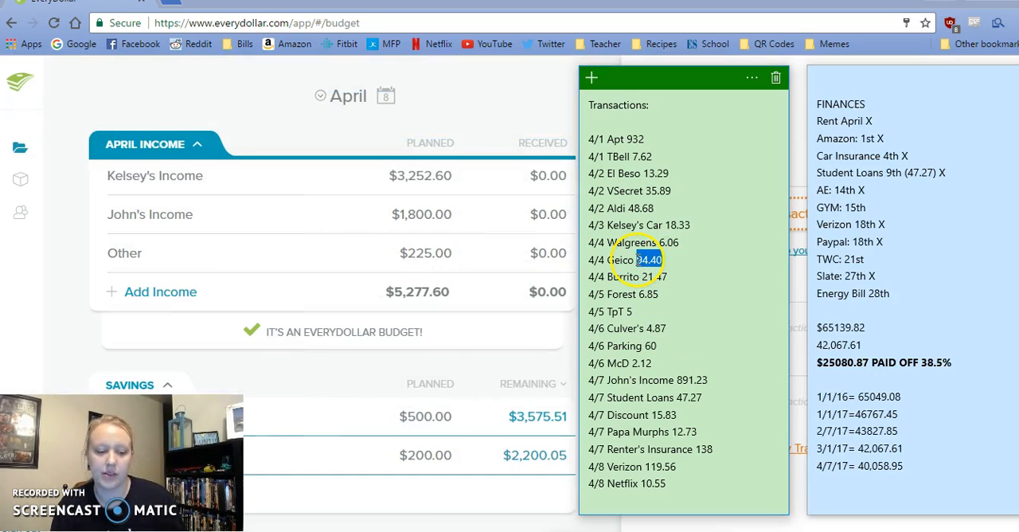
click(591, 78)
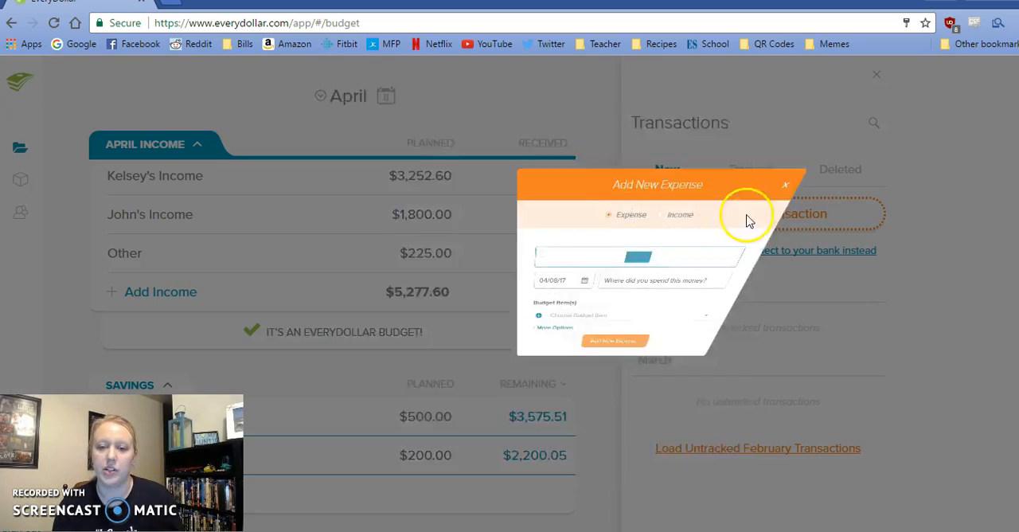
text(94.40)
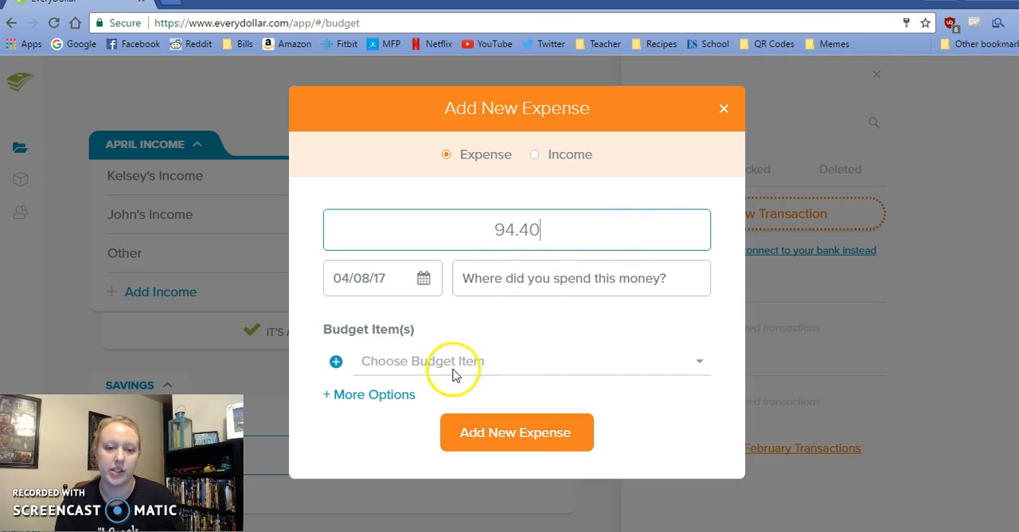
text(insur)
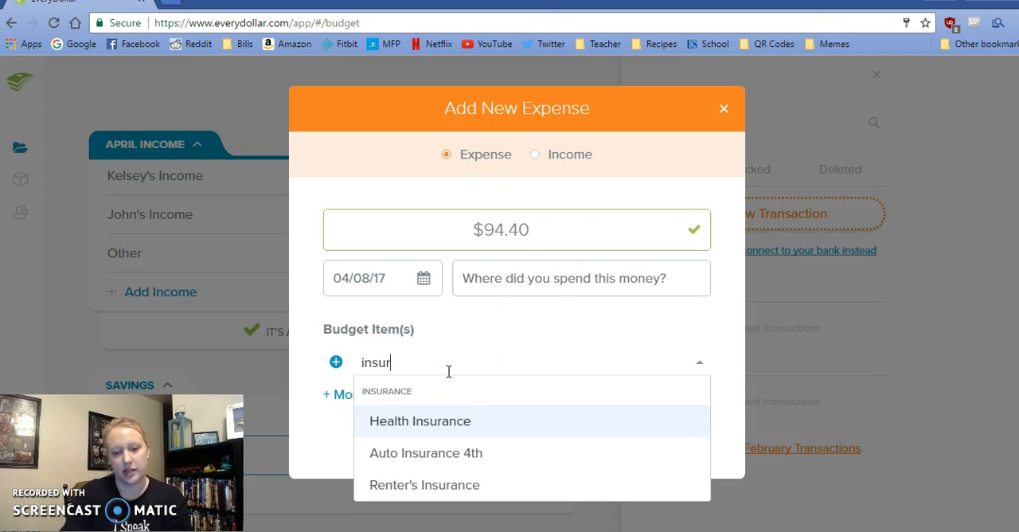
click(425, 452)
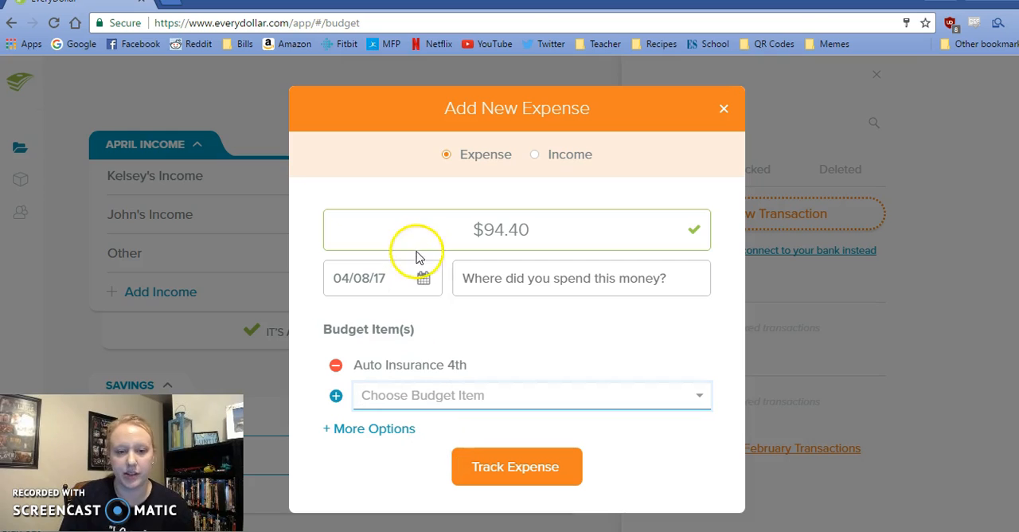
click(423, 278)
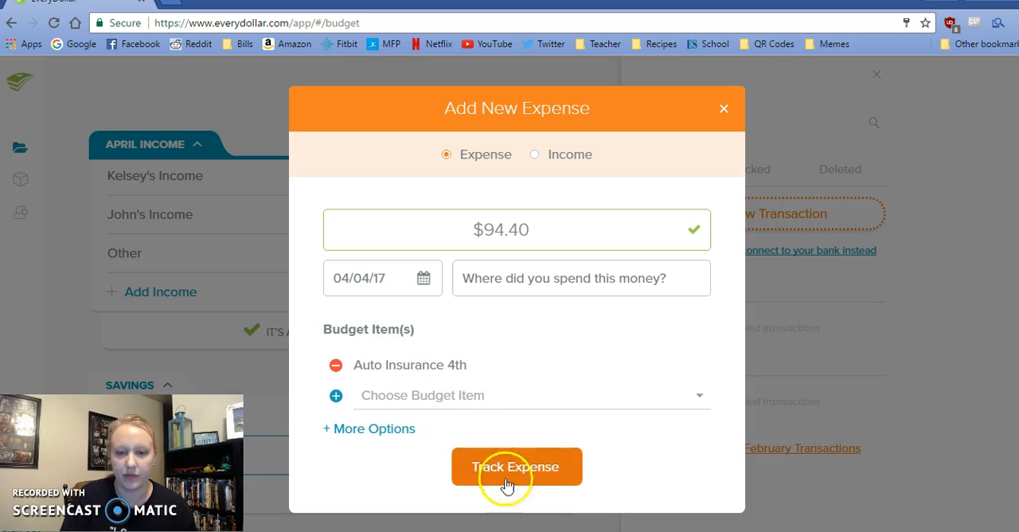
click(516, 467)
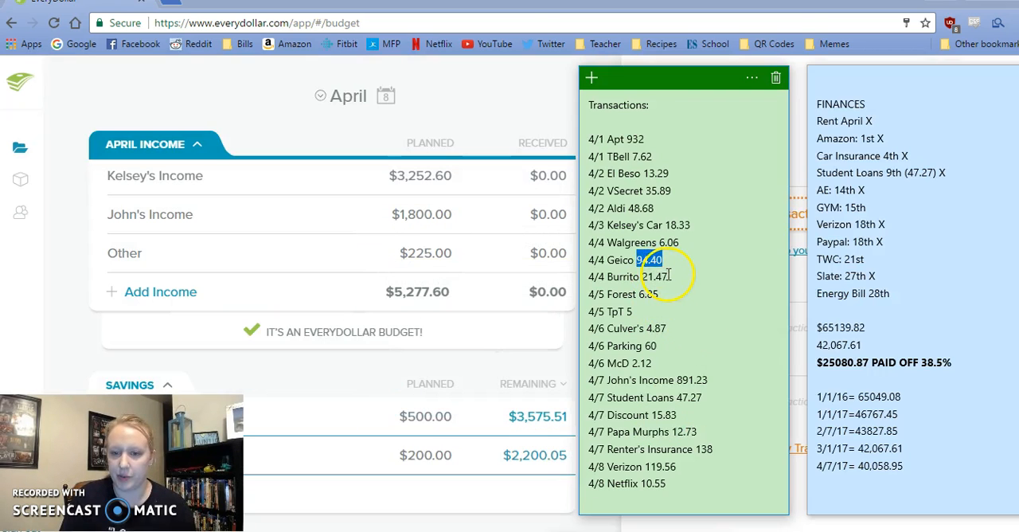
- Enter the $21.47 Burrito expense dated April 4 with Restaurants as its budget item
double_click(653, 277)
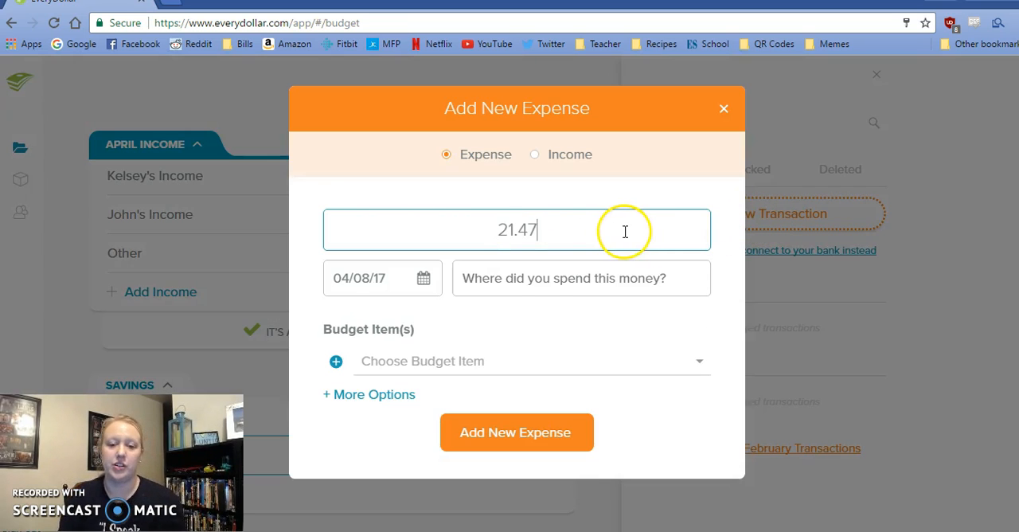
text(Burr)
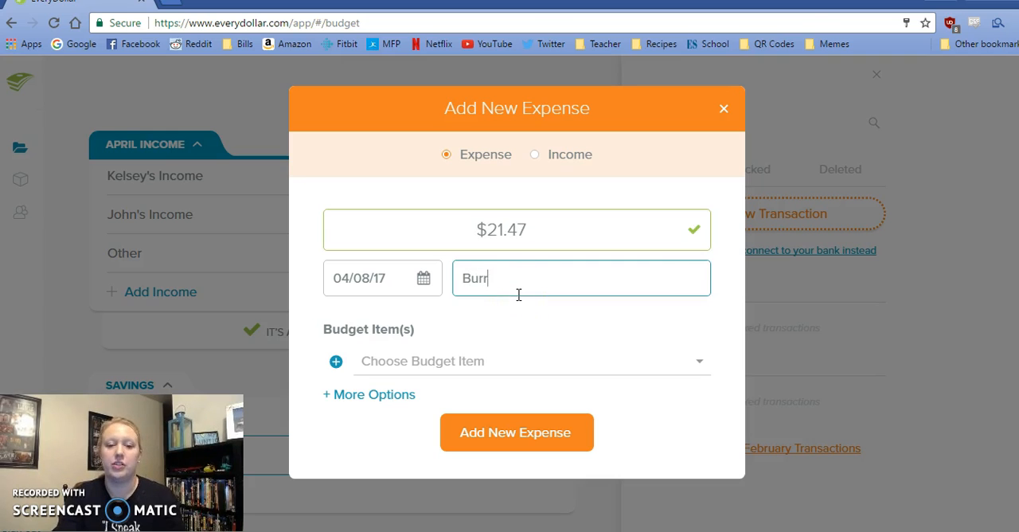
click(424, 278)
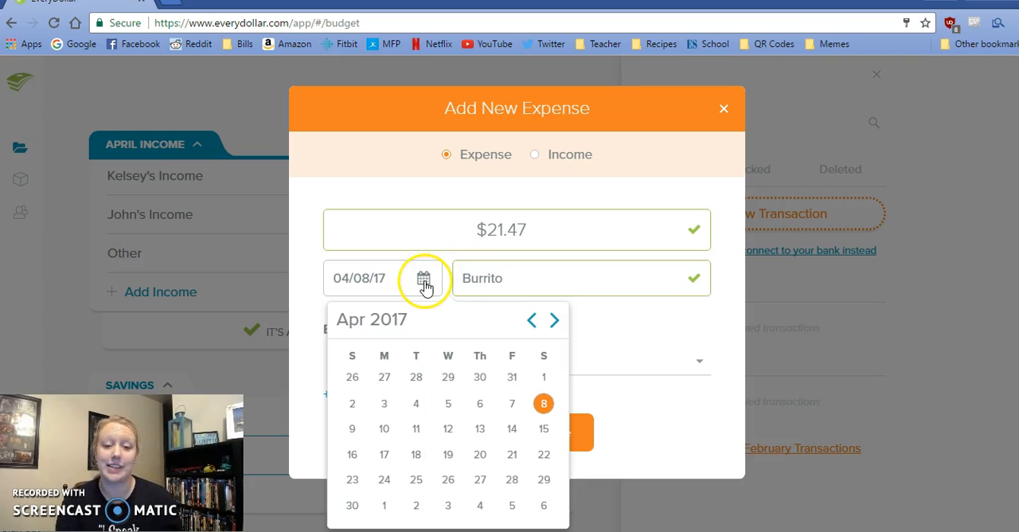
mouse_move(457, 402)
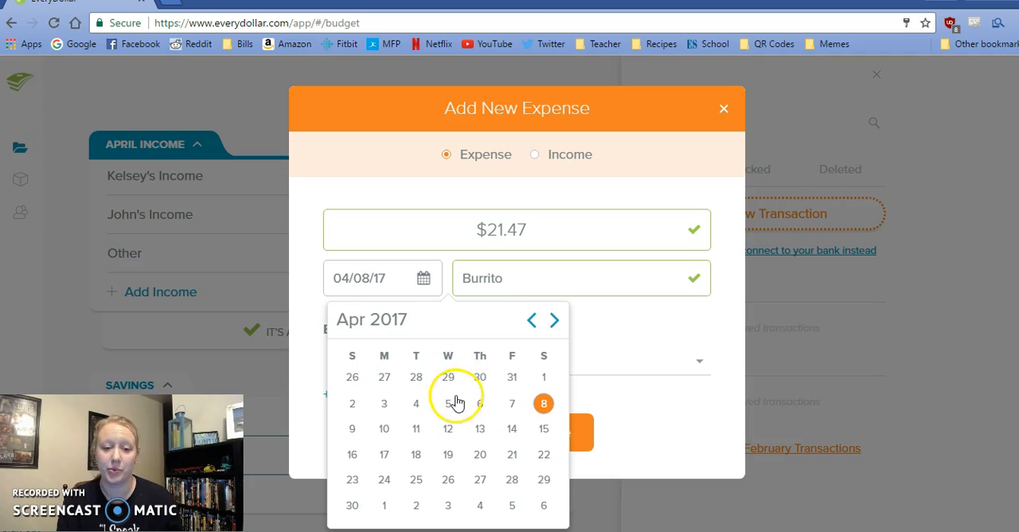
click(415, 403)
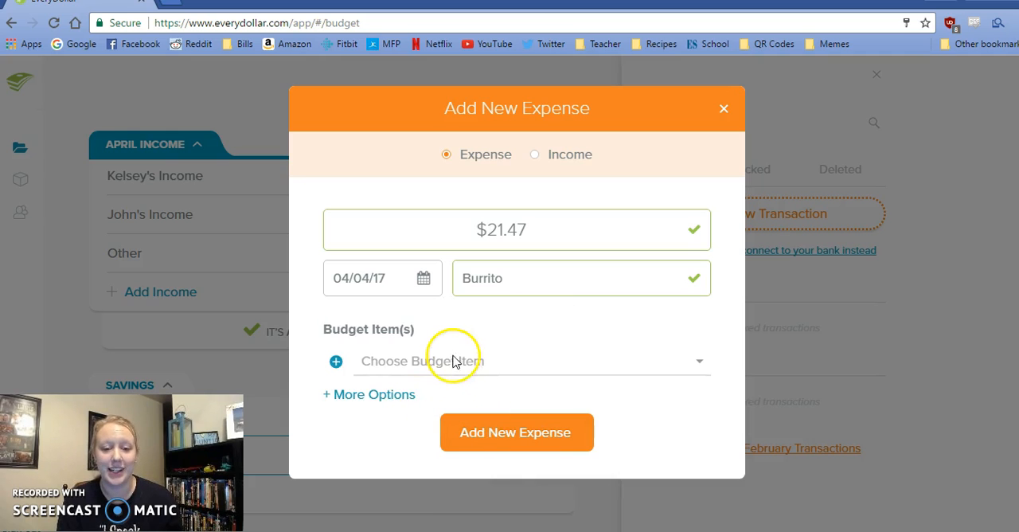
text(restau)
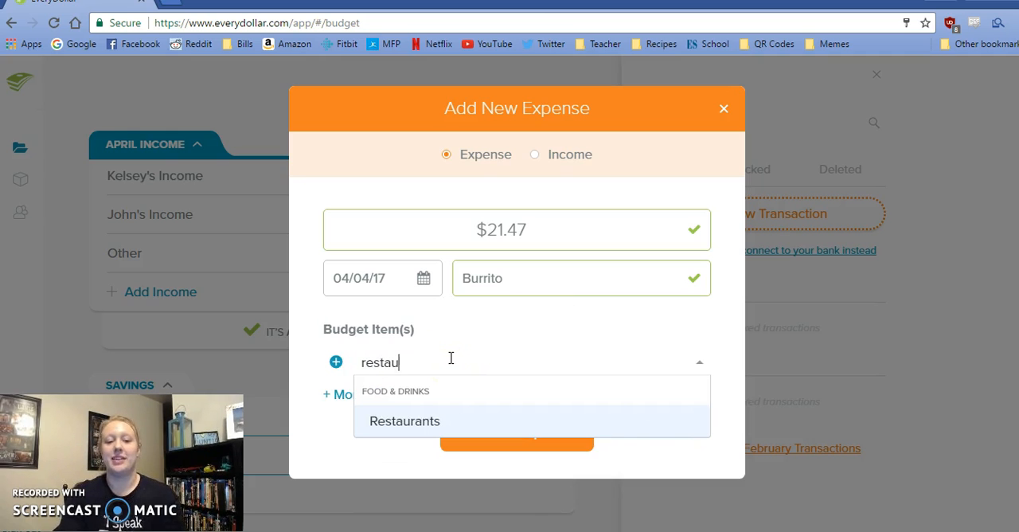
click(405, 420)
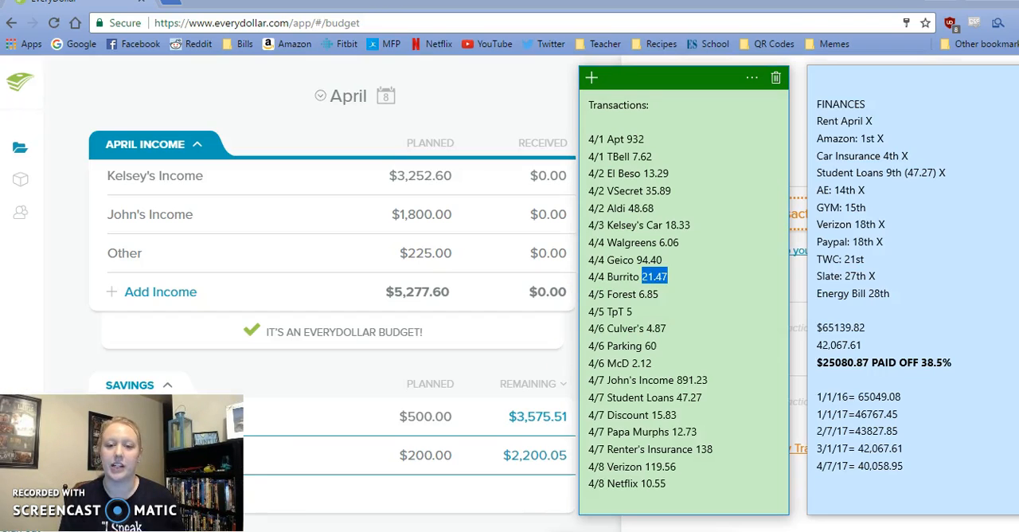
- Enter the $6.85 Forest expense dated April 5 with Drinks as its budget item
double_click(652, 294)
text(F)
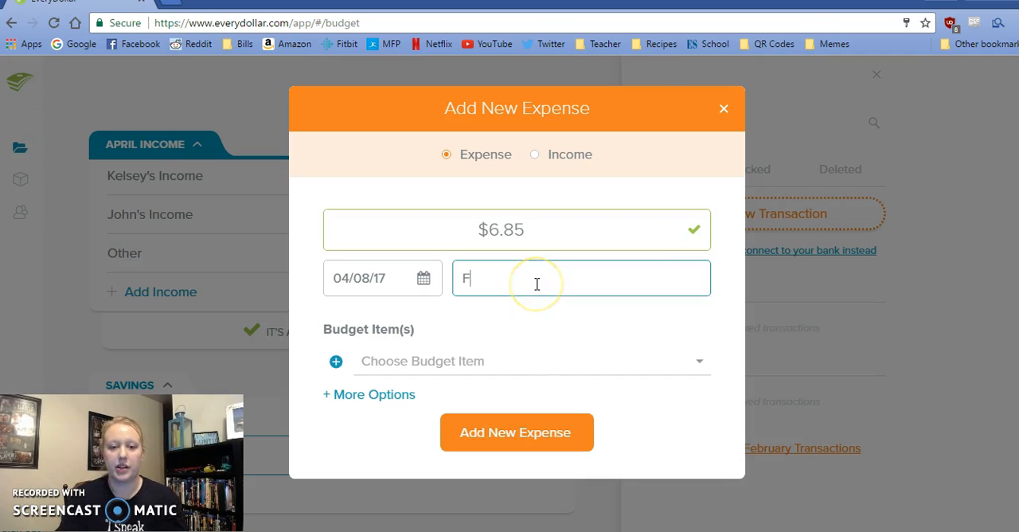
text(orest)
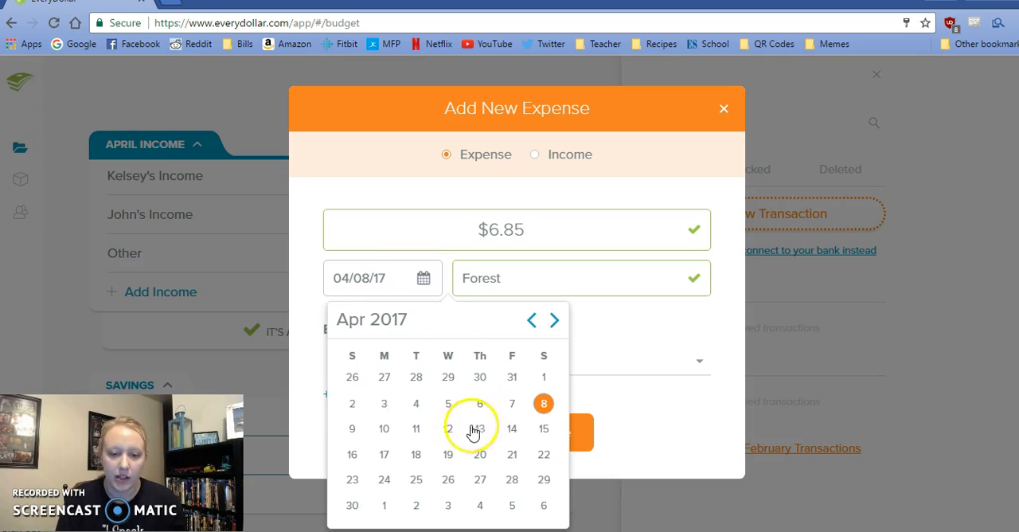
click(448, 402)
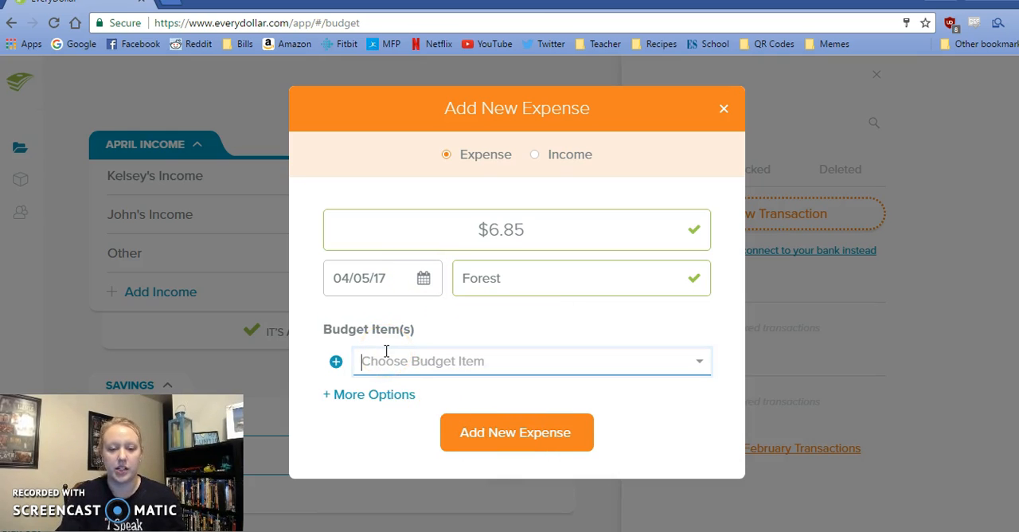
text(drink)
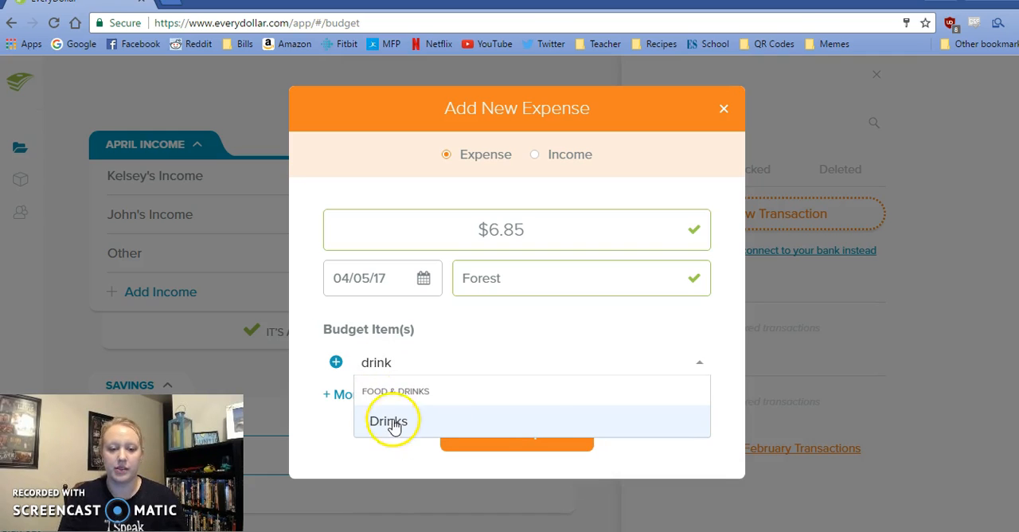
click(389, 421)
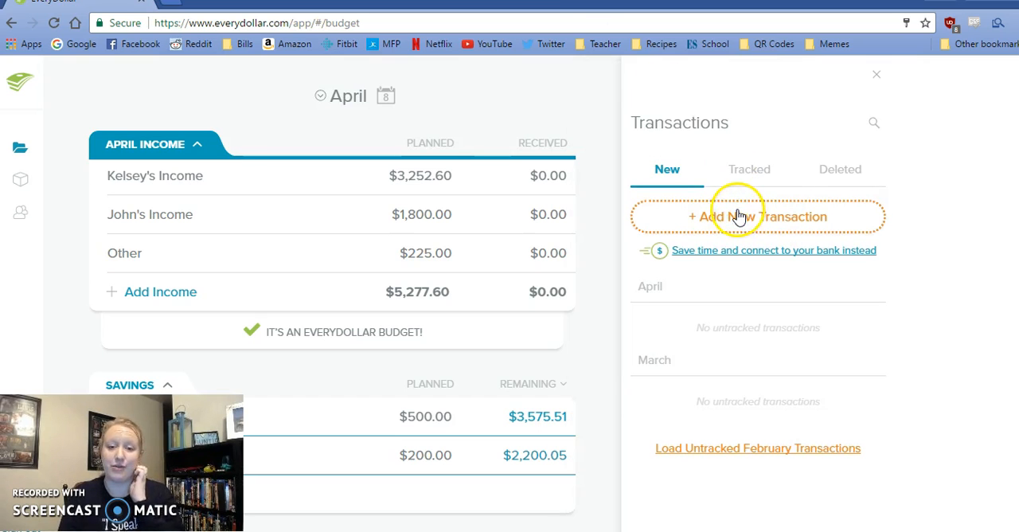
- Add and track the $5.00 Tpt expense dated April 5 under School Supplies
click(757, 216)
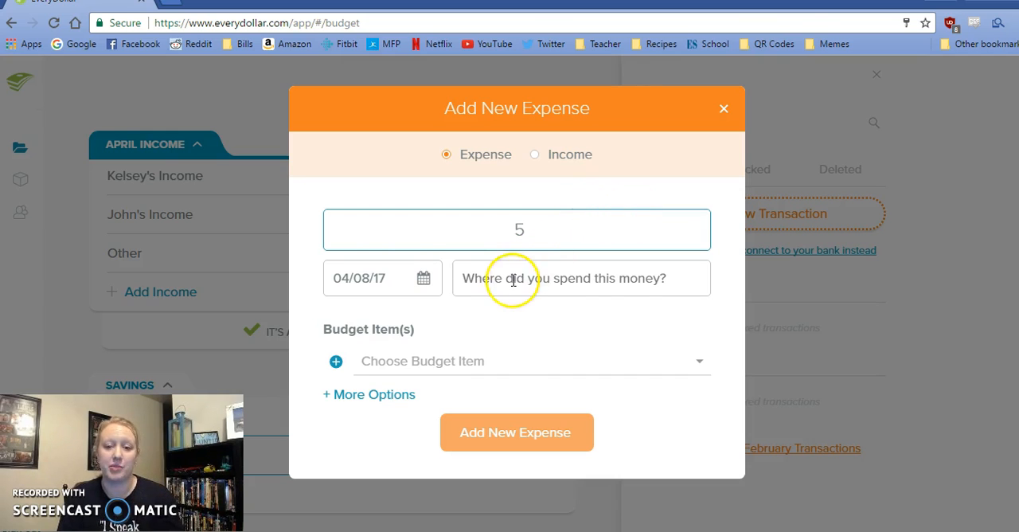
text(Tpt)
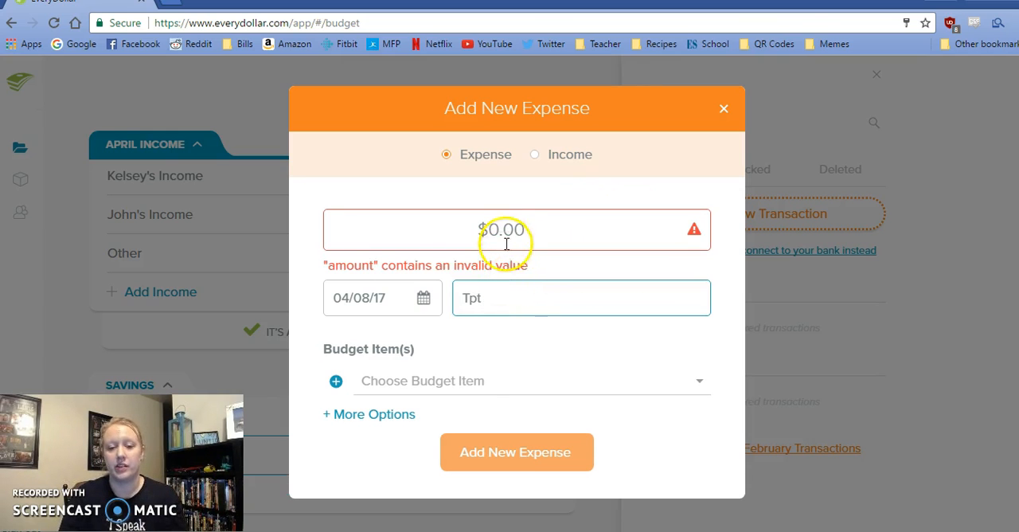
text(5)
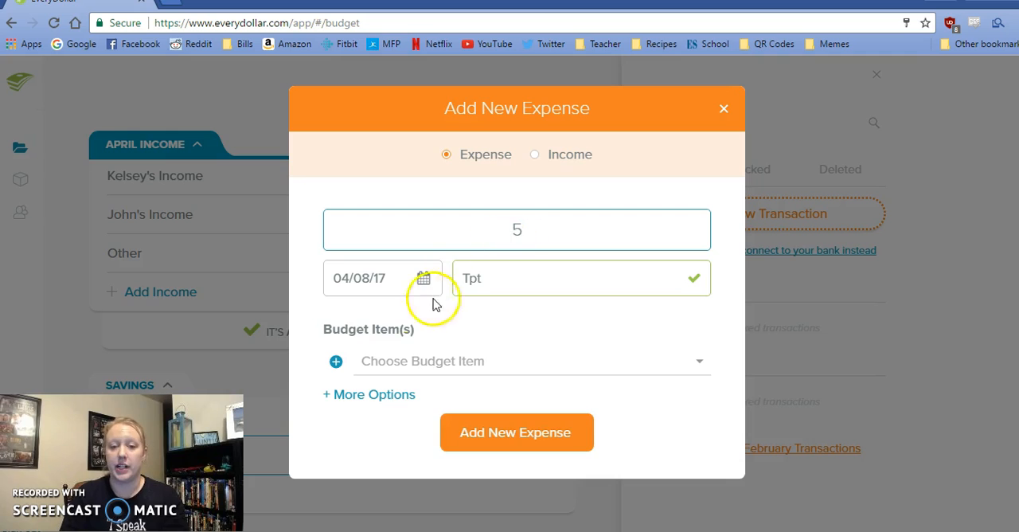
click(424, 278)
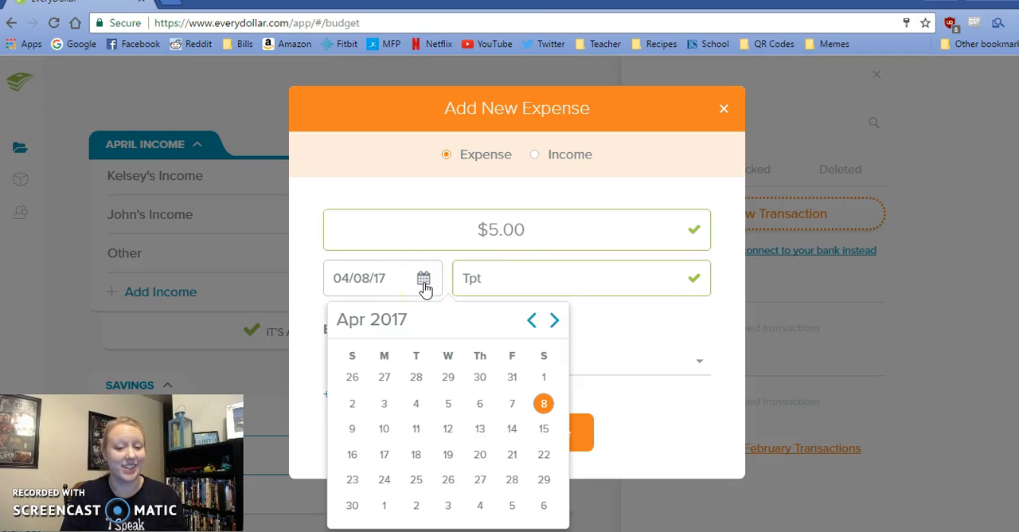
click(448, 402)
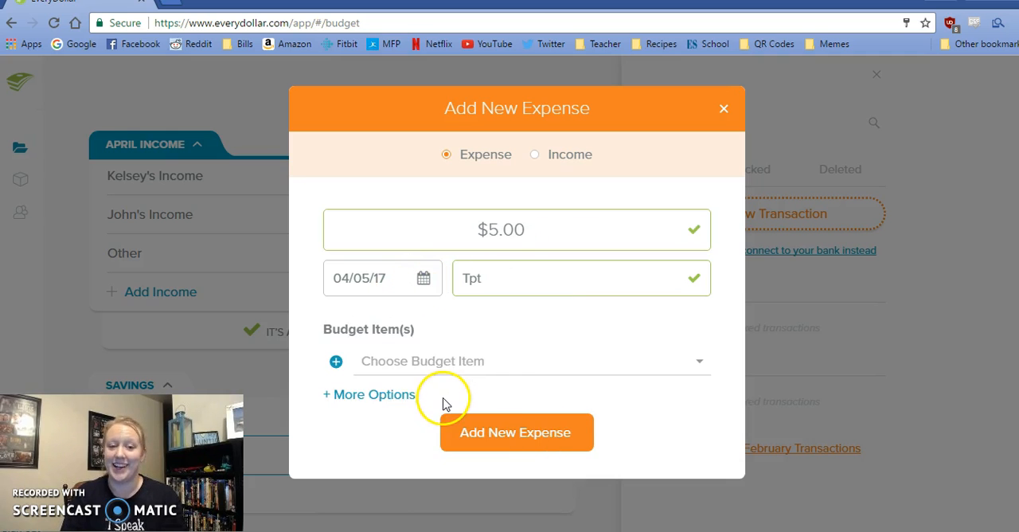
mouse_move(420, 346)
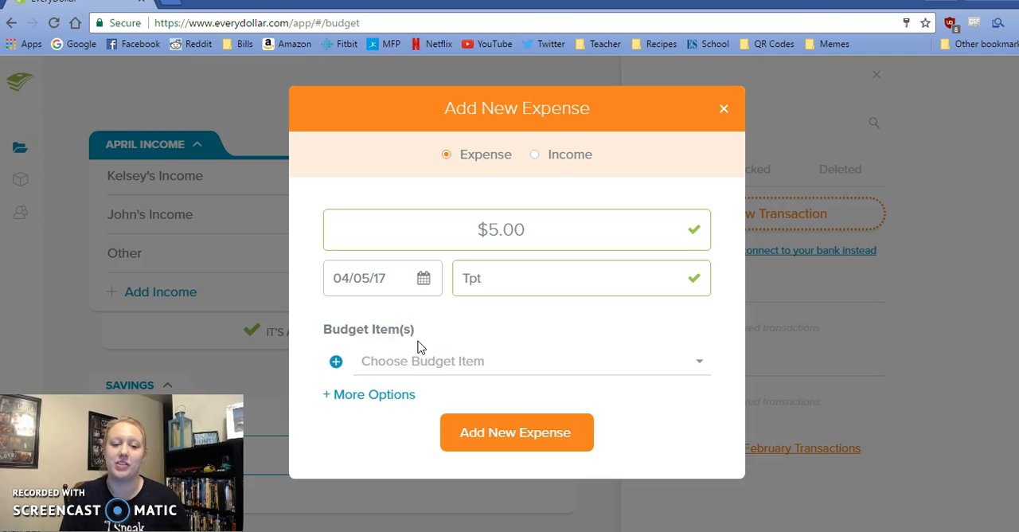
click(525, 360)
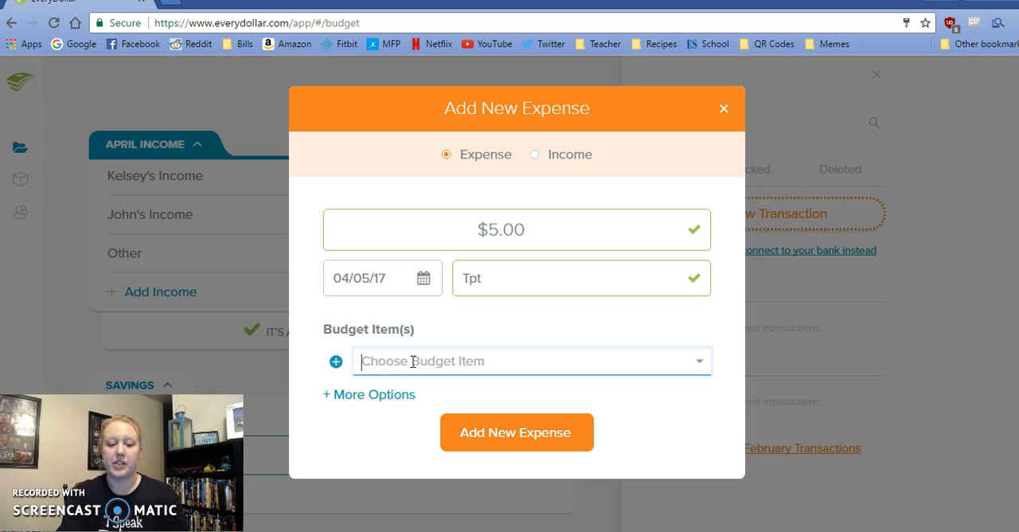
text(schoo)
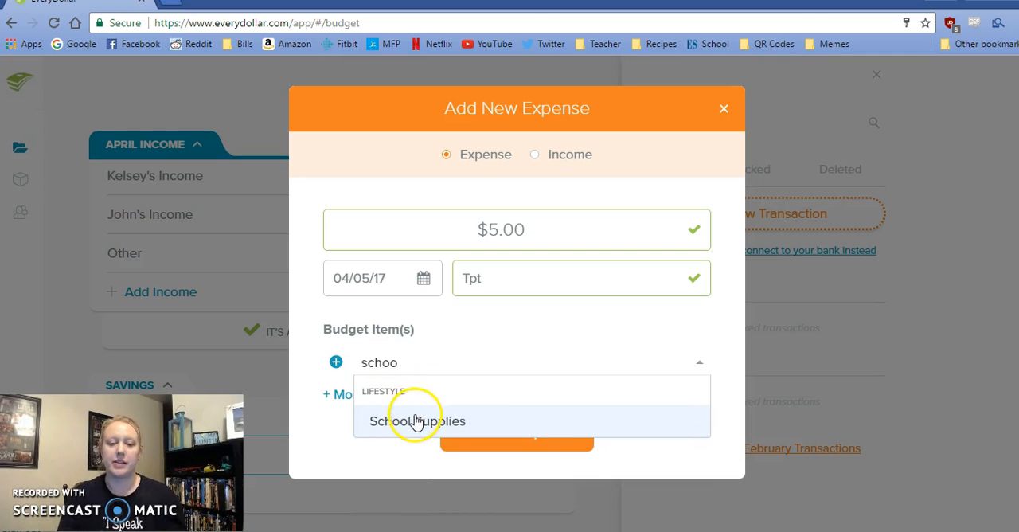
click(417, 421)
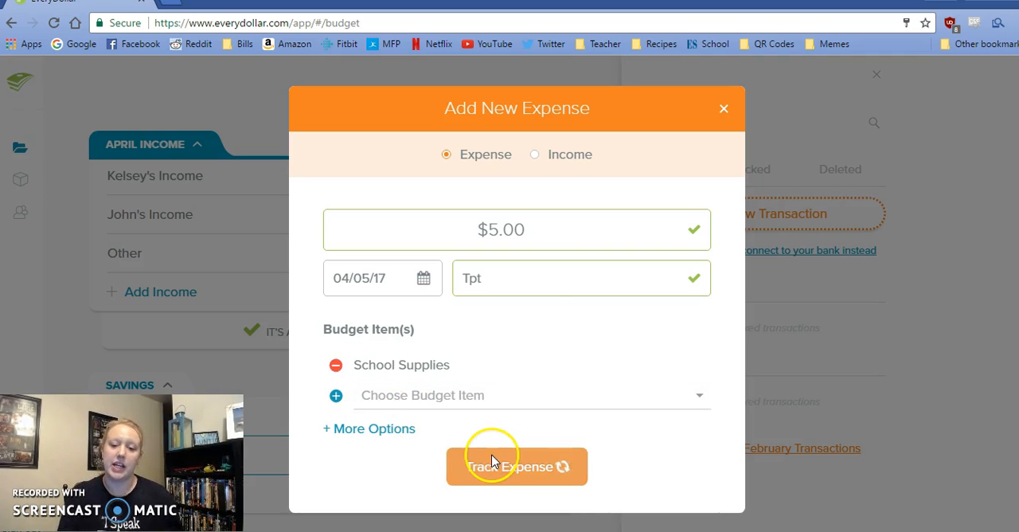
click(516, 467)
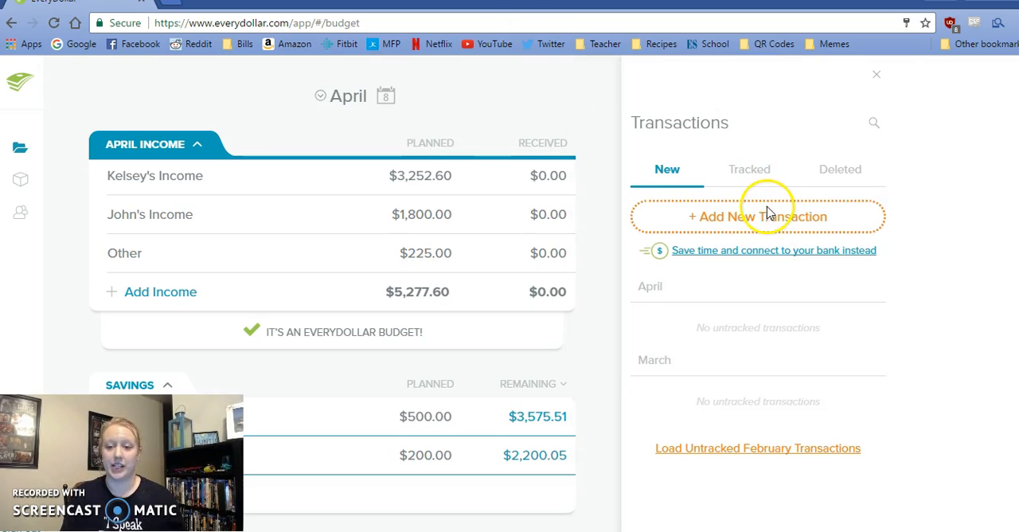
- Add and track the $4.87 Culvers expense dated April 5 under Kelsey Personal
click(757, 216)
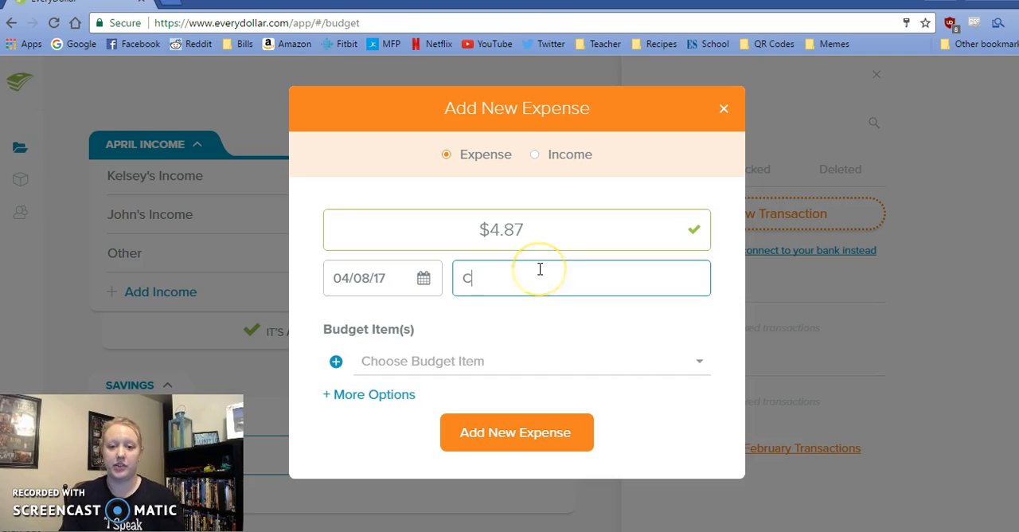
text(ulvers)
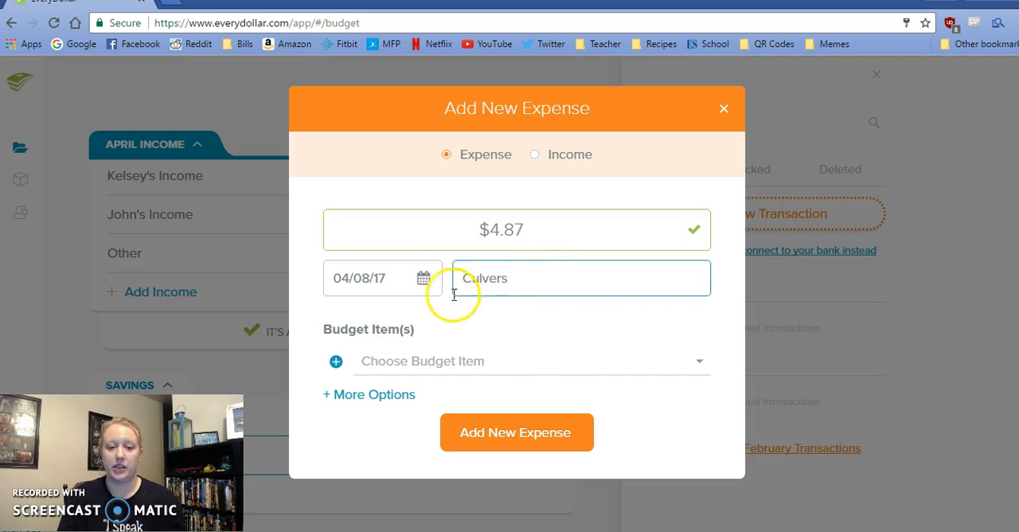
click(423, 278)
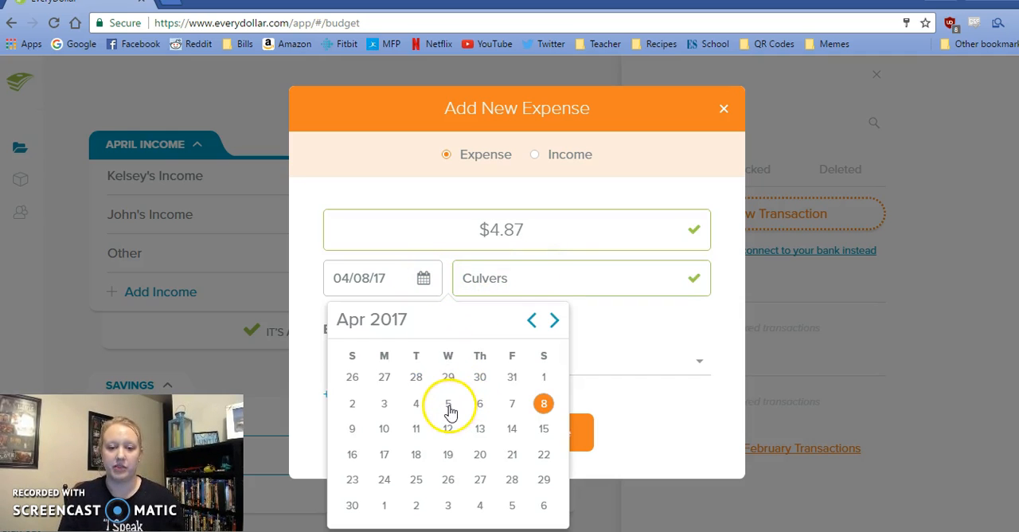
click(447, 403)
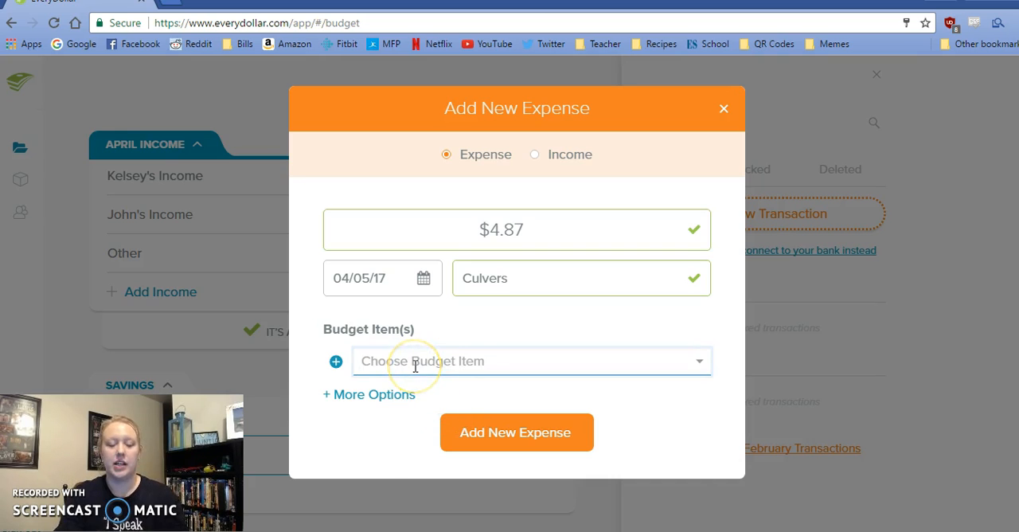
text(kelsy)
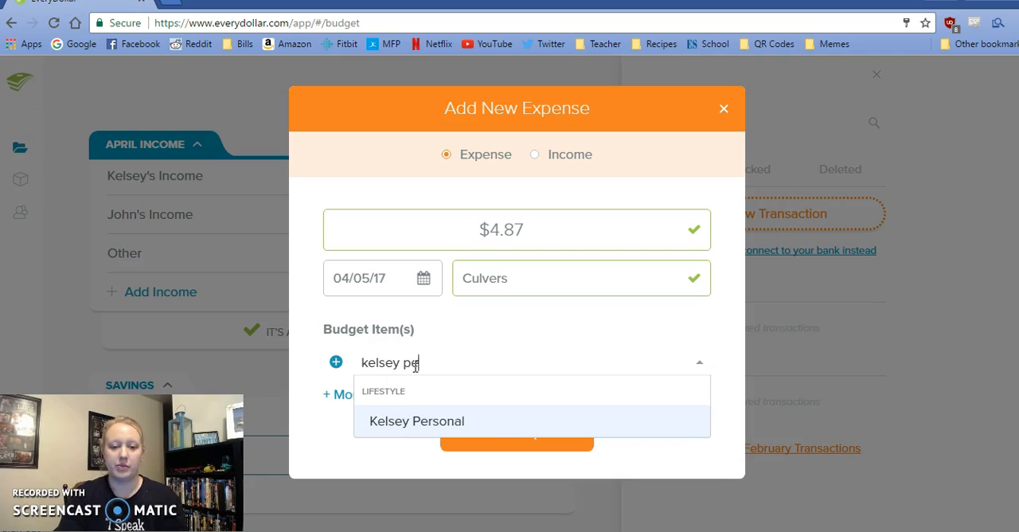
click(415, 420)
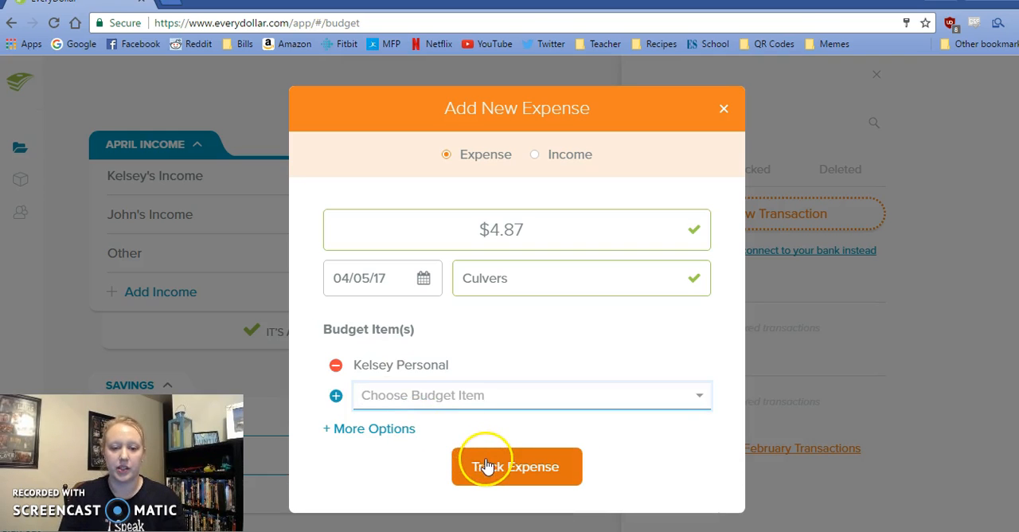
click(517, 465)
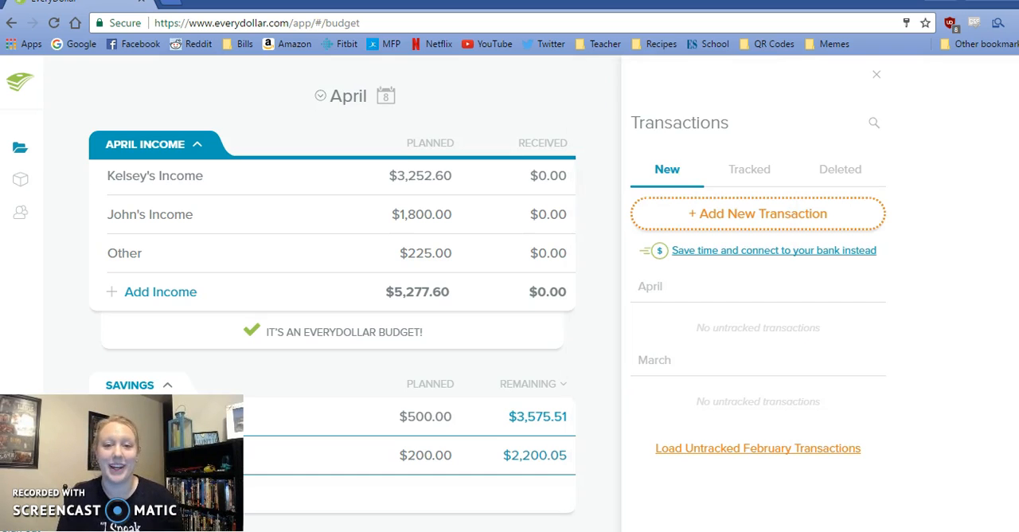
- Add and track a $60.00 Parking expense dated April 6
click(757, 213)
text($60.00)
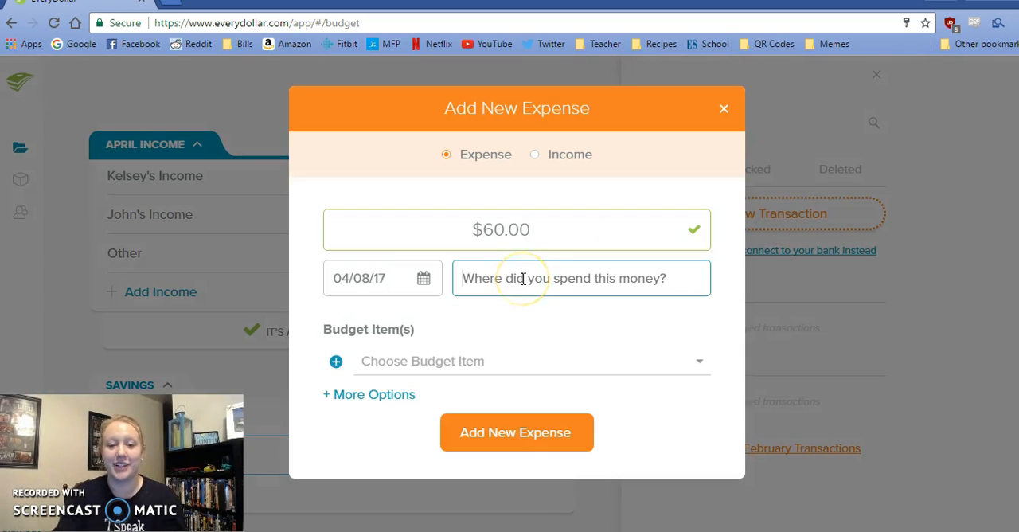
click(423, 278)
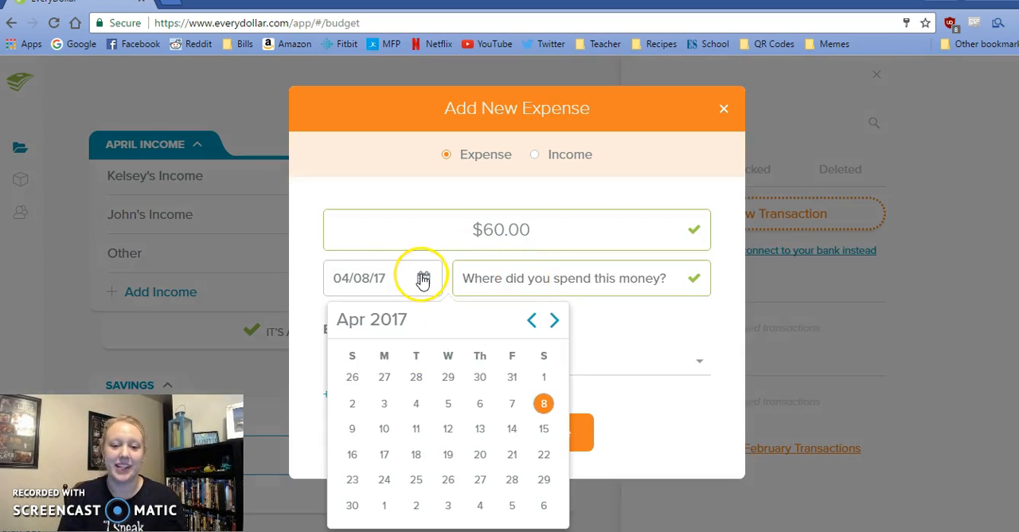
click(480, 403)
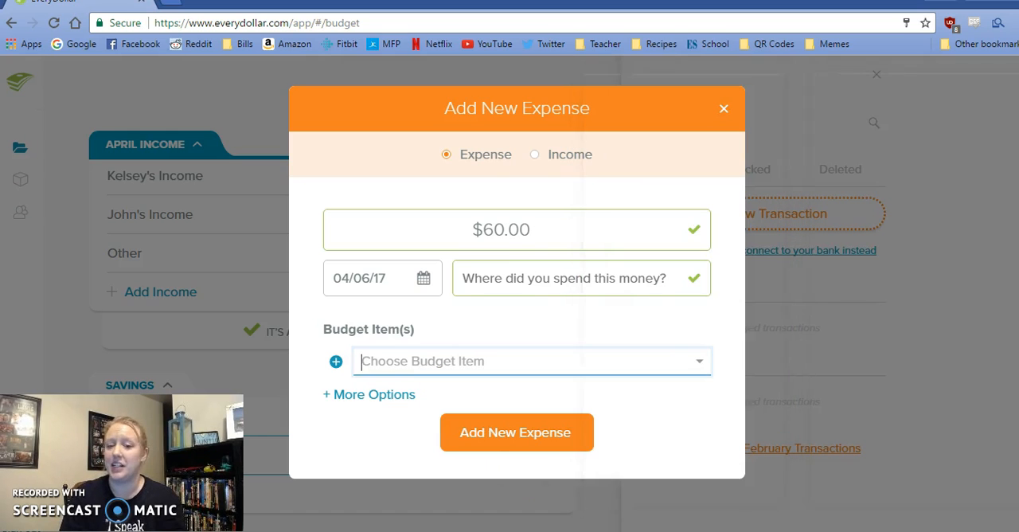
text(parki)
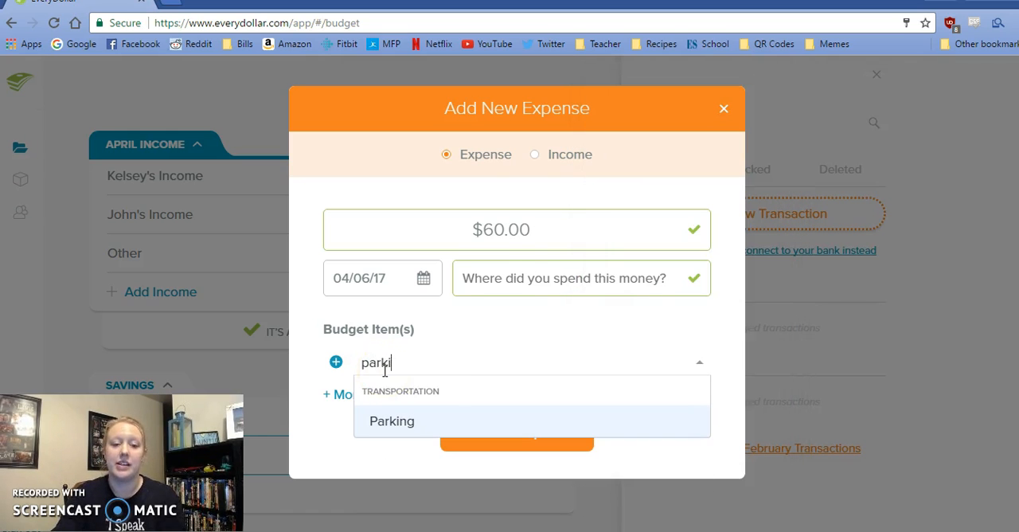
click(392, 421)
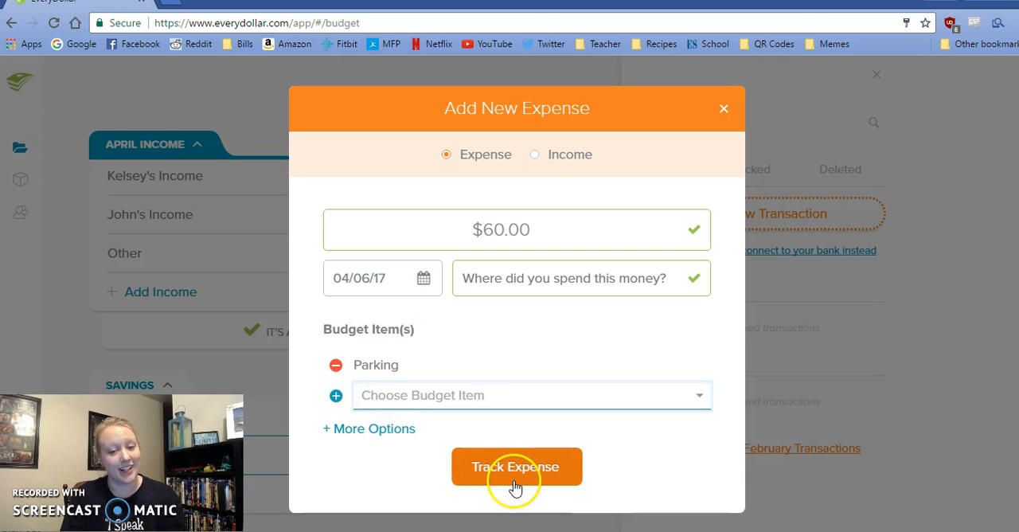
click(516, 466)
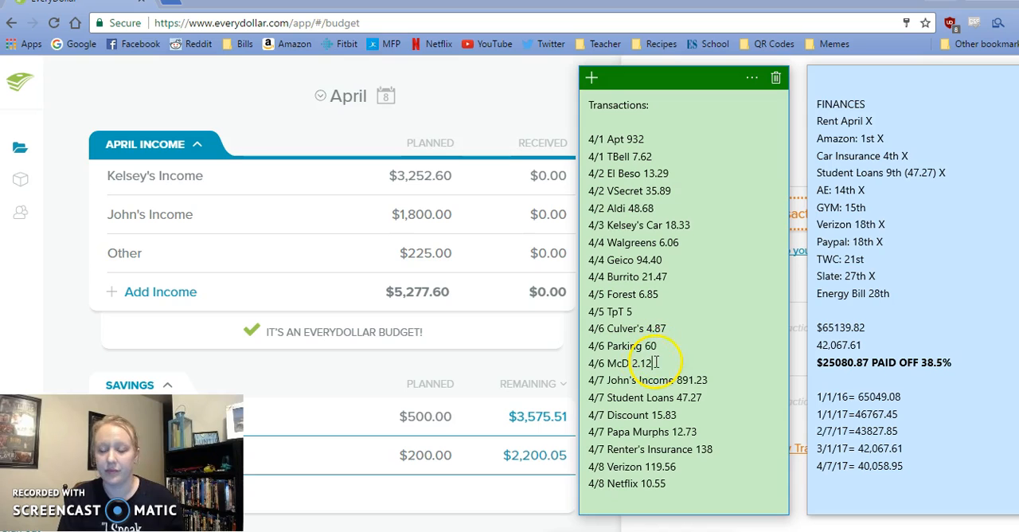
- Copy 2.12 from the note and track the McD expense, April 6, John Personal
double_click(641, 362)
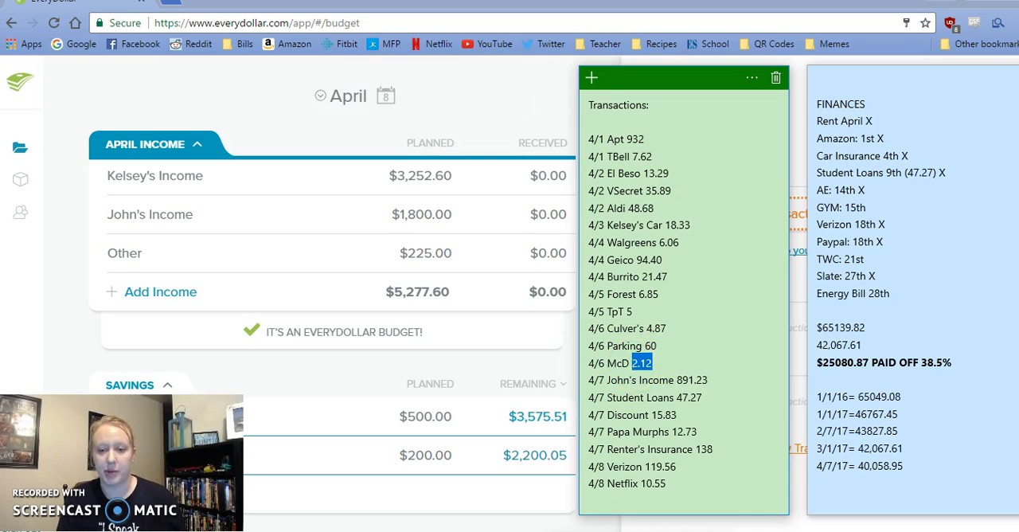
click(591, 78)
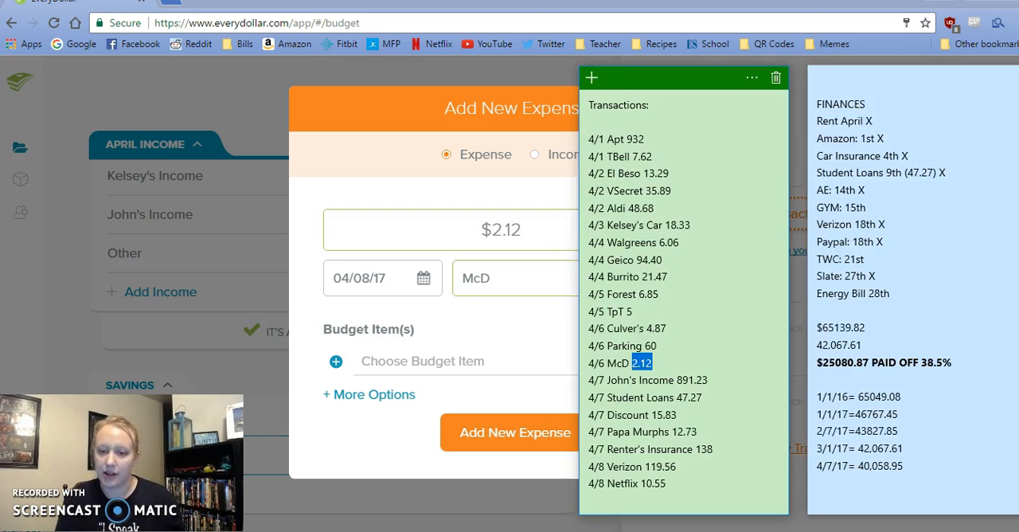
click(424, 278)
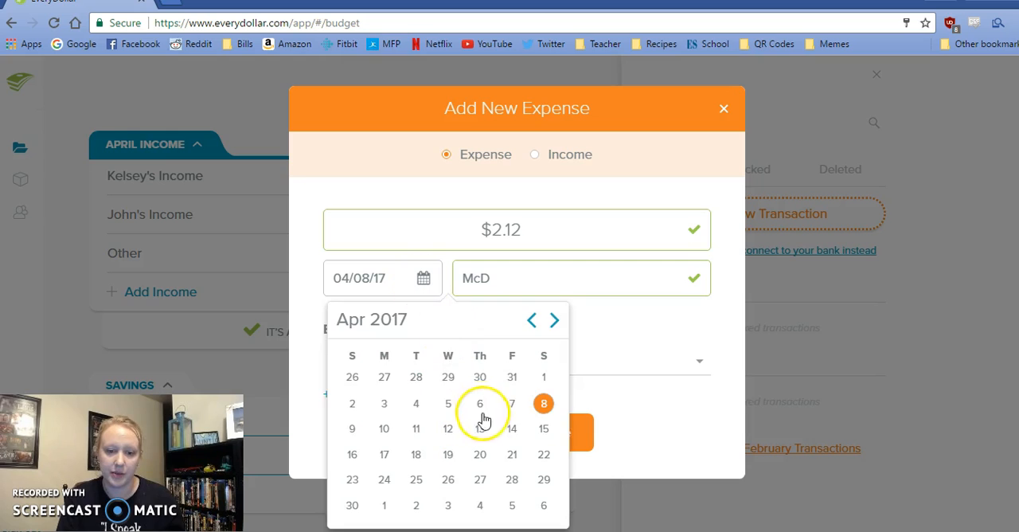
click(479, 403)
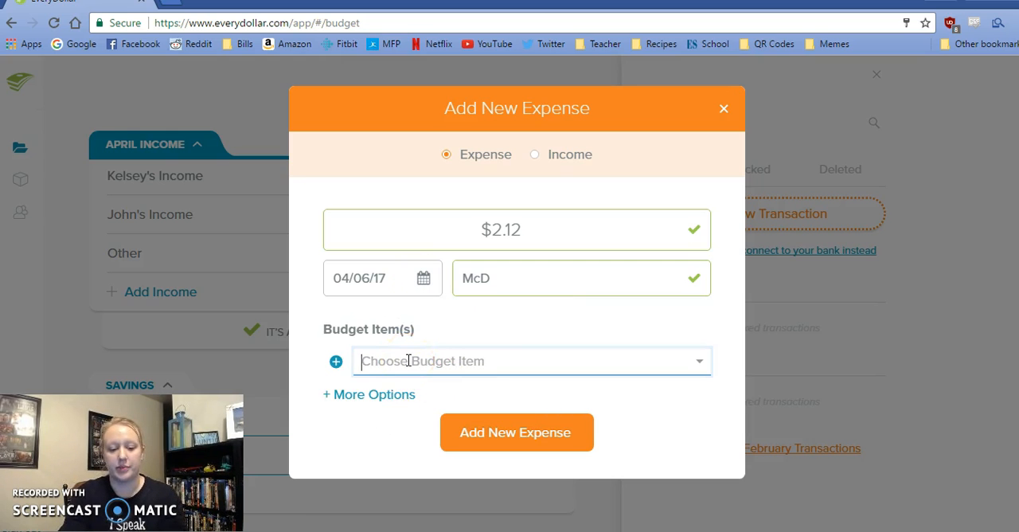
text(john pe)
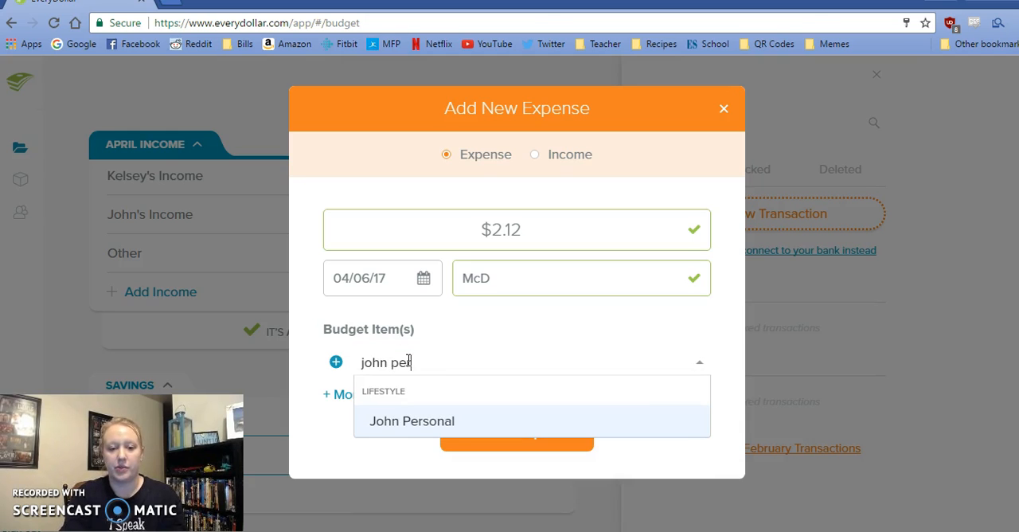
click(412, 421)
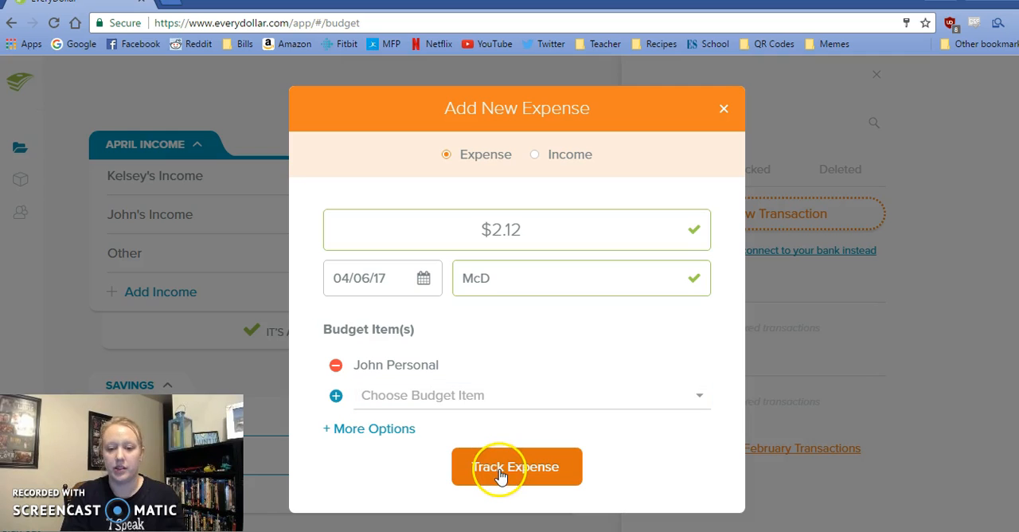
click(517, 467)
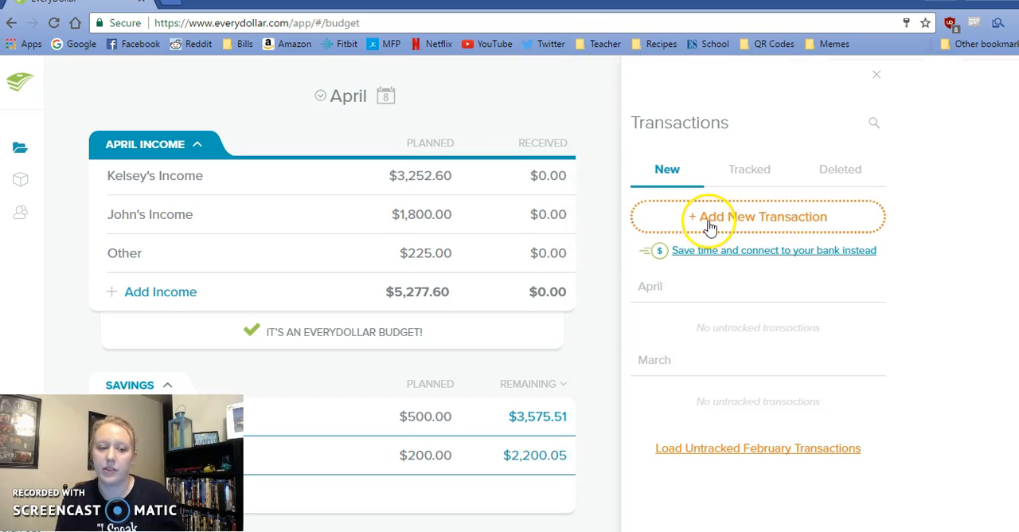
- Add and track $891.23 income dated April 7 under John's Income
click(759, 216)
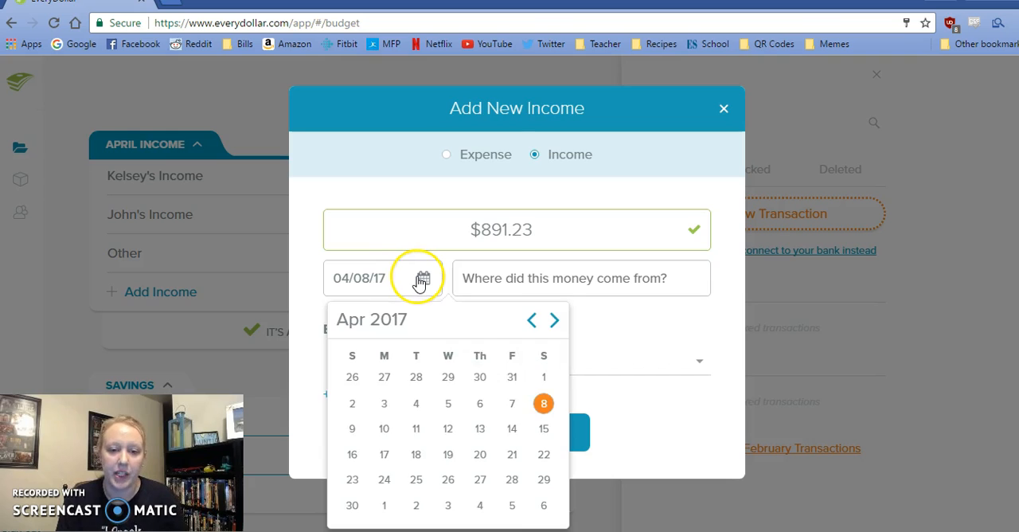
click(512, 403)
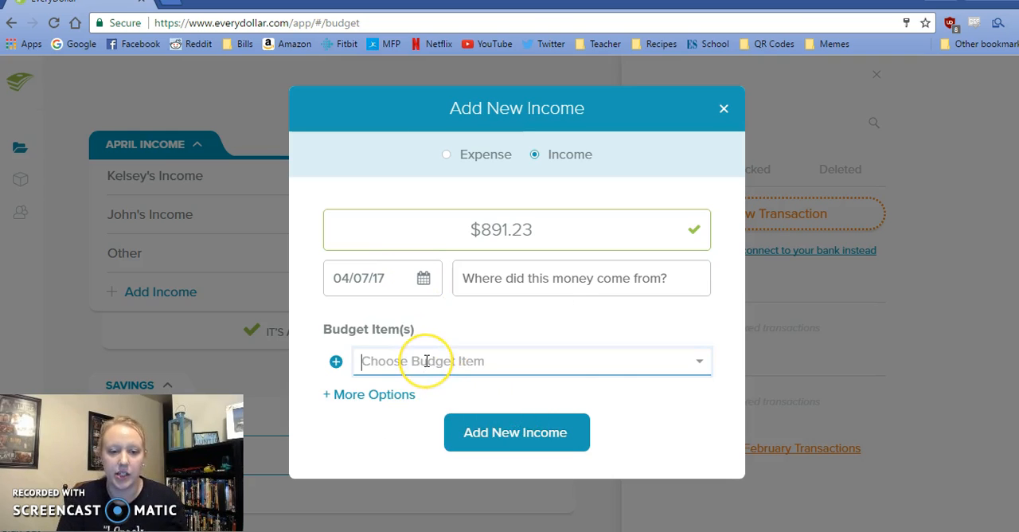
click(515, 360)
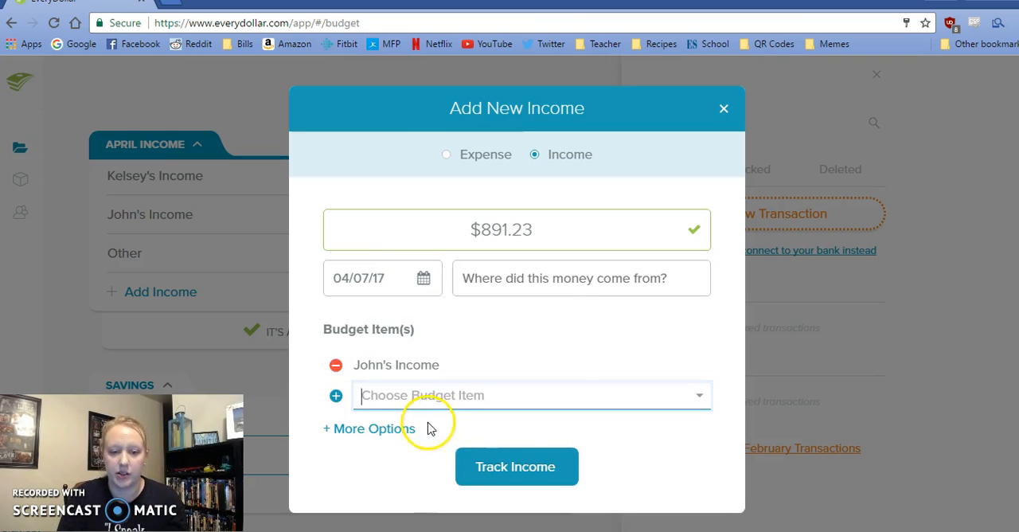
click(516, 467)
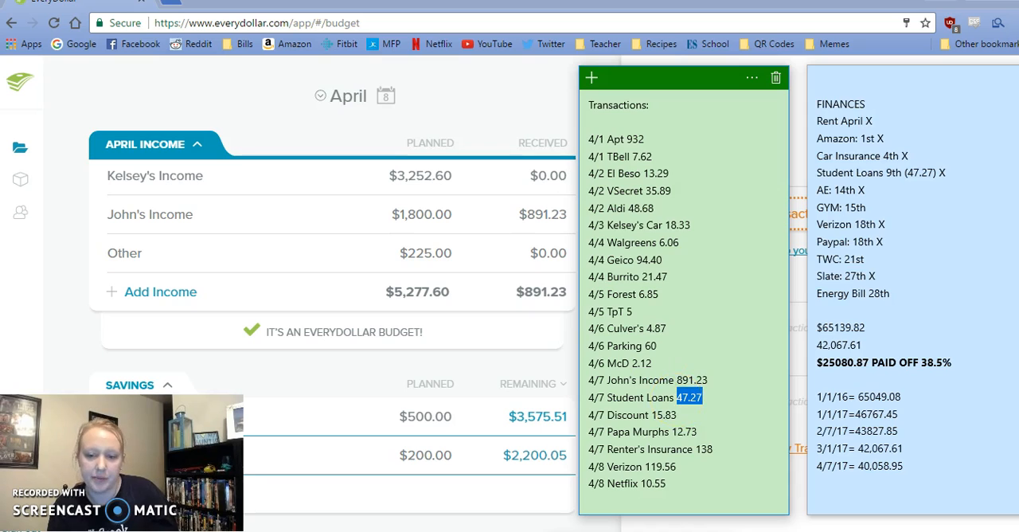
- Track a $47.27 April 7 Student Loans 22nd expense, then select 15.83 in the note
click(591, 77)
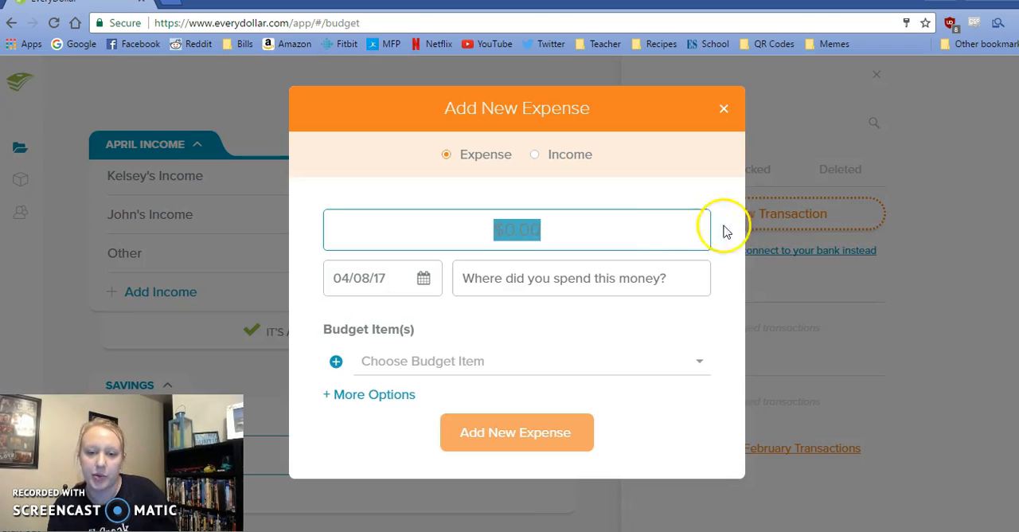
text(47.27)
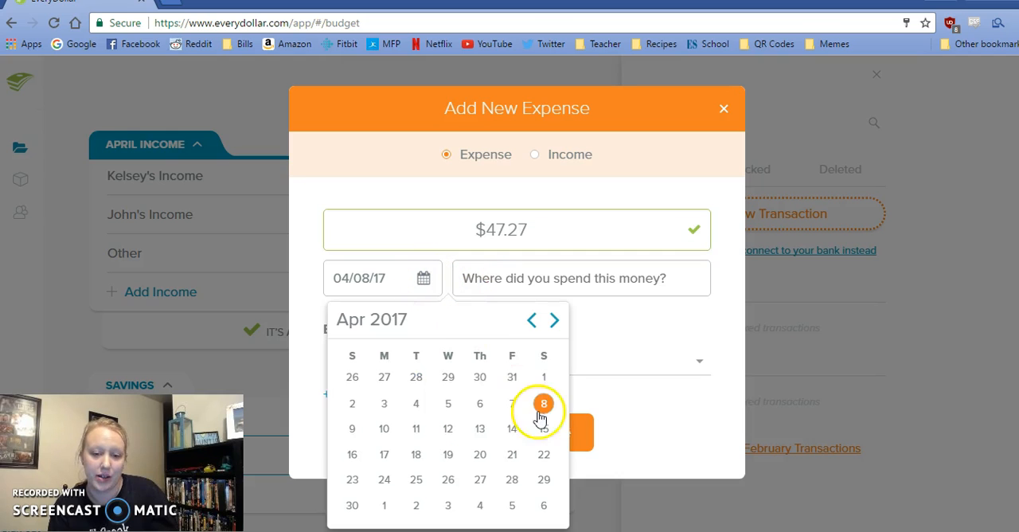
click(511, 402)
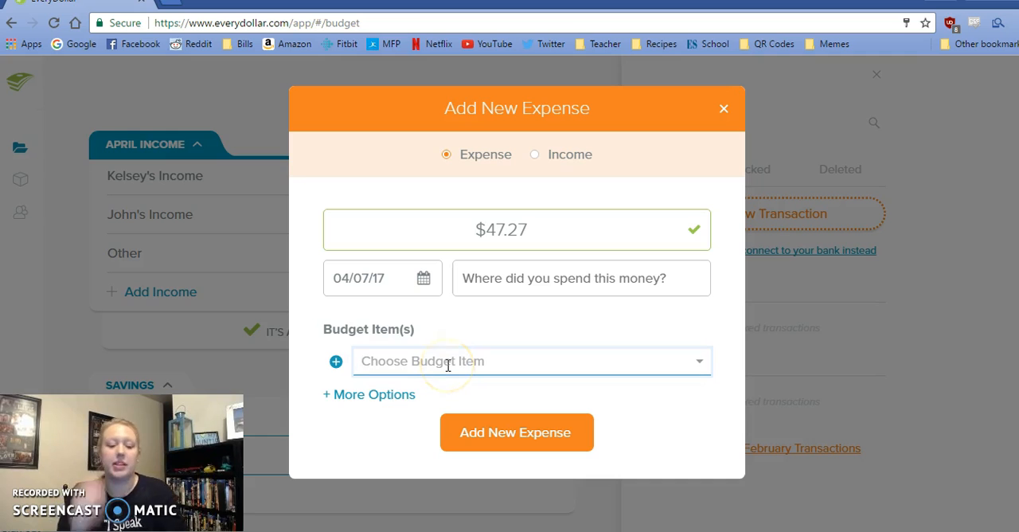
text(s 22nd)
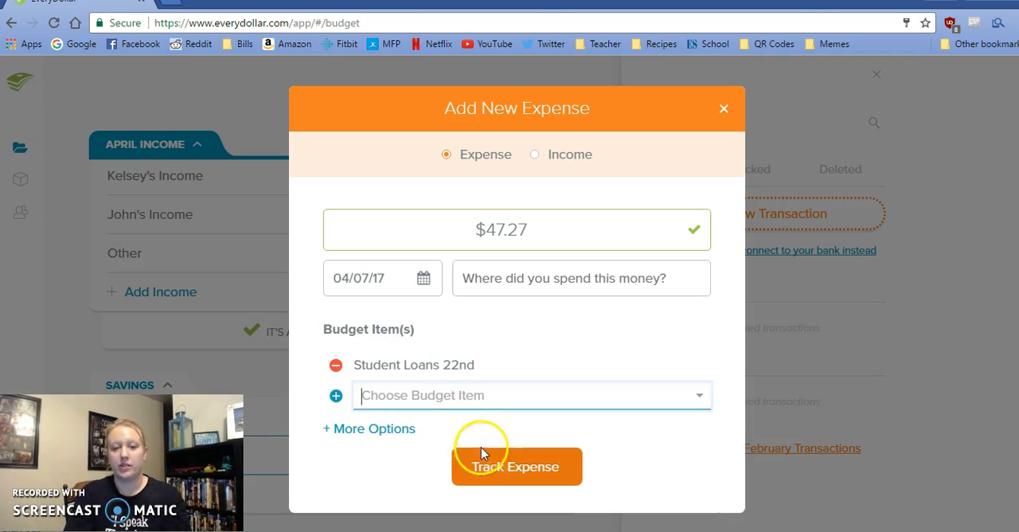
click(517, 467)
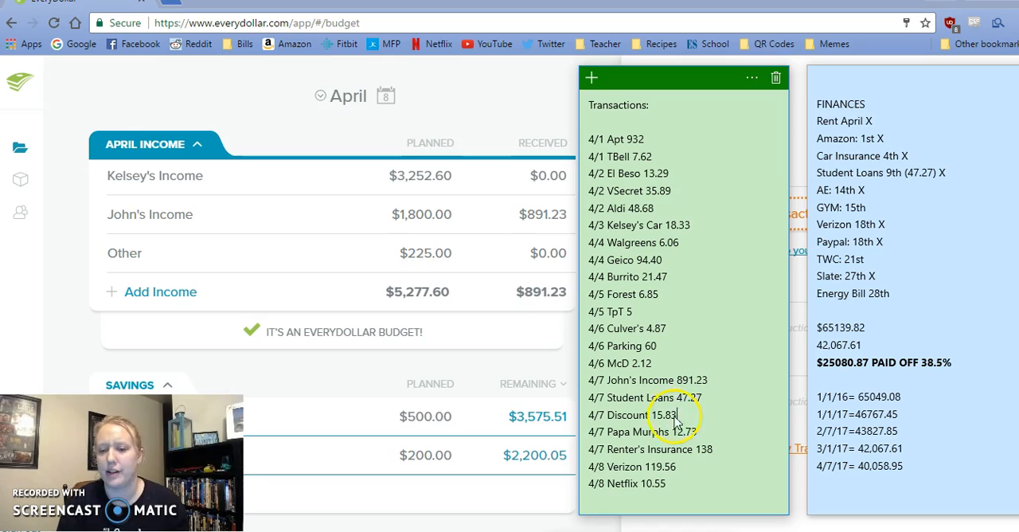
double_click(664, 415)
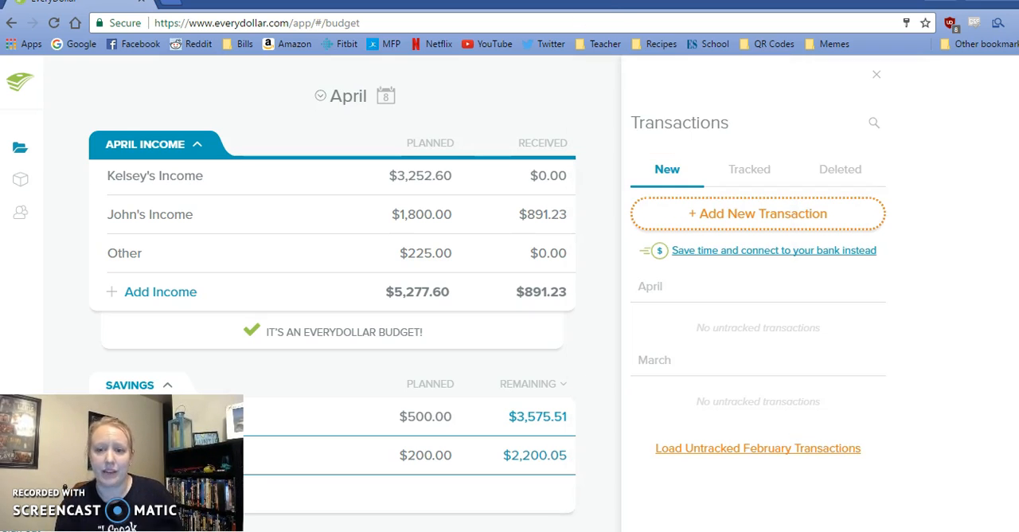
- Add and track a $15.83 'Discount' expense dated April 7 under Drinks
click(757, 213)
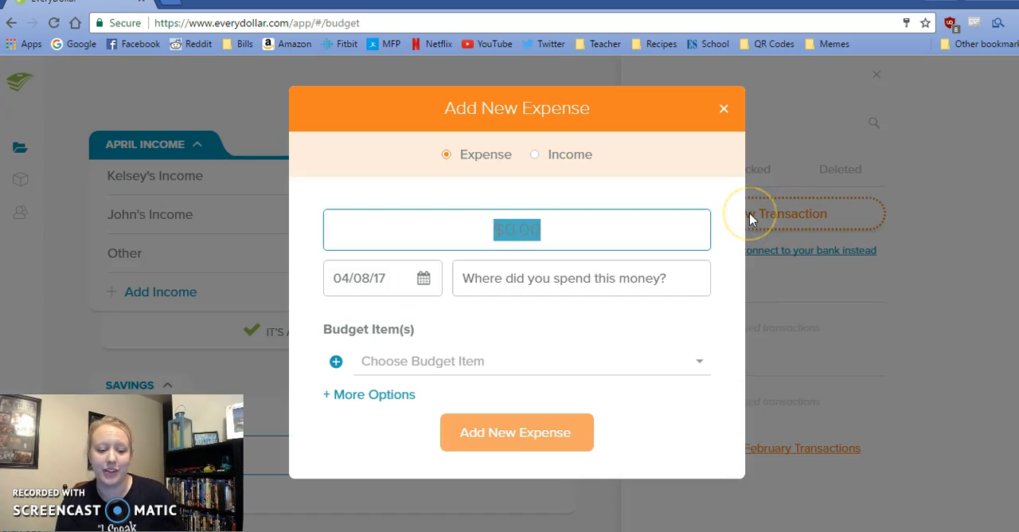
text(15.83)
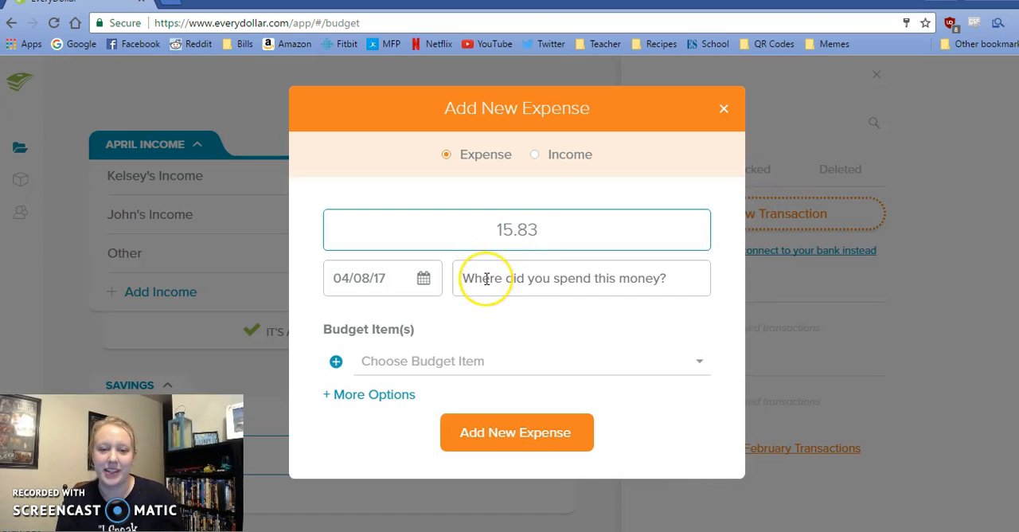
text(Discount)
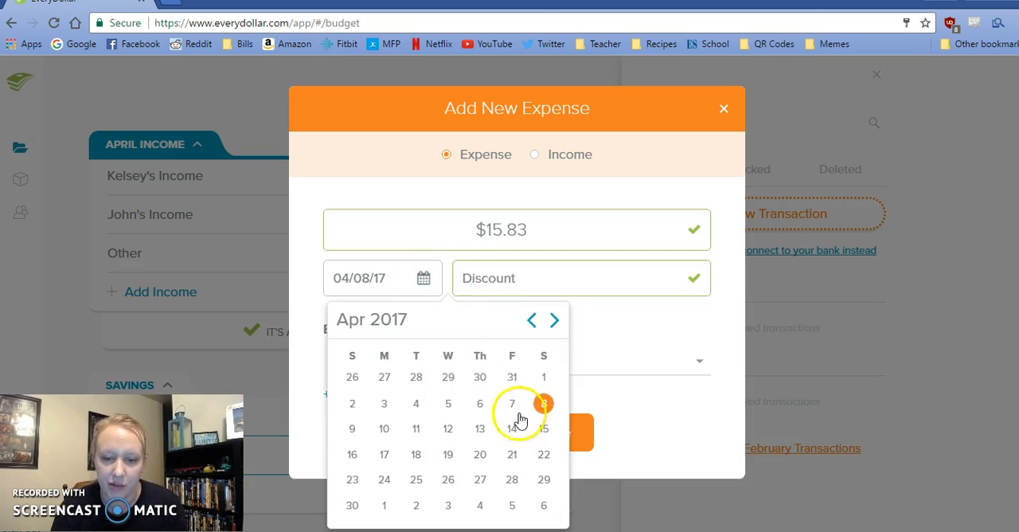
click(512, 403)
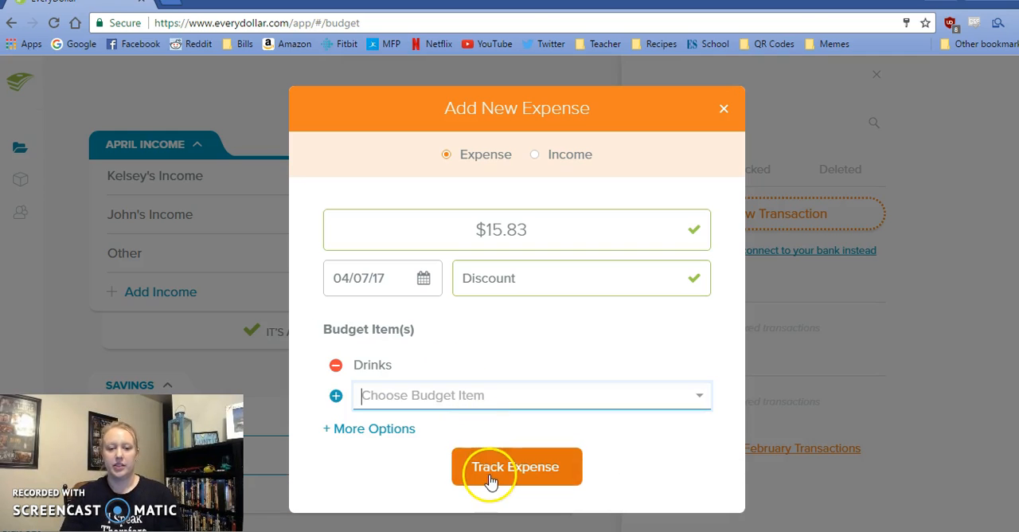
click(516, 467)
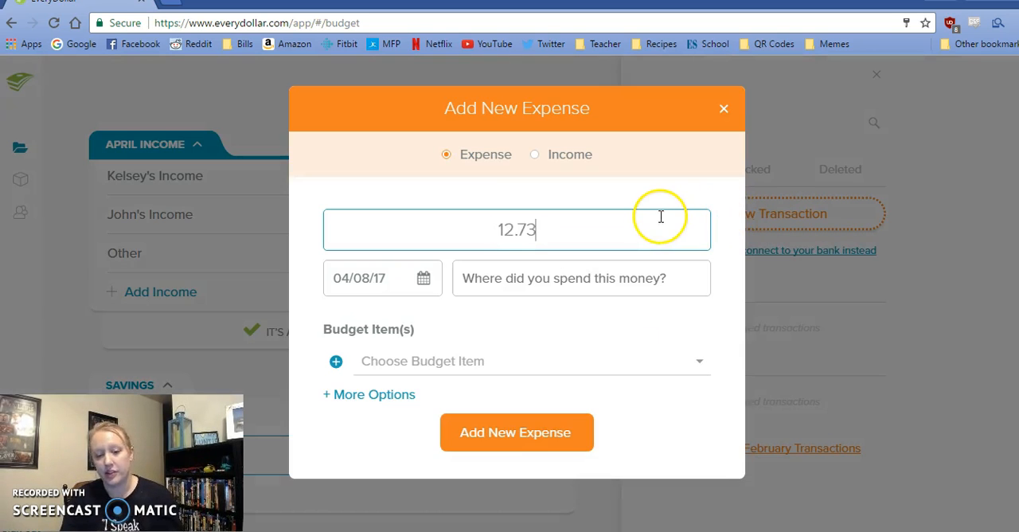
- Track the 'Papa Murphs' $12.73 expense on April 7 under Restaurants
text(Papa)
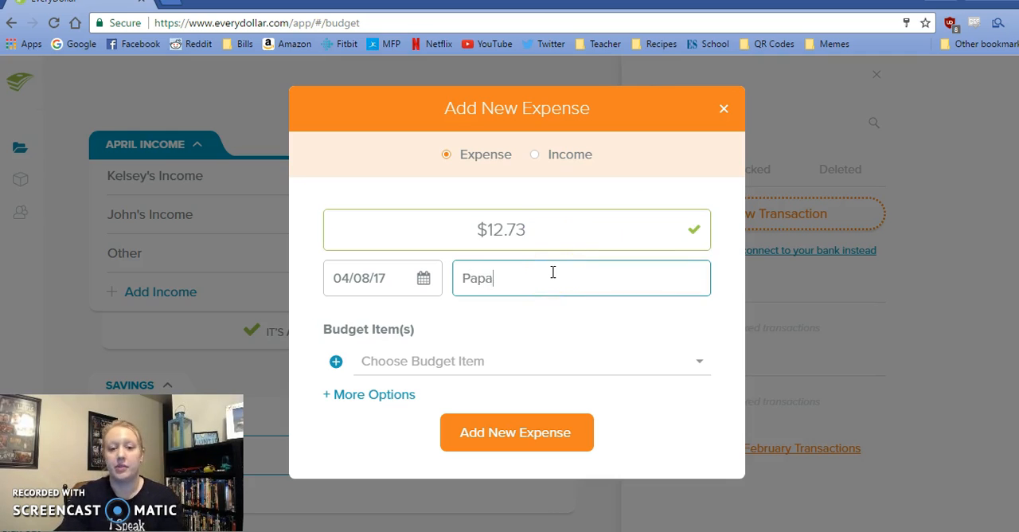
text(Murphs)
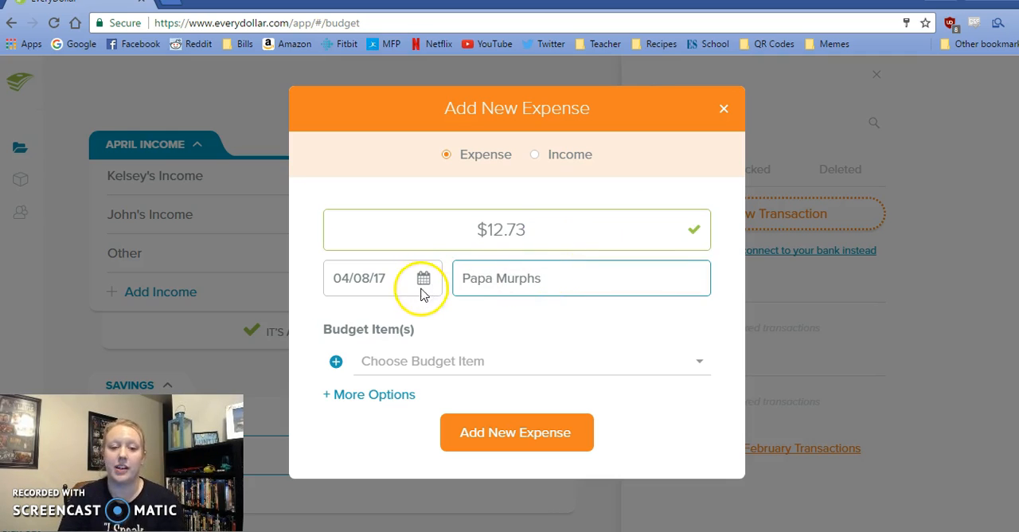
click(423, 278)
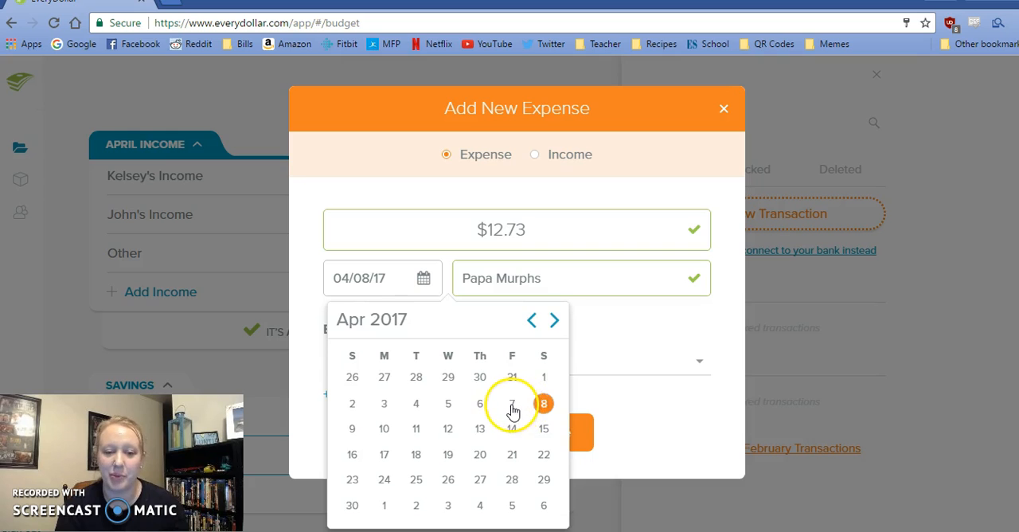
click(511, 403)
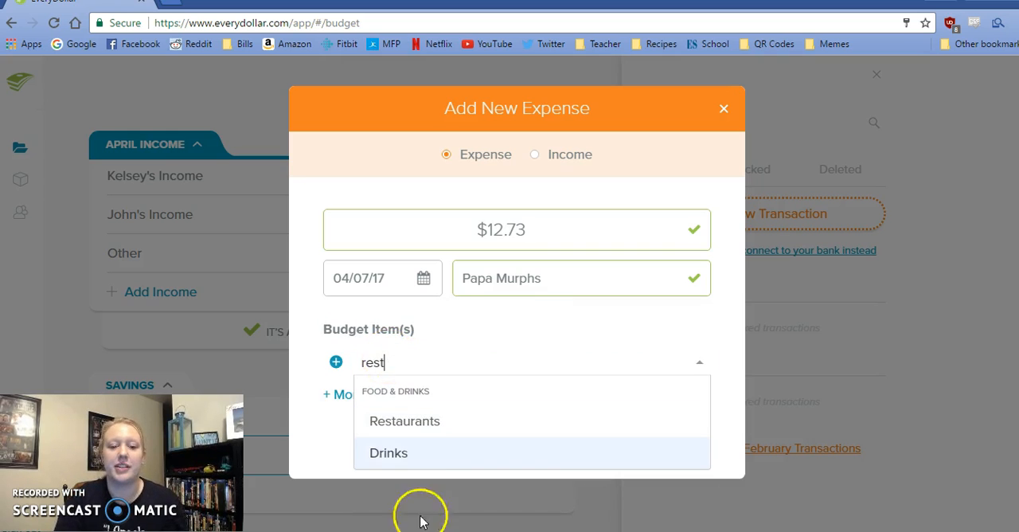
click(404, 420)
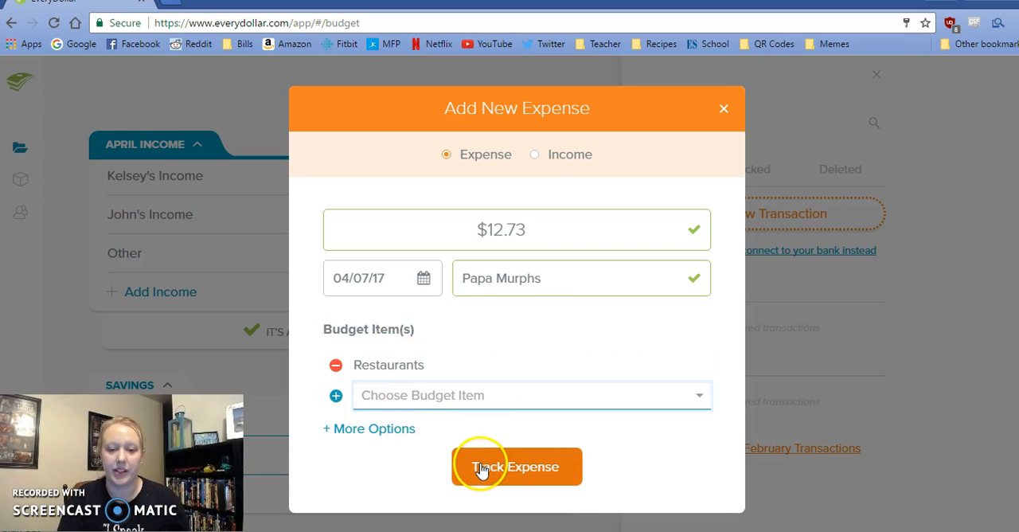
click(516, 466)
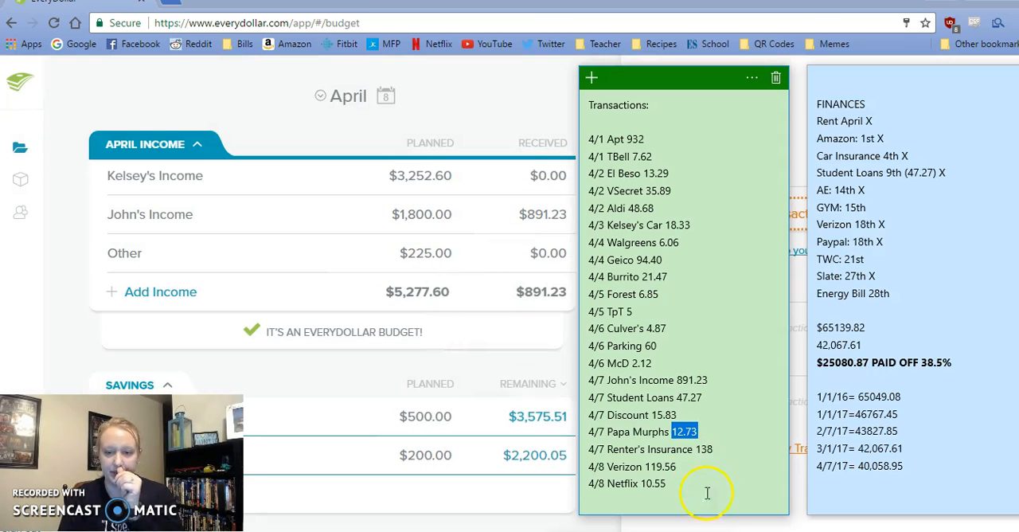
mouse_move(711, 453)
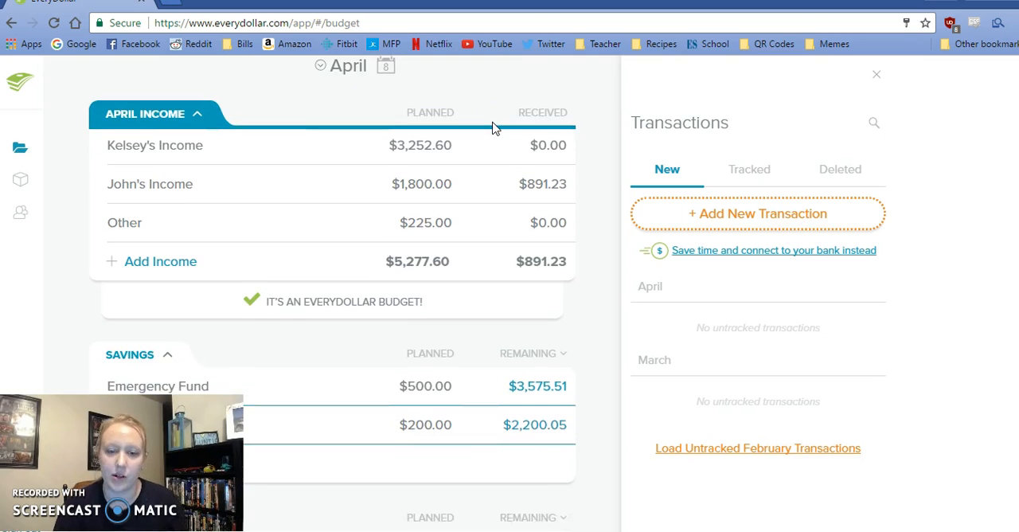
scroll(down, 3)
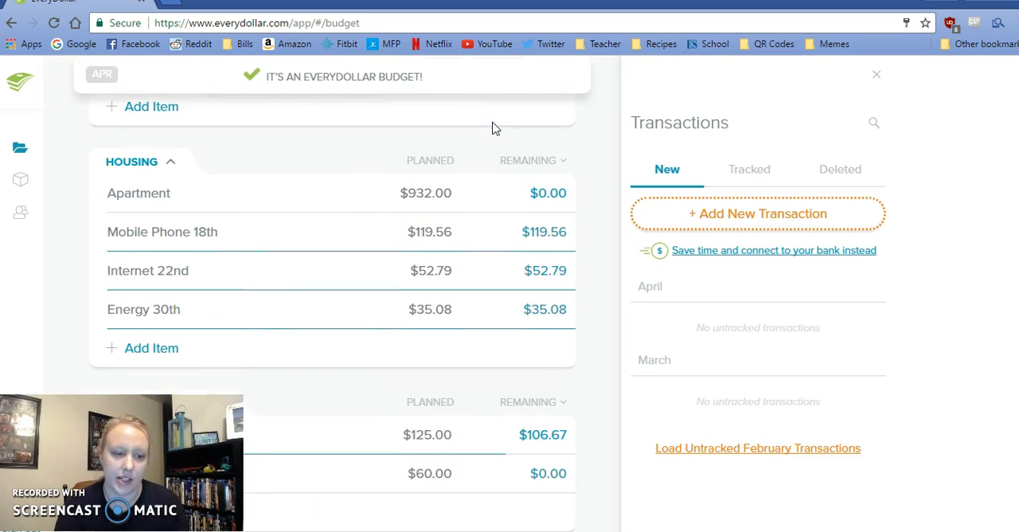
- Close the Transactions panel and scroll the budget down to Insurance
click(876, 74)
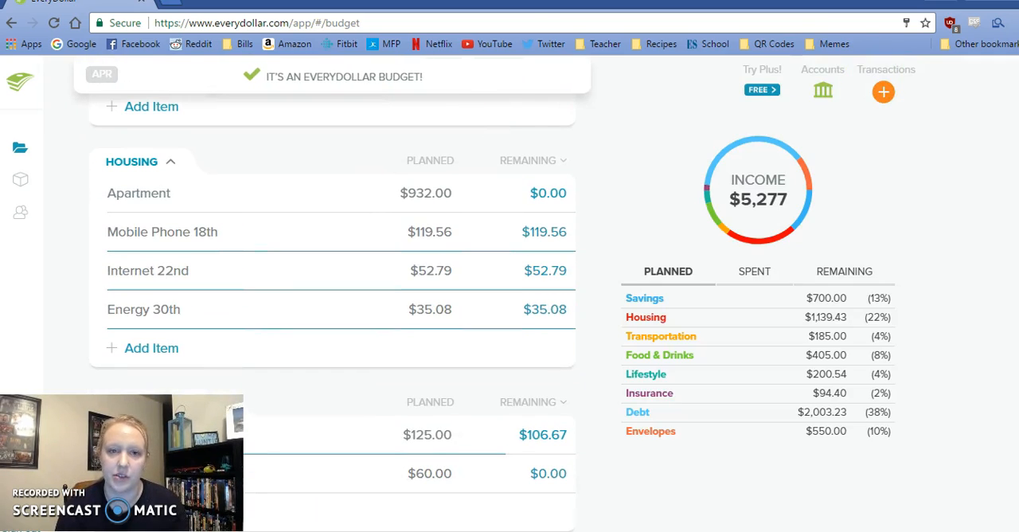
scroll(down, 3)
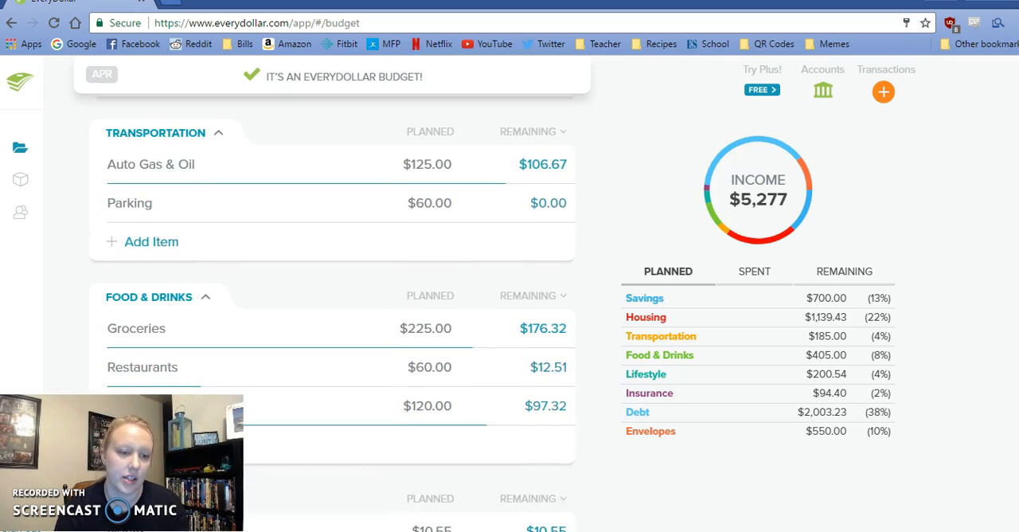
scroll(down, 3)
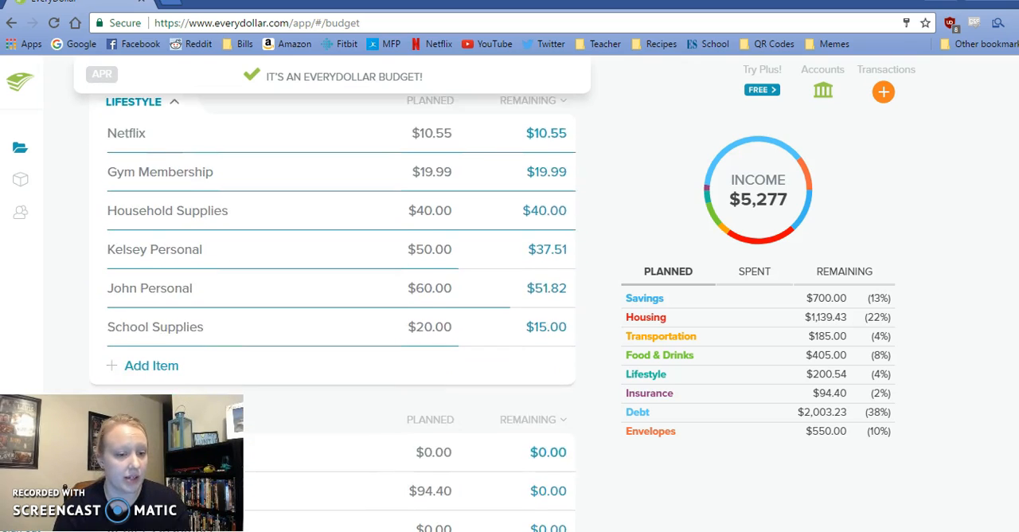
scroll(down, 3)
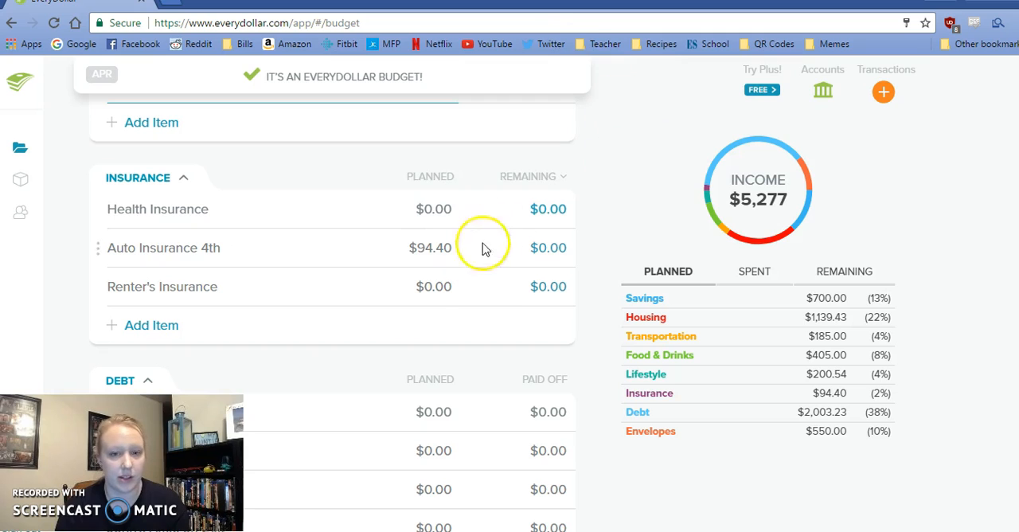
- Enter 138.00 as Renter's Insurance's planned amount, then scroll back to the top
click(162, 286)
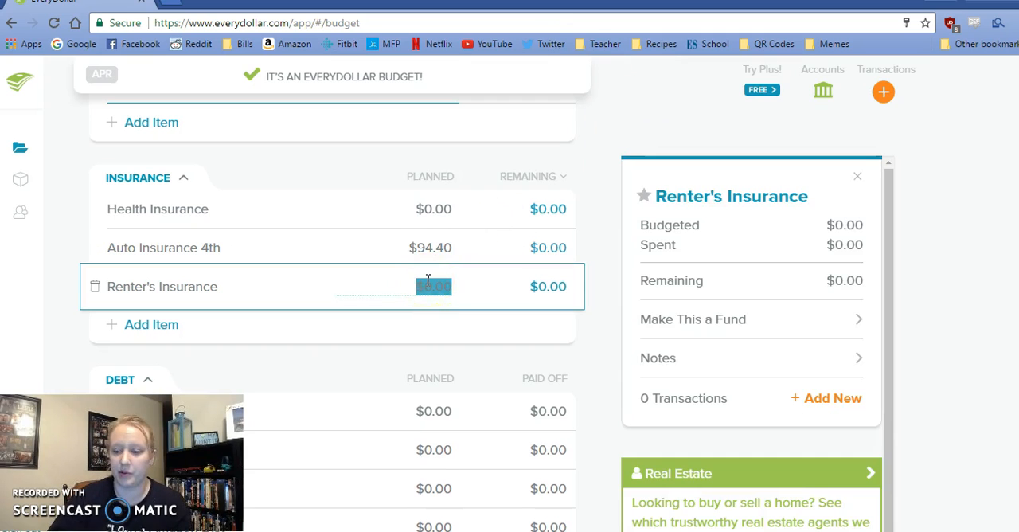
text(138.00)
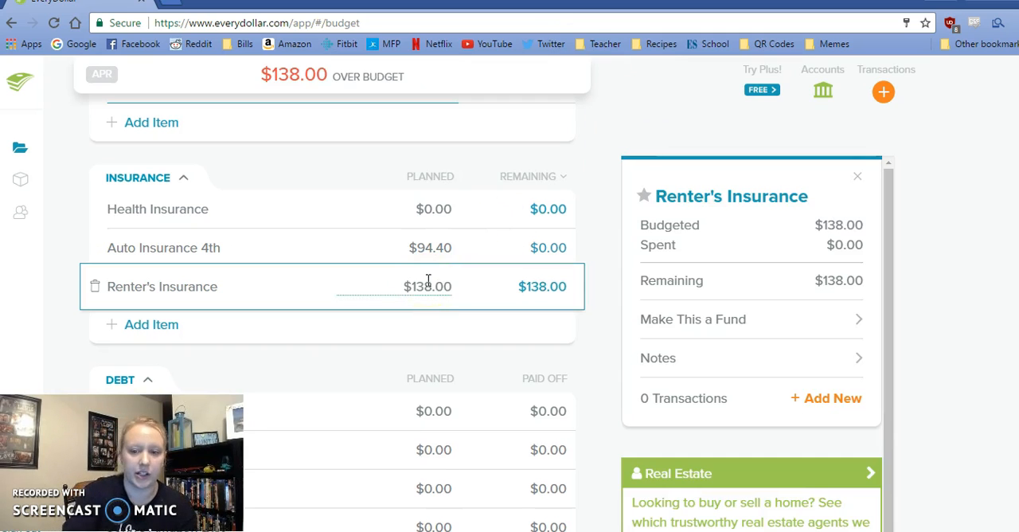
click(858, 176)
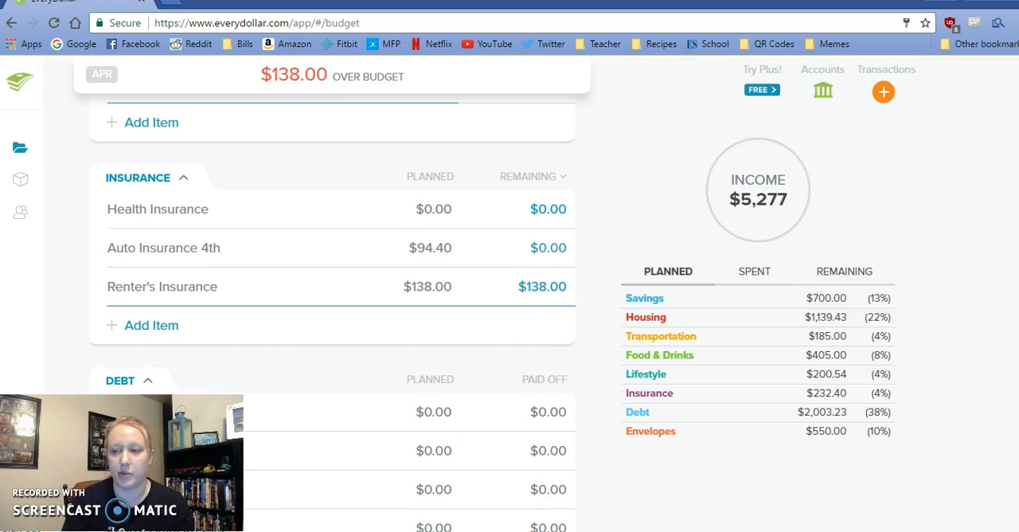
scroll(up, 3)
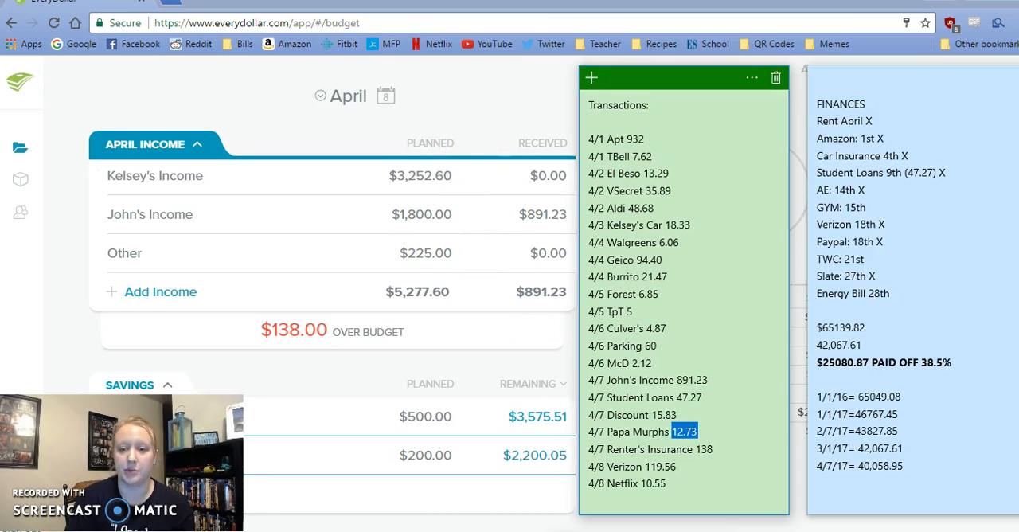
- Track a $138.00 Renter's Insurance expense dated April 7
double_click(706, 449)
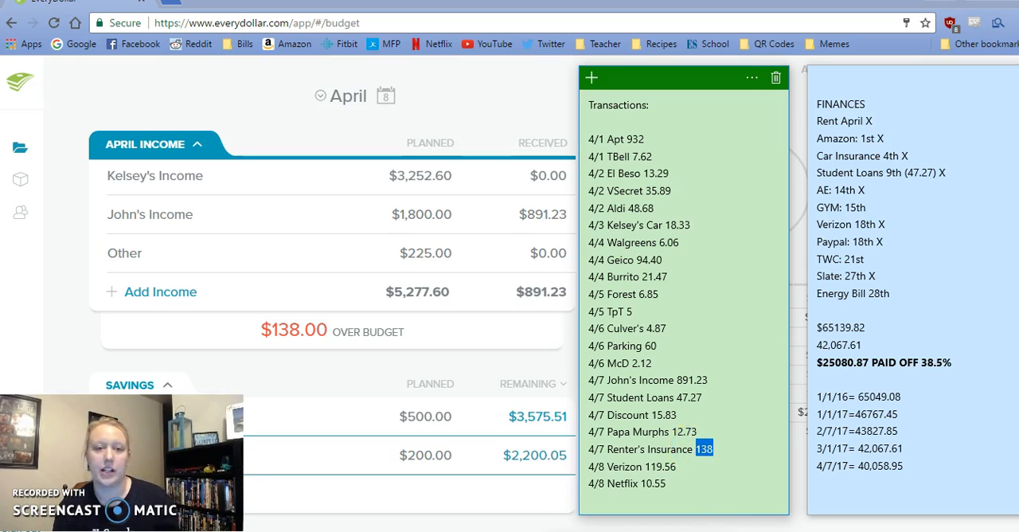
click(884, 90)
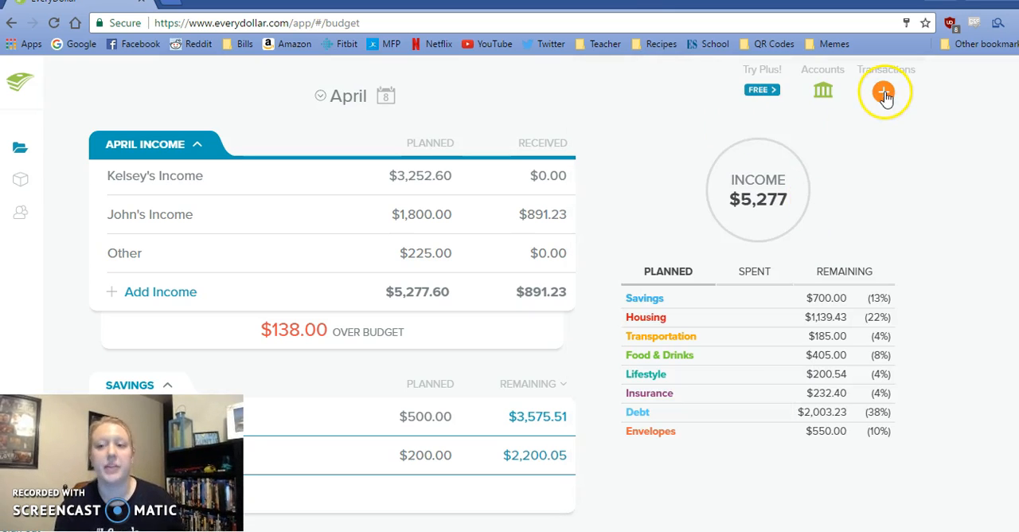
click(883, 92)
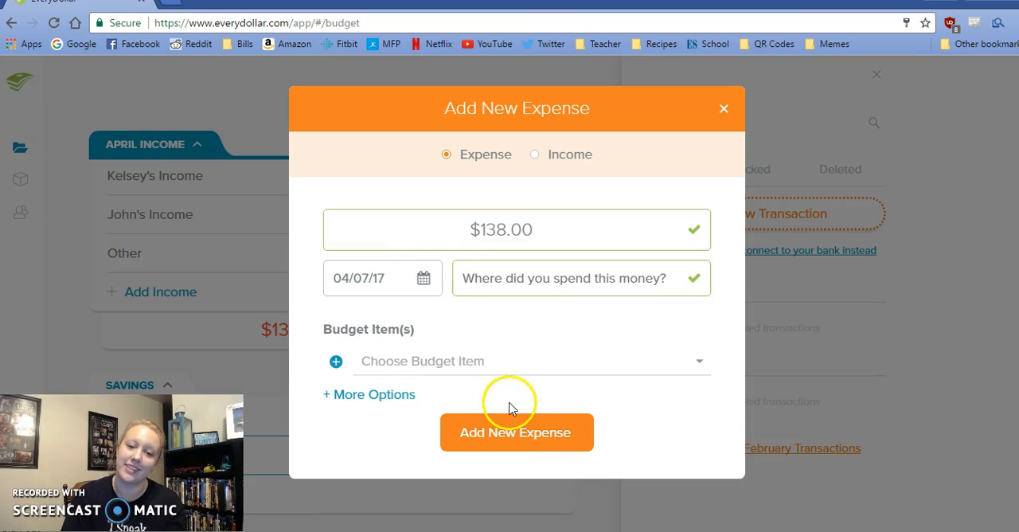
click(525, 360)
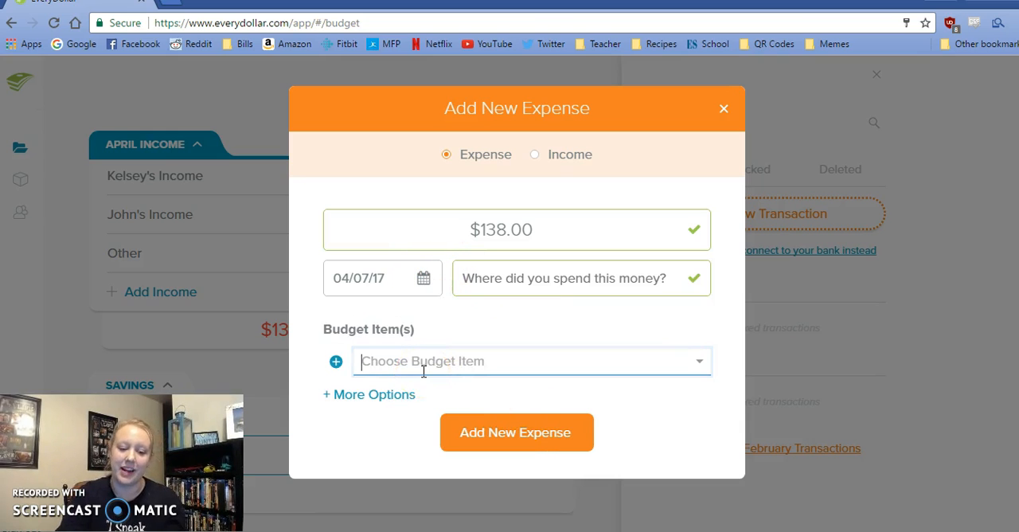
click(531, 361)
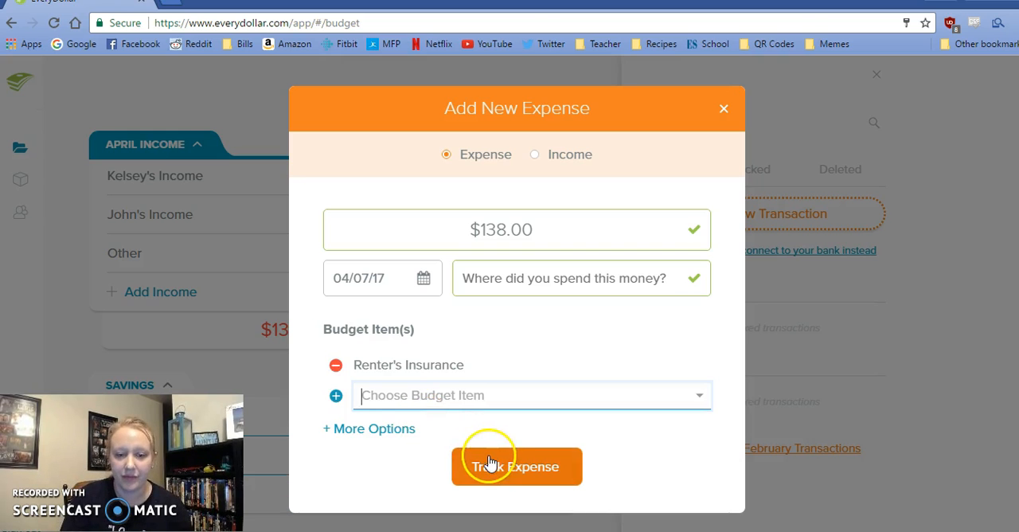
click(517, 467)
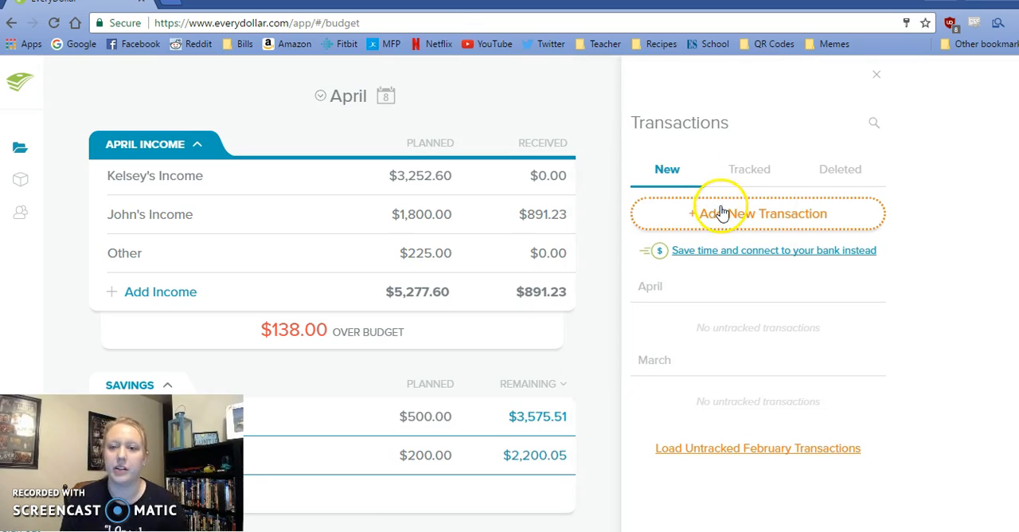
- Start a new $119.56 April 8 expense assigned to Mobile Phone 18th
click(761, 214)
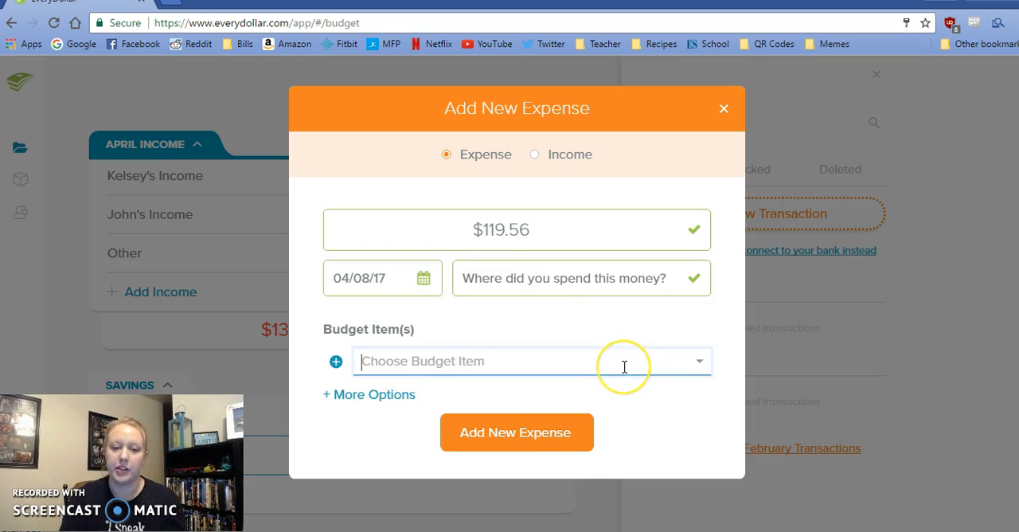
text(phon)
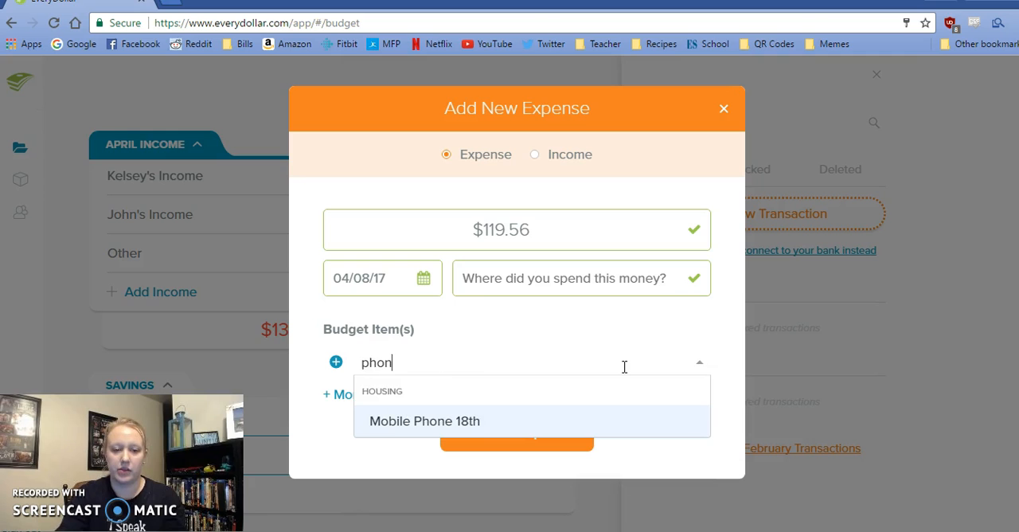
click(424, 420)
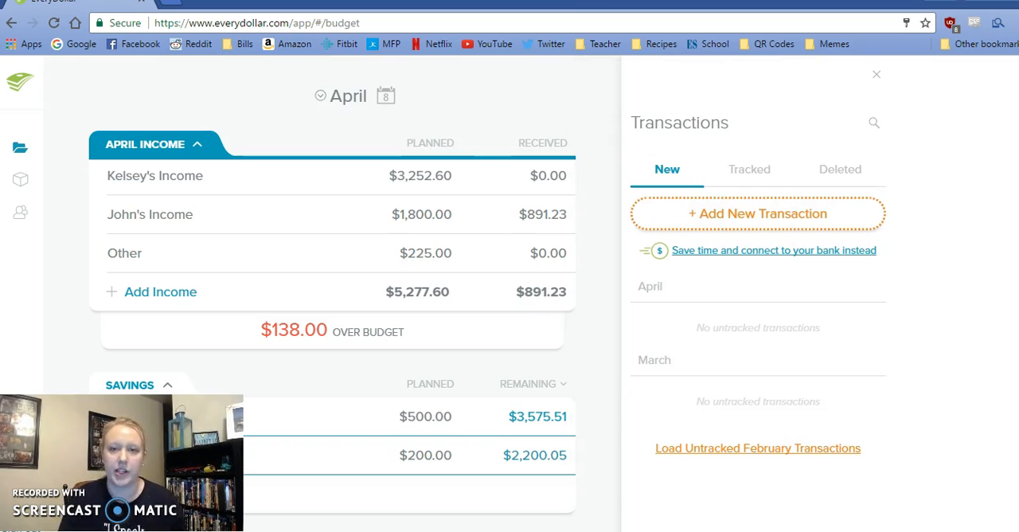
- Track the $10.55 Netflix expense dated 04/08/17 and return to the budget summary
click(757, 213)
text($10.55)
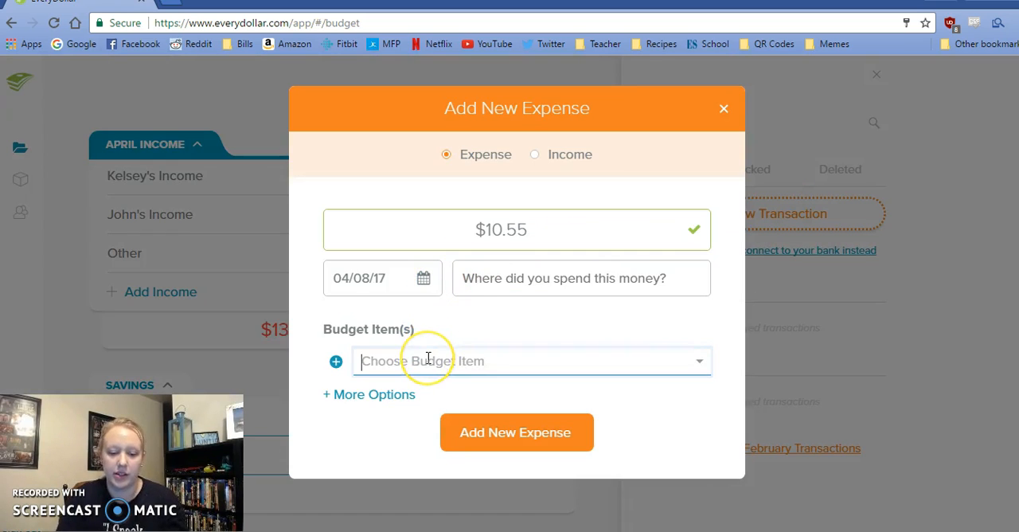
click(516, 361)
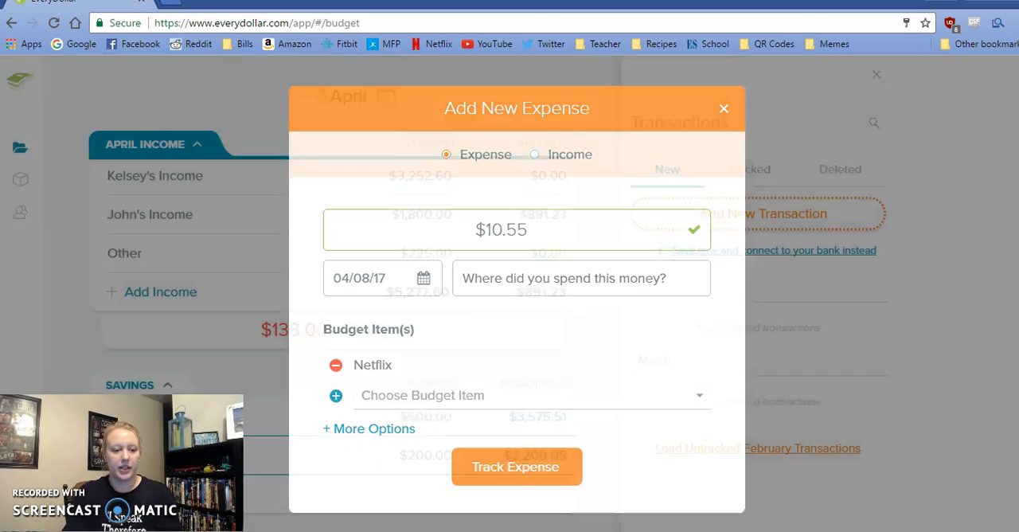
click(724, 108)
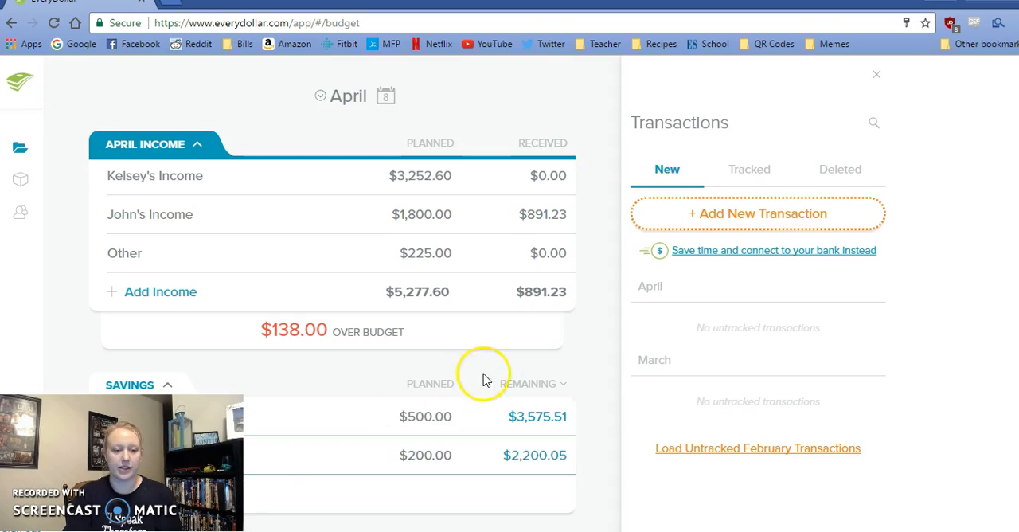
mouse_move(613, 320)
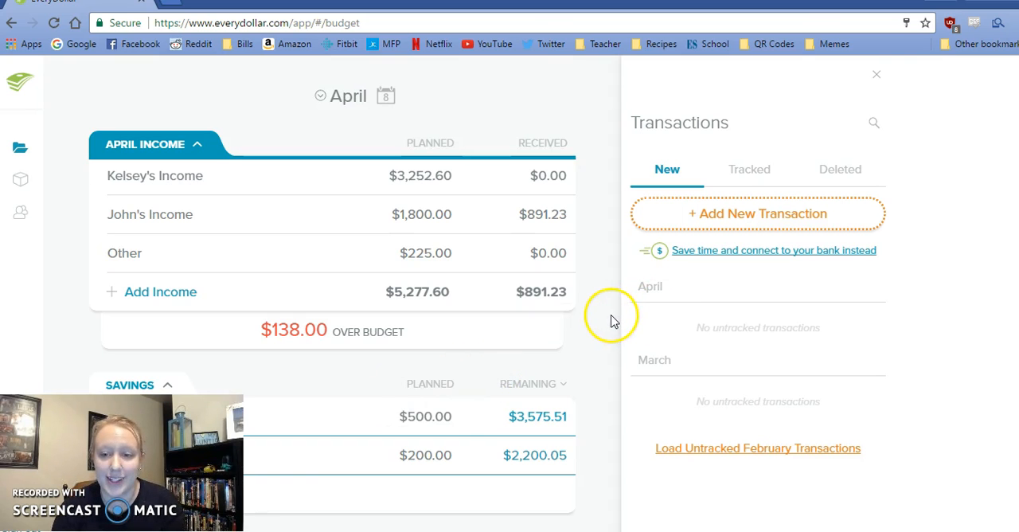
click(876, 74)
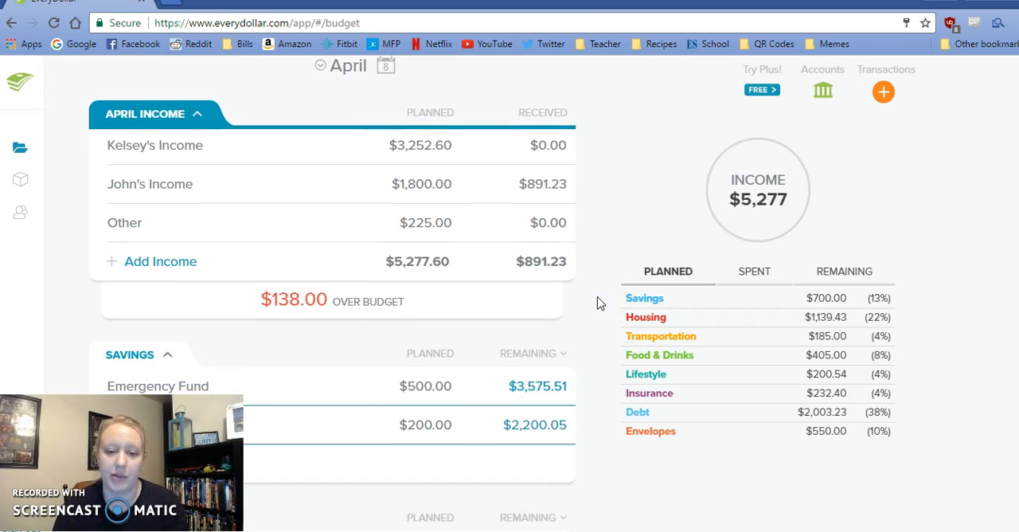
scroll(down, 3)
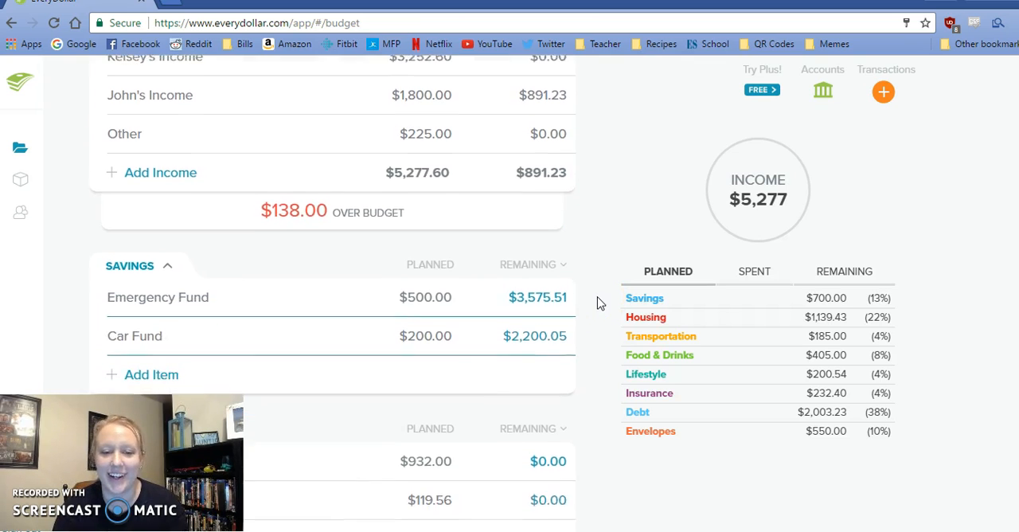
scroll(down, 3)
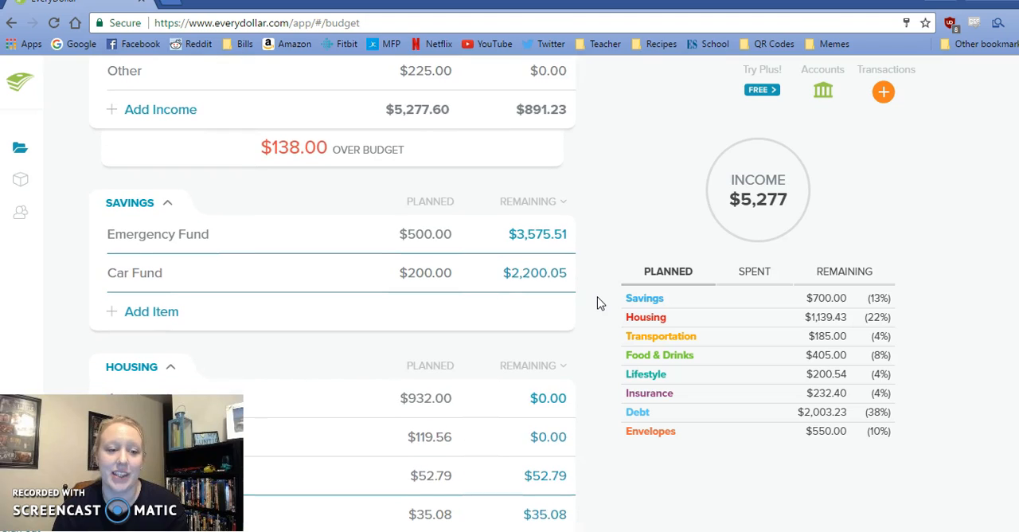
mouse_move(593, 267)
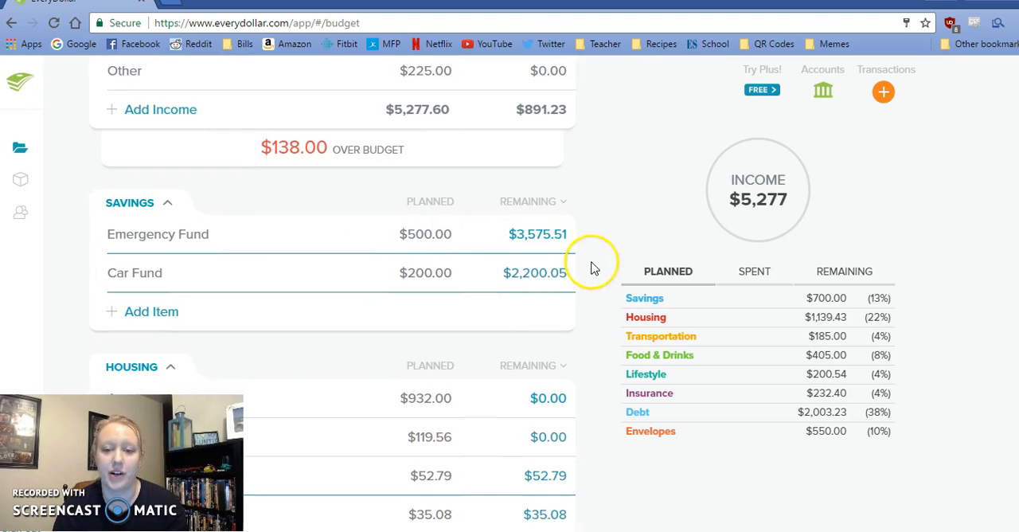
mouse_move(591, 268)
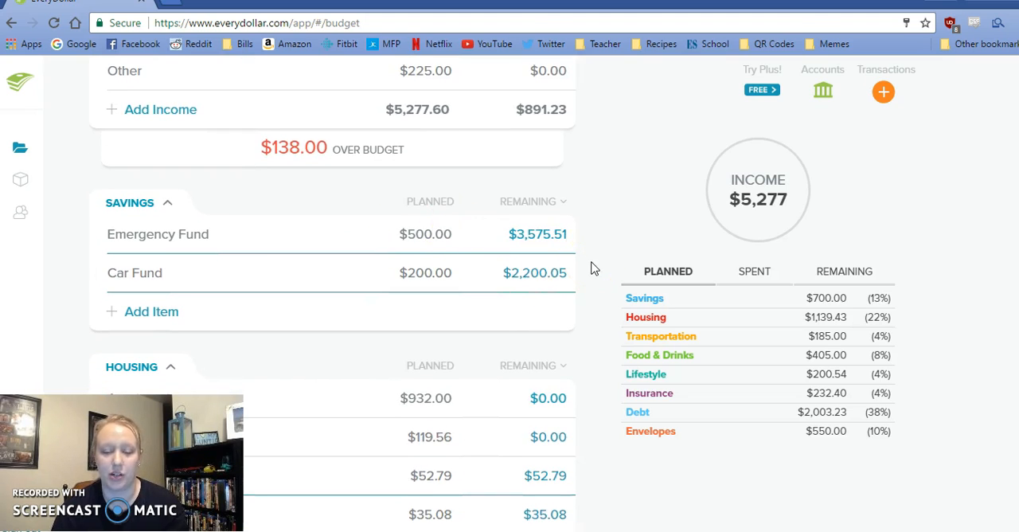
scroll(down, 3)
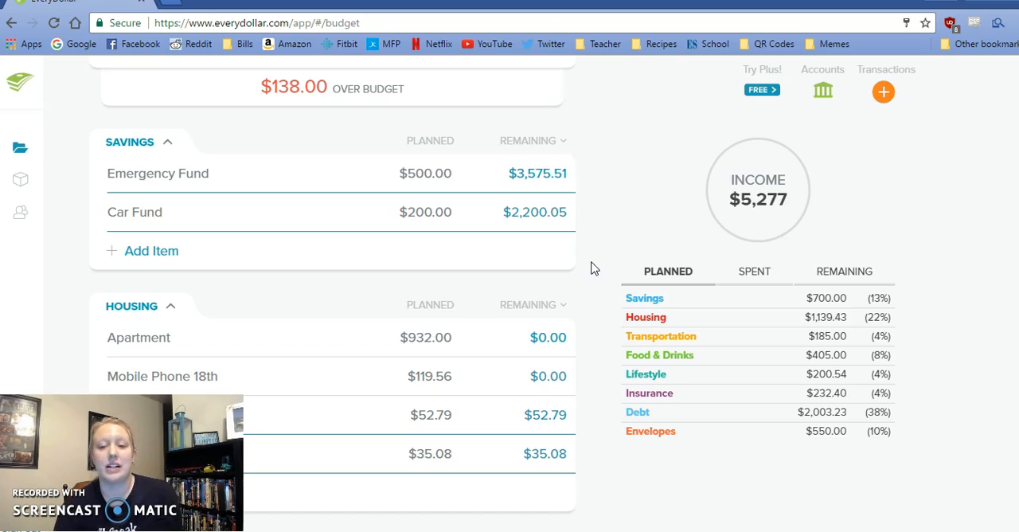
scroll(down, 3)
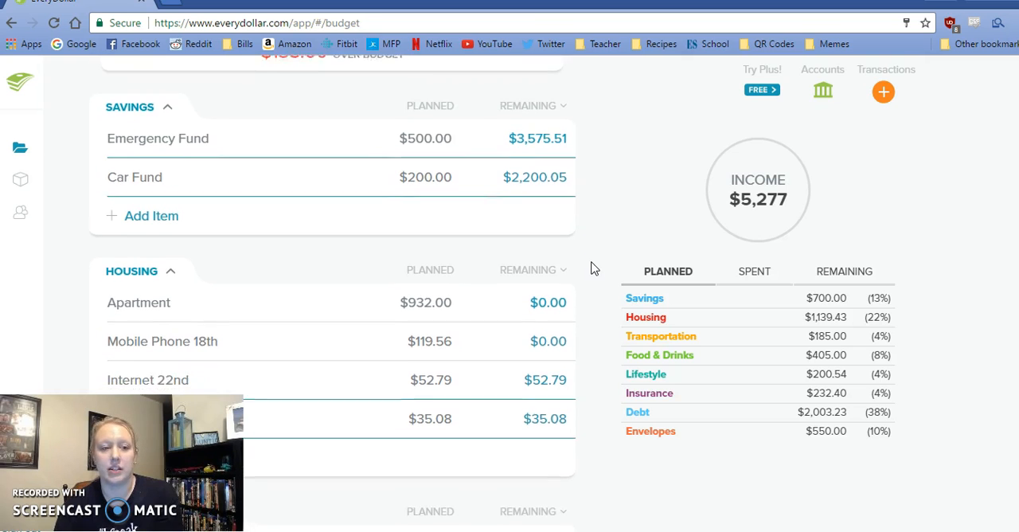
scroll(down, 3)
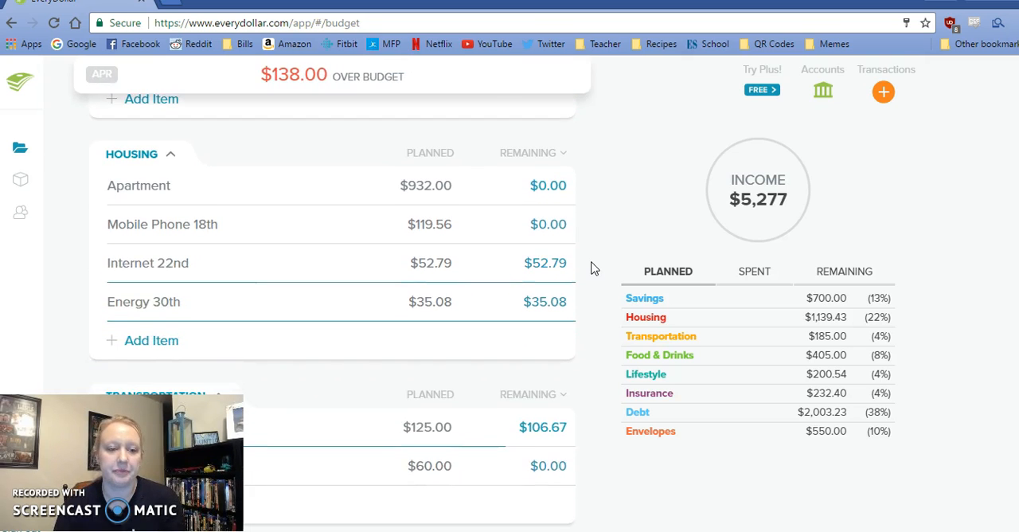
scroll(down, 3)
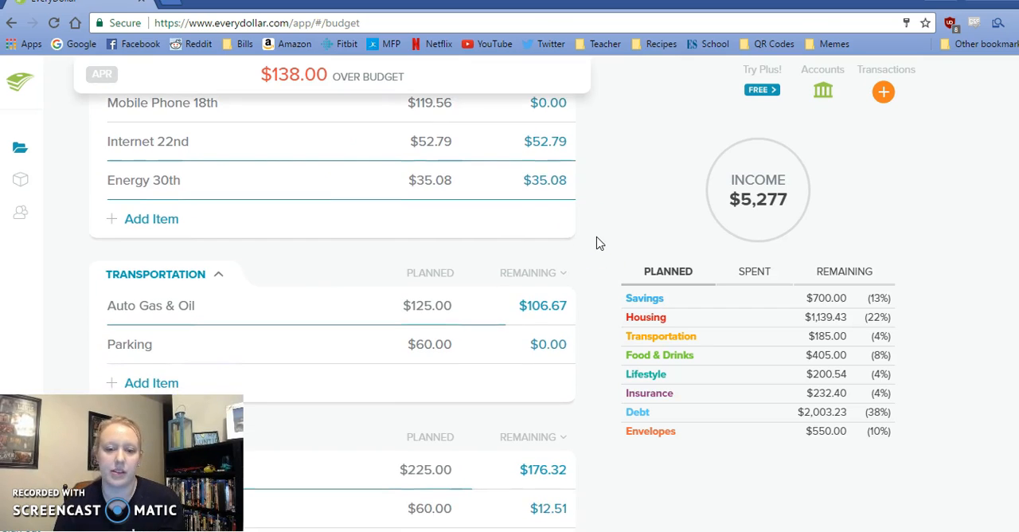
scroll(down, 3)
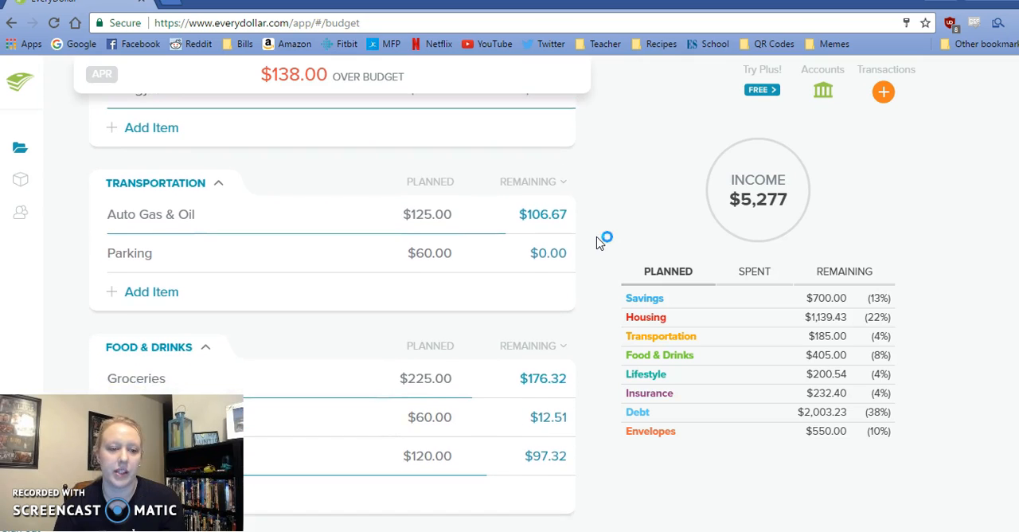
scroll(down, 3)
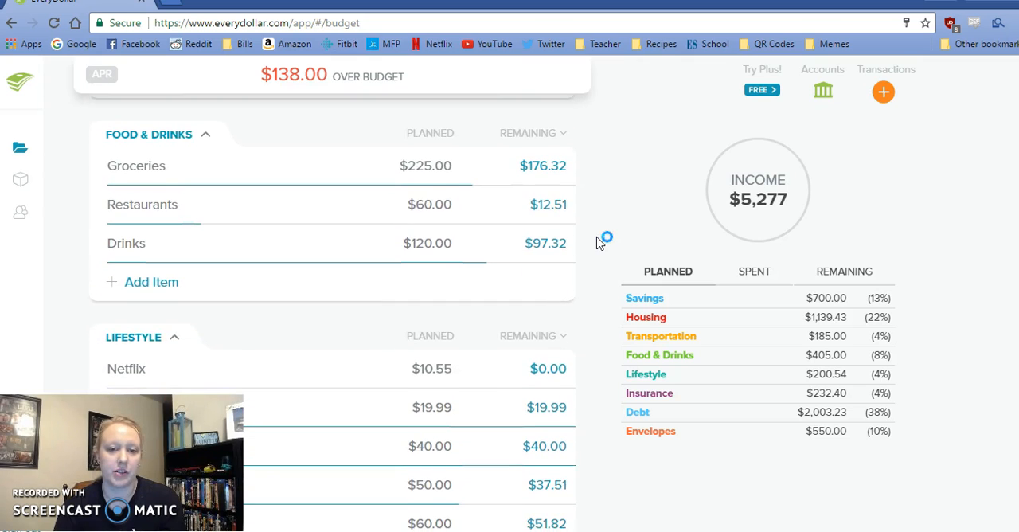
scroll(down, 3)
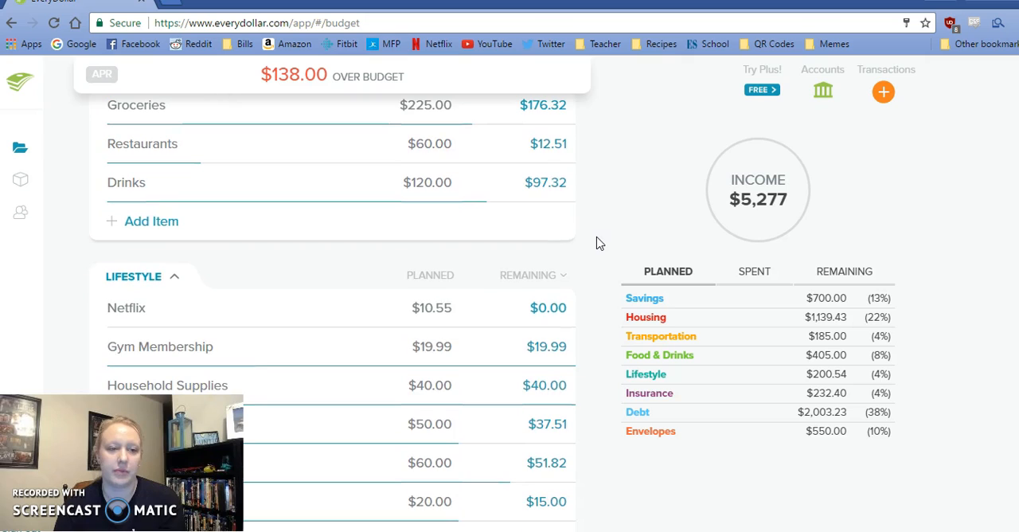
mouse_move(553, 127)
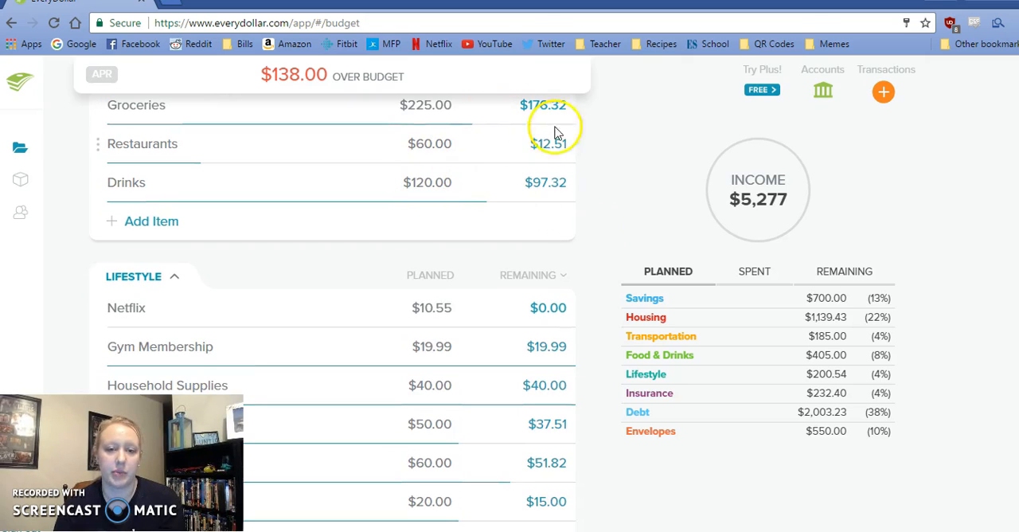
mouse_move(595, 182)
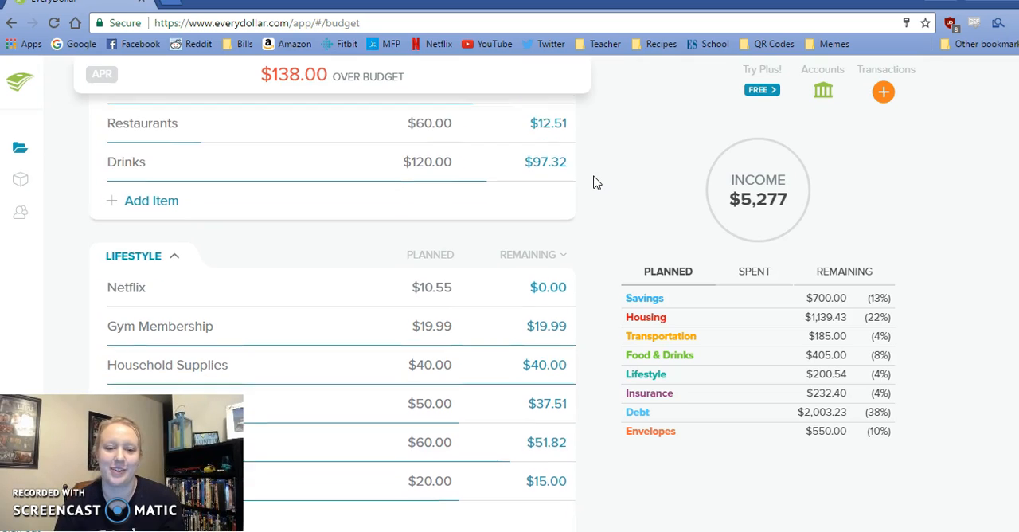
scroll(down, 3)
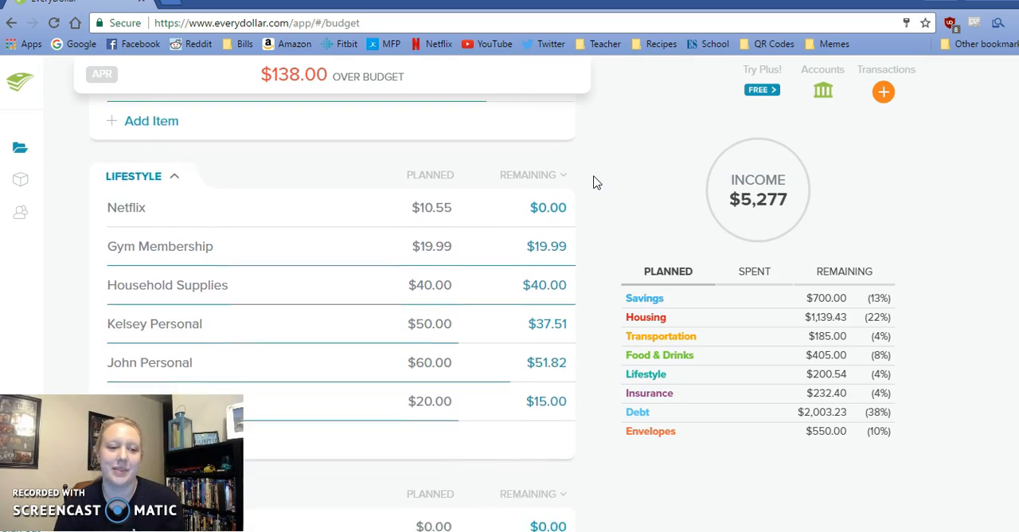
scroll(down, 3)
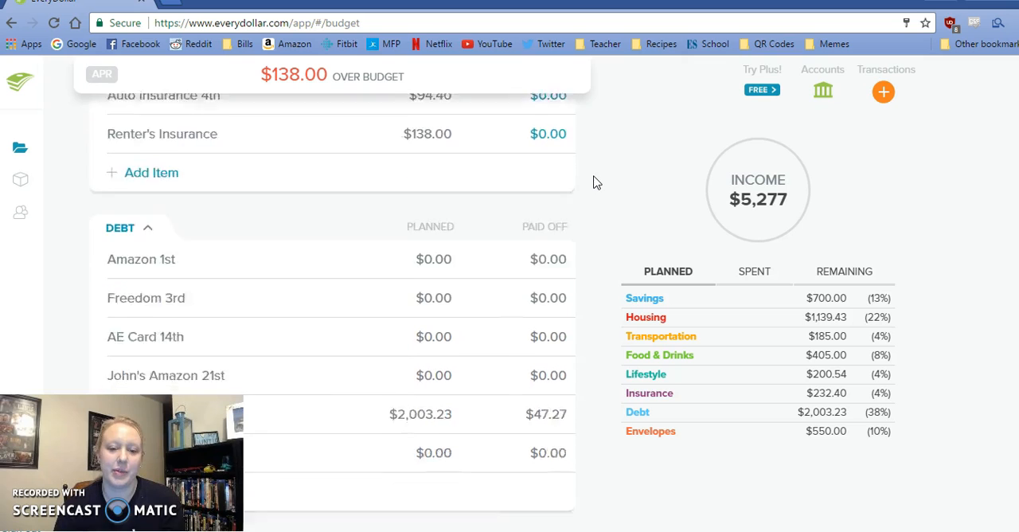
scroll(down, 3)
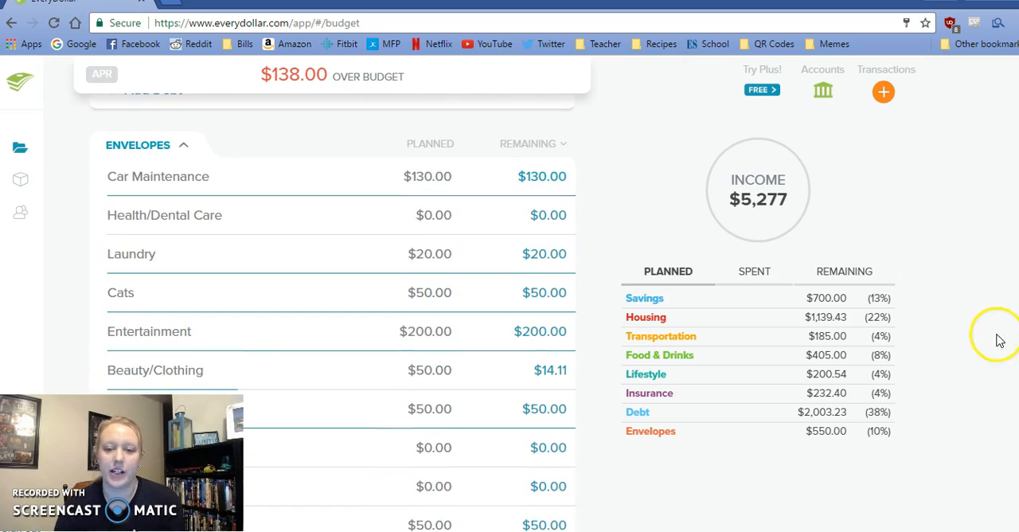
scroll(up, 3)
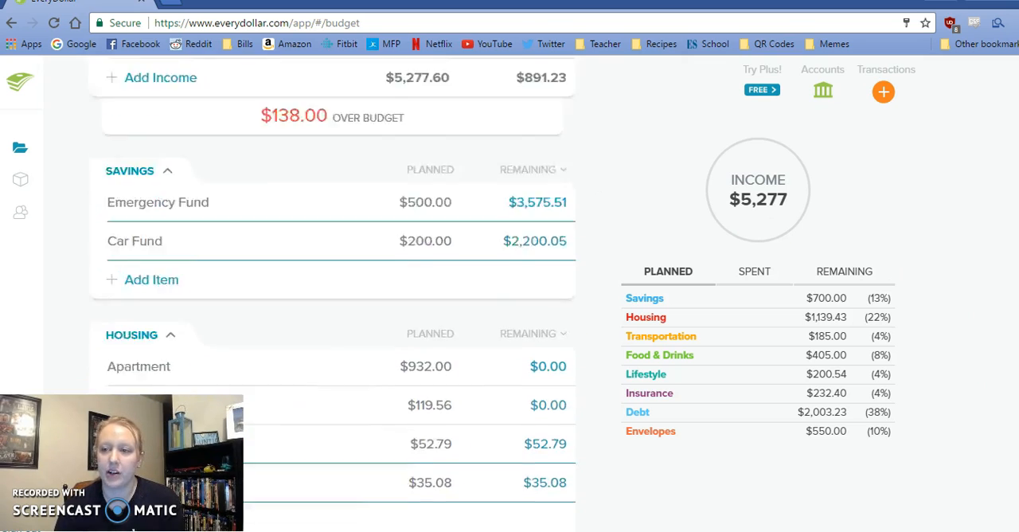
scroll(up, 3)
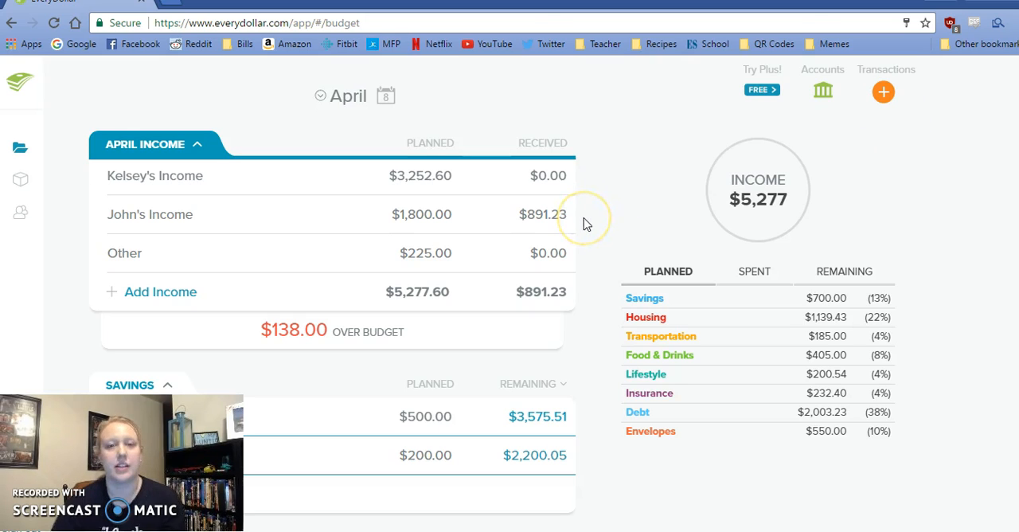
mouse_move(585, 216)
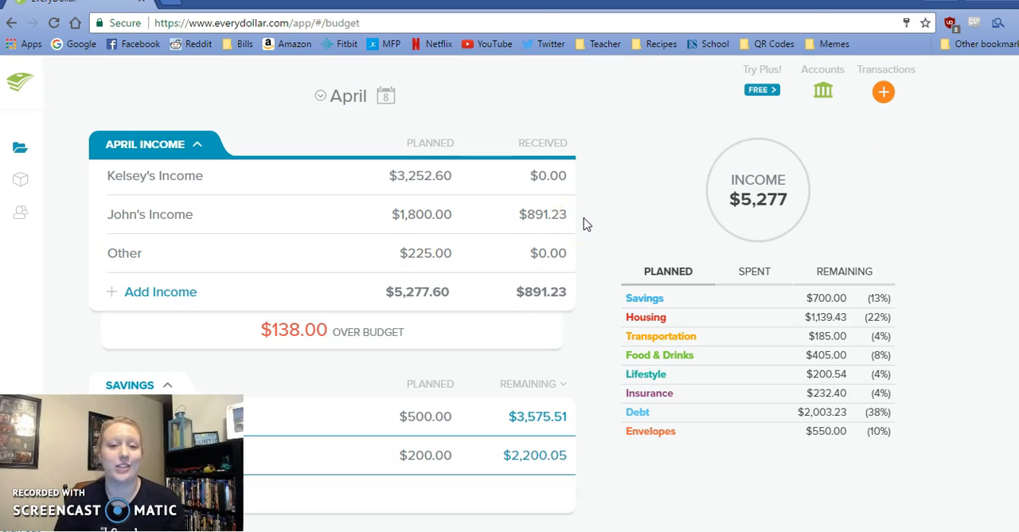